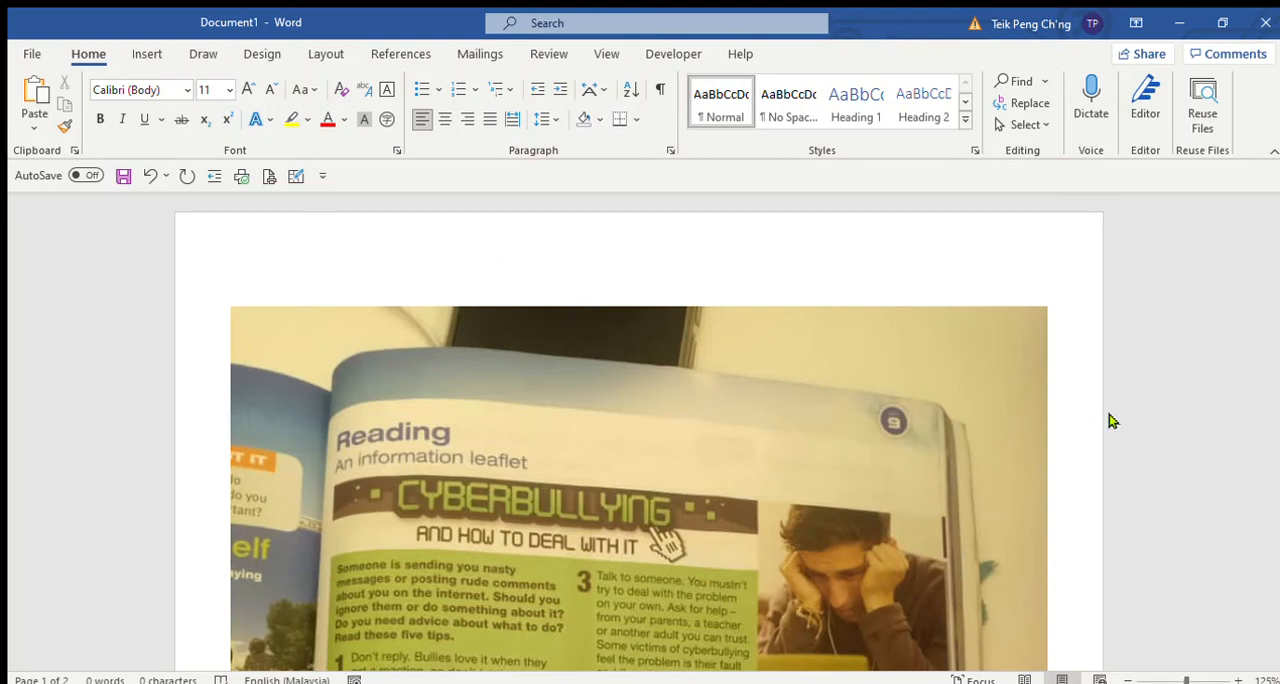
pyautogui.moveTo(1000, 413)
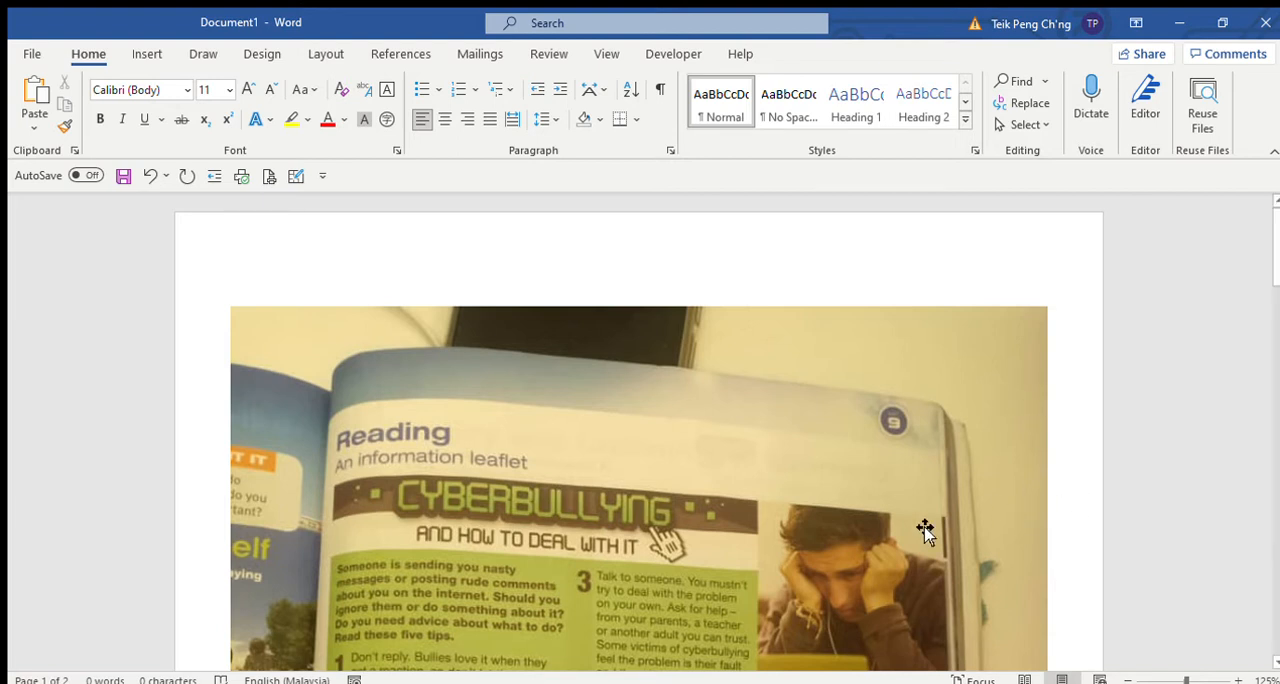
pyautogui.moveTo(743, 558)
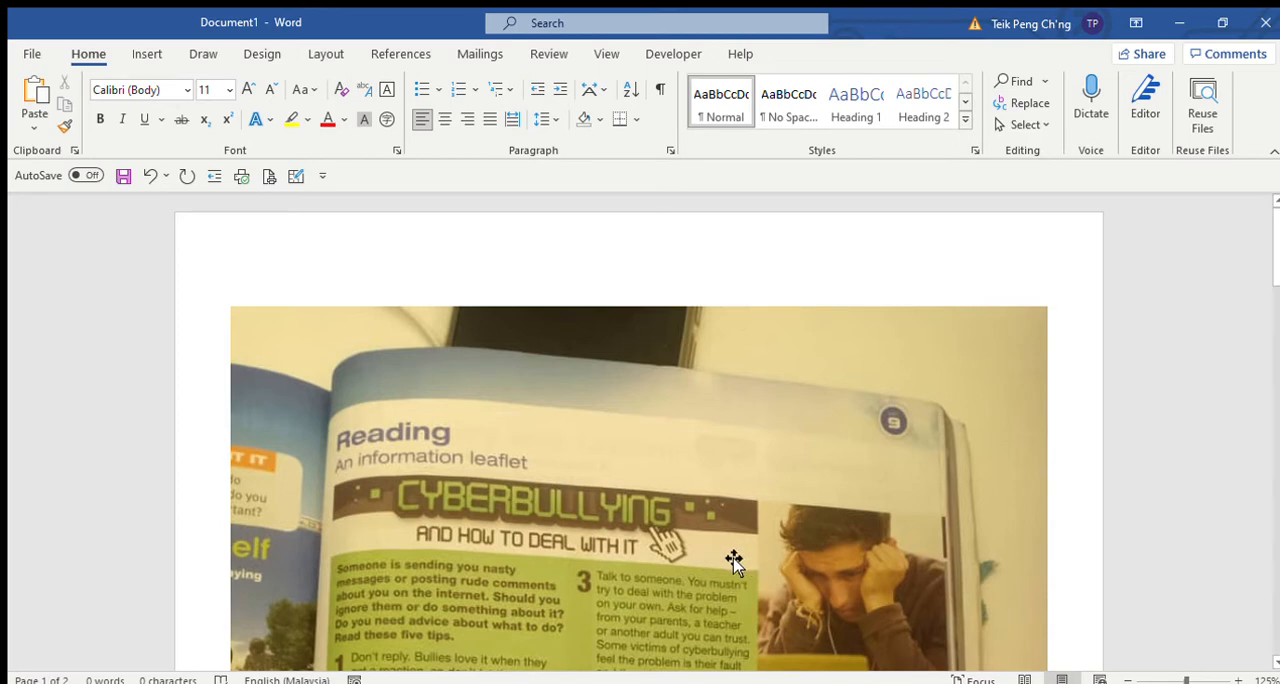
# Step: On page 2, type the heading Vocabulary and item 1, deal with – menguruskan/ menyelesaikan
pyautogui.scroll(-3)
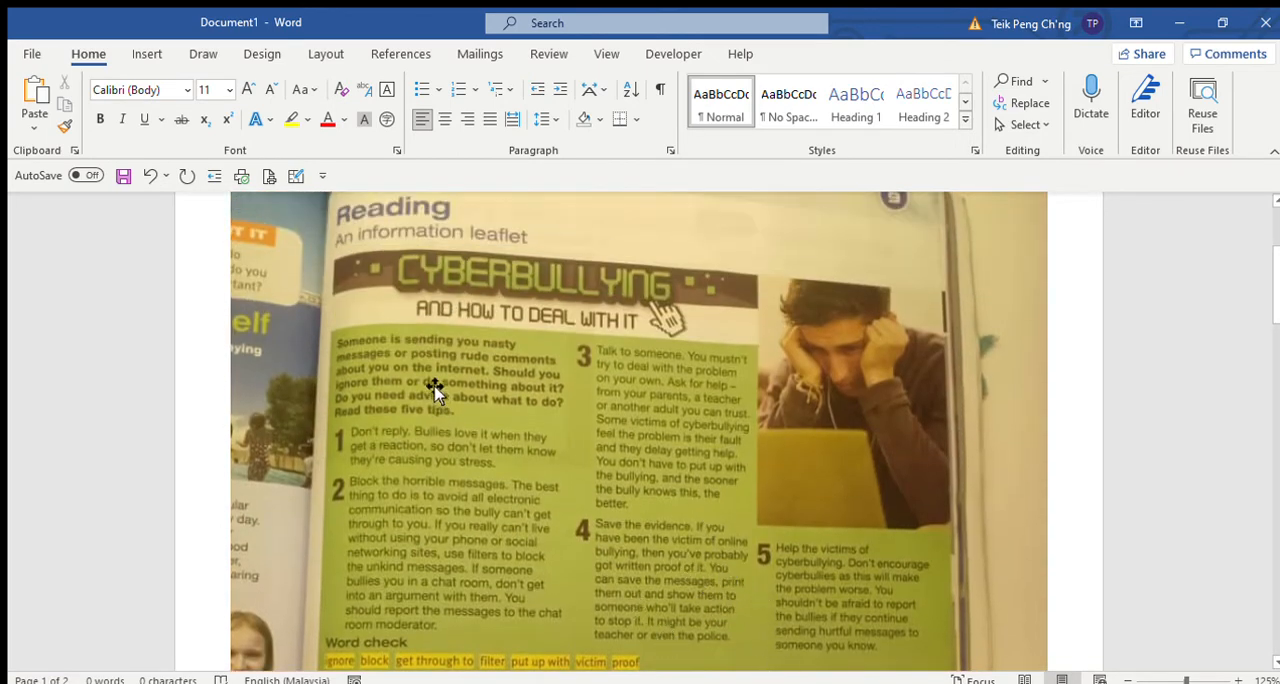
pyautogui.moveTo(832, 290)
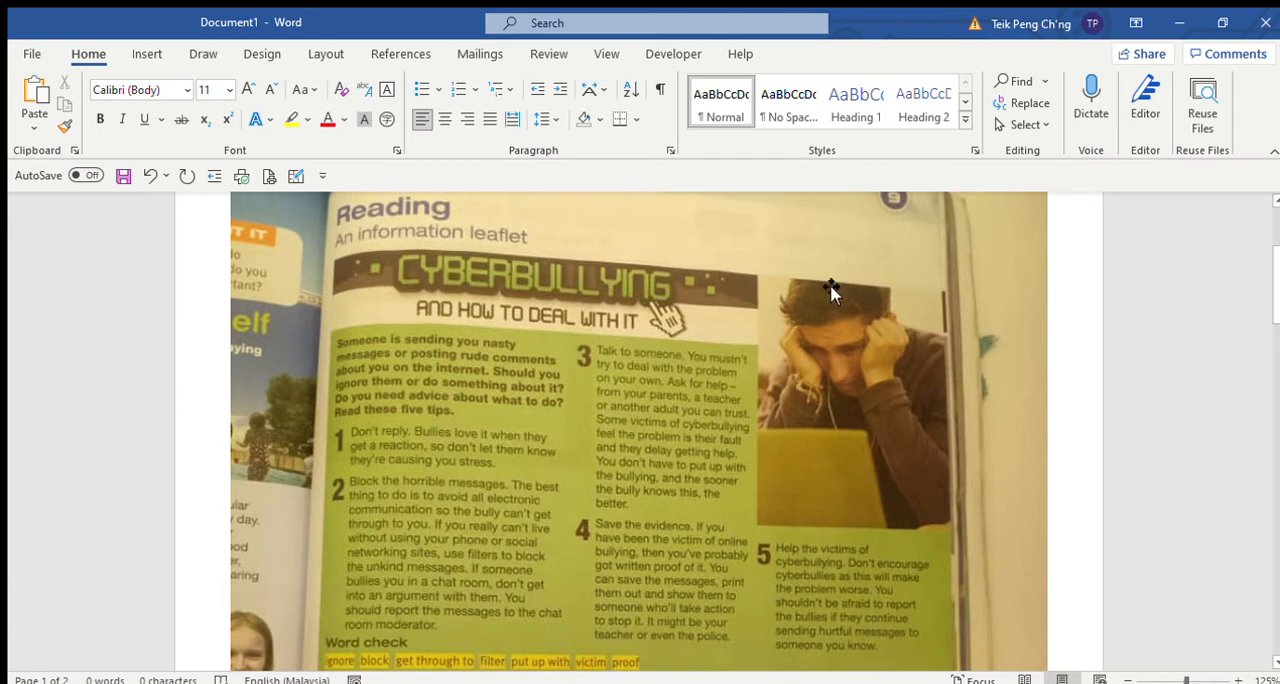
pyautogui.moveTo(820, 328)
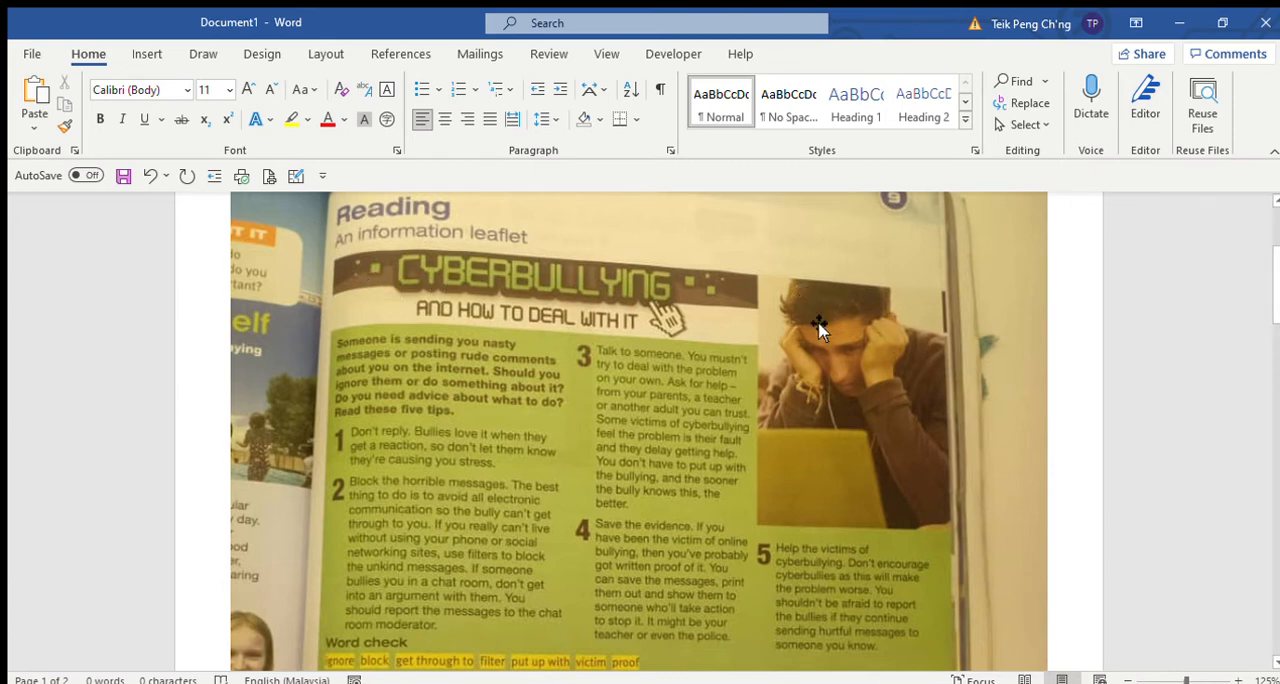
pyautogui.moveTo(840, 395)
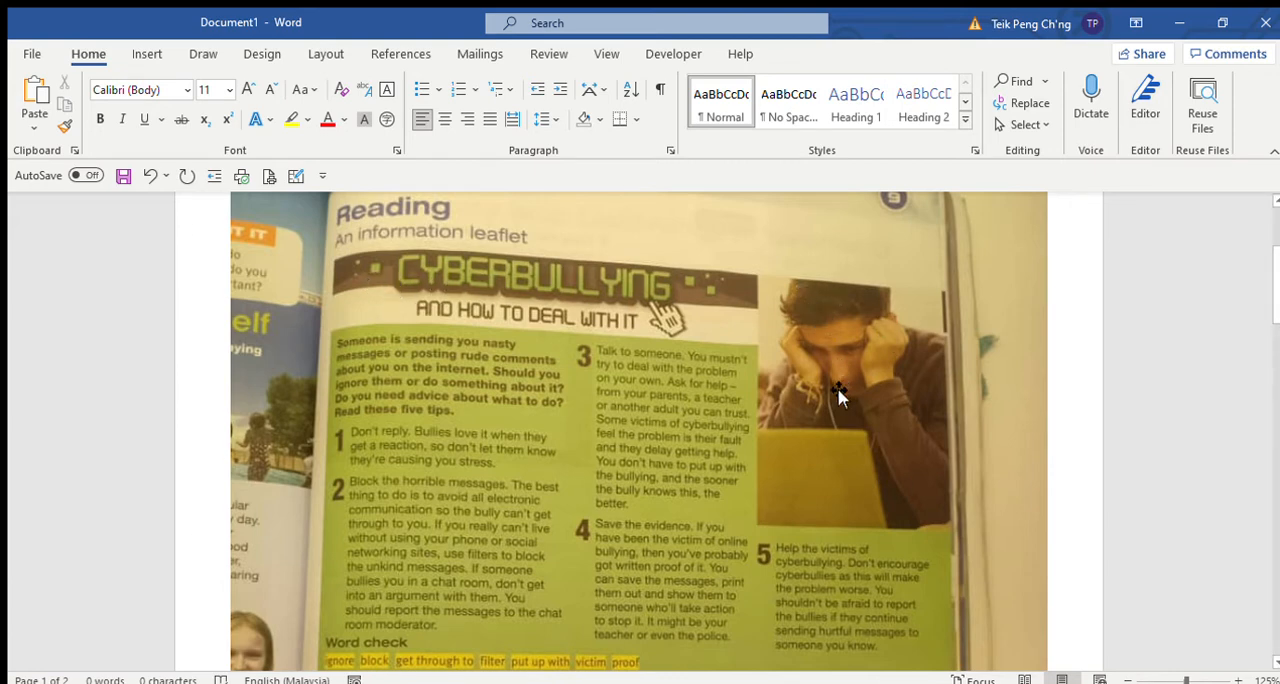
pyautogui.moveTo(768, 432)
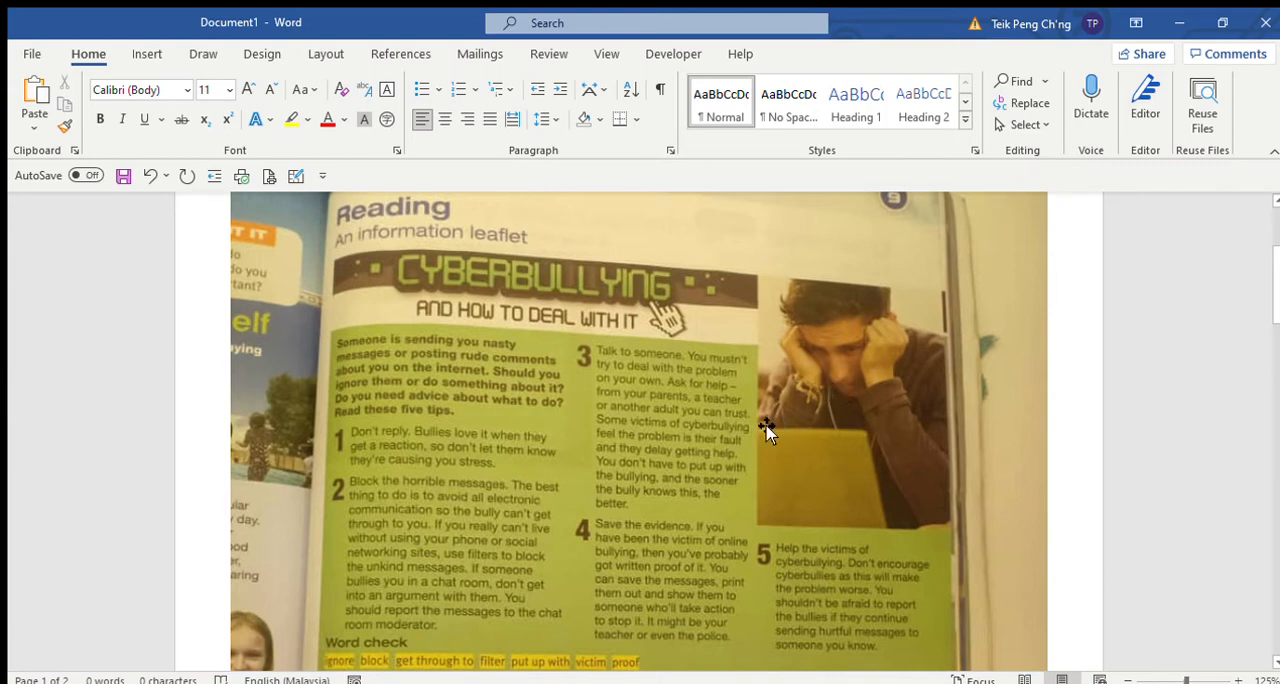
pyautogui.moveTo(665, 498)
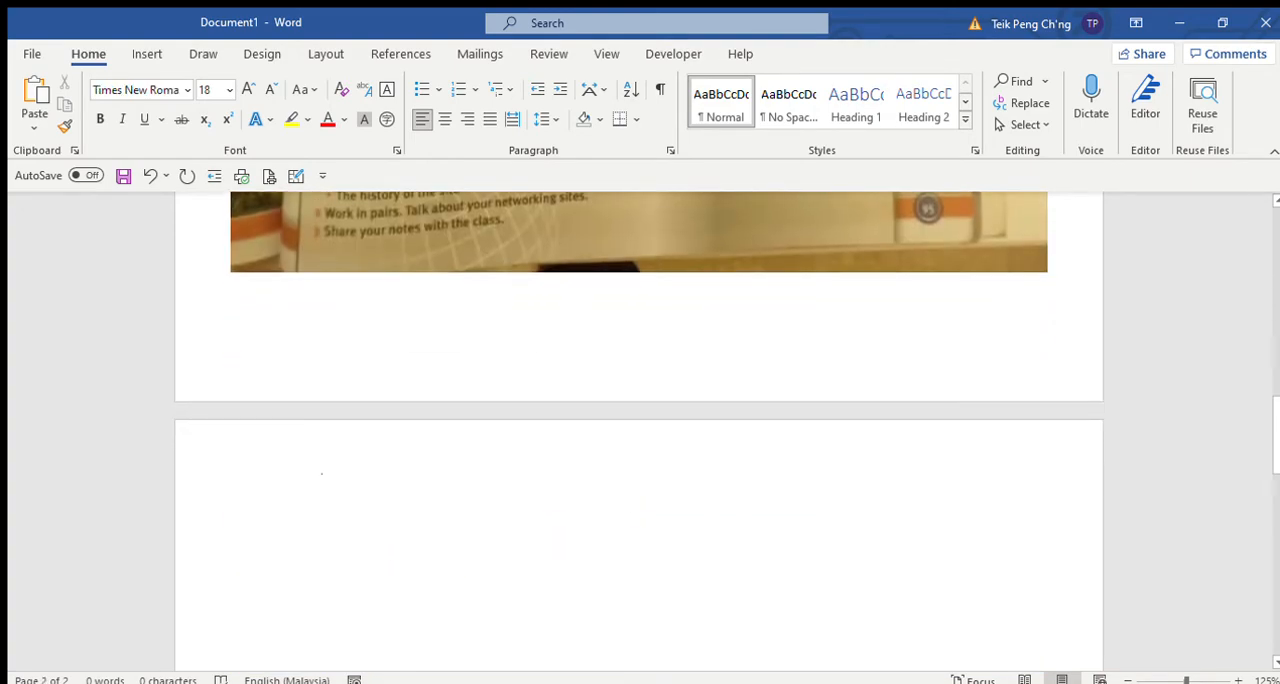
pyautogui.write('Vo')
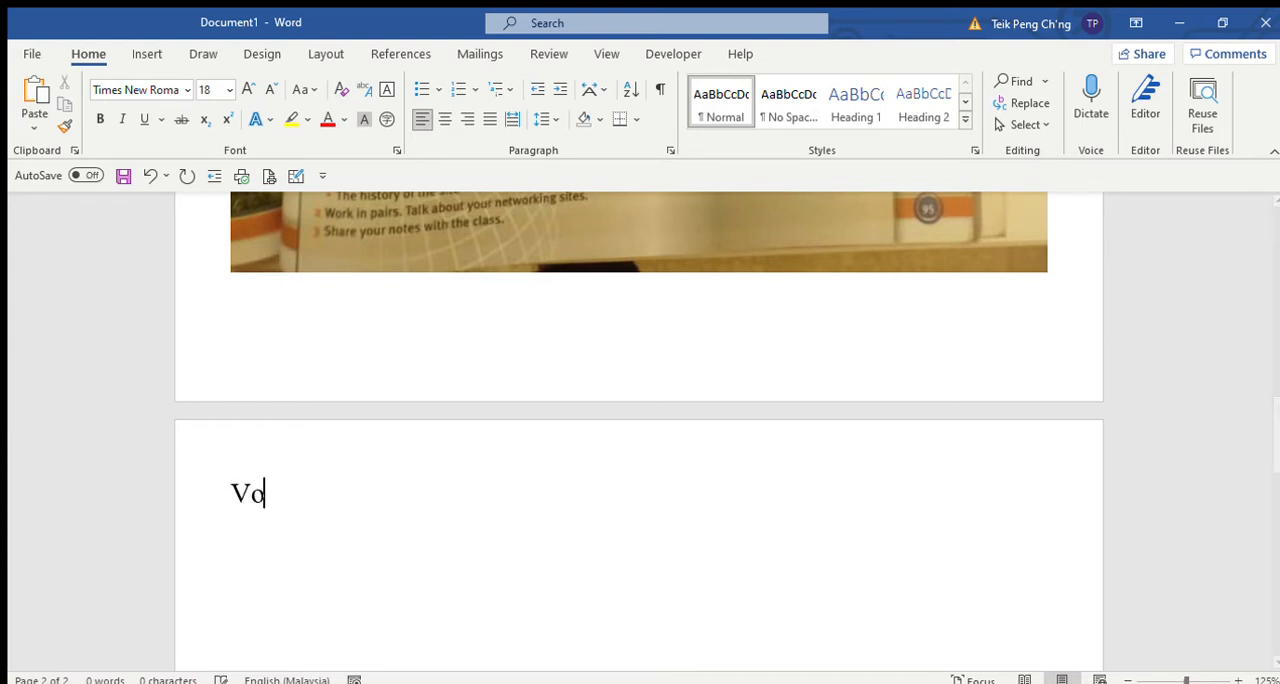
pyautogui.write('cabulary')
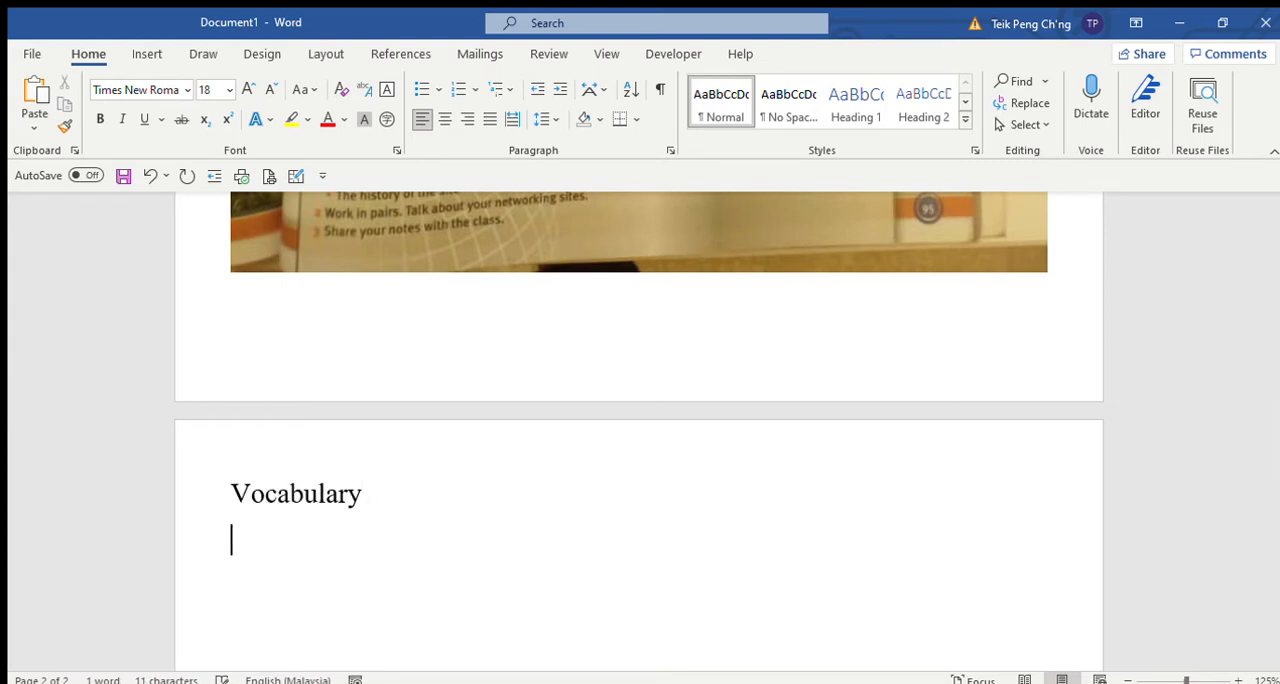
pyautogui.write('1. deal with')
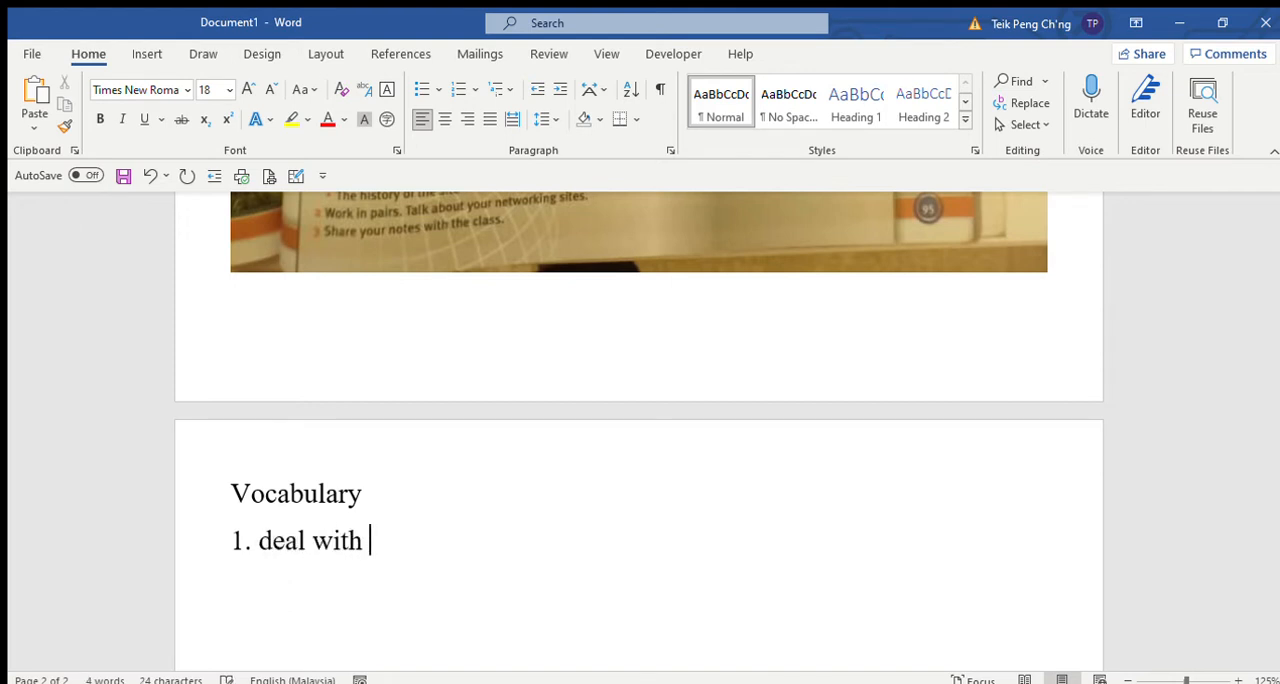
pyautogui.write('- menguruskan')
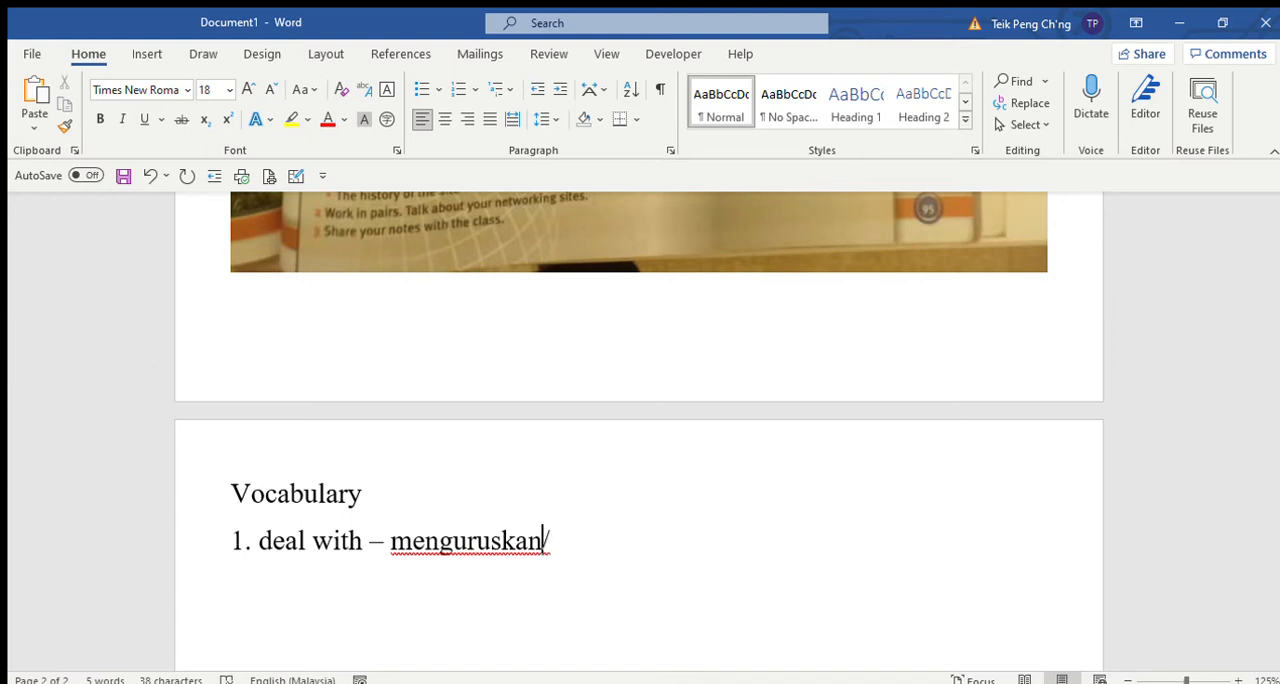
pyautogui.write('/ menye')
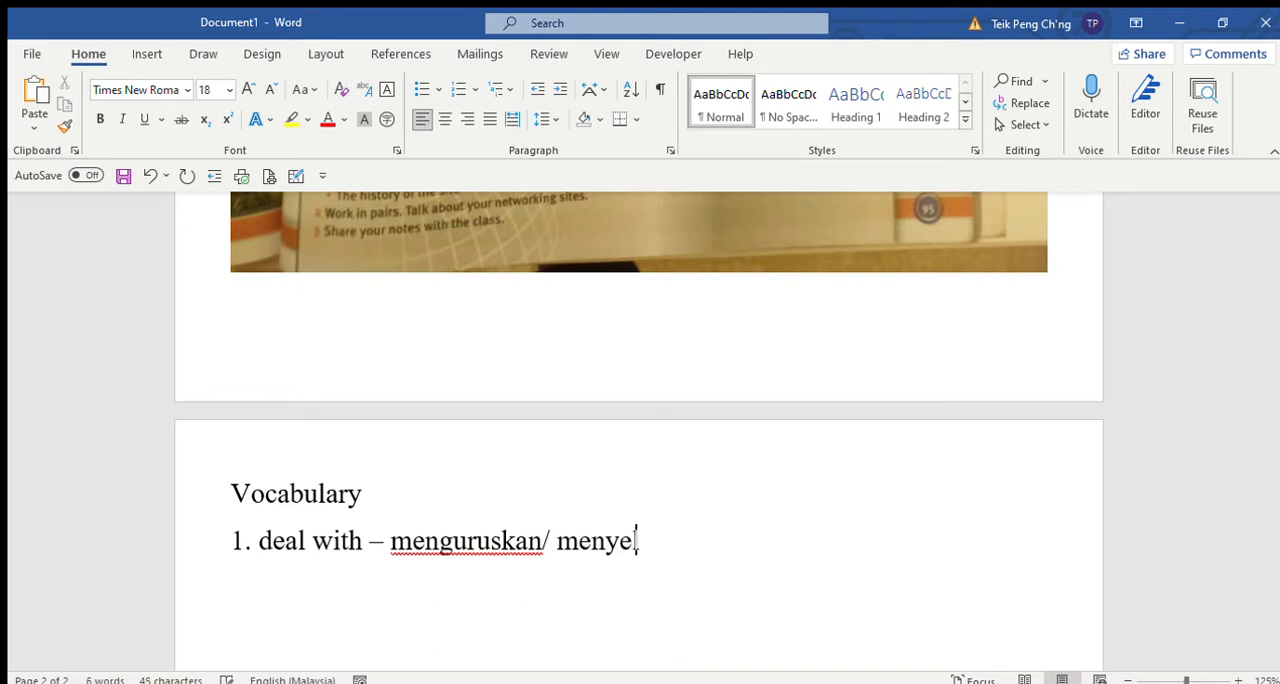
pyautogui.write('saikan')
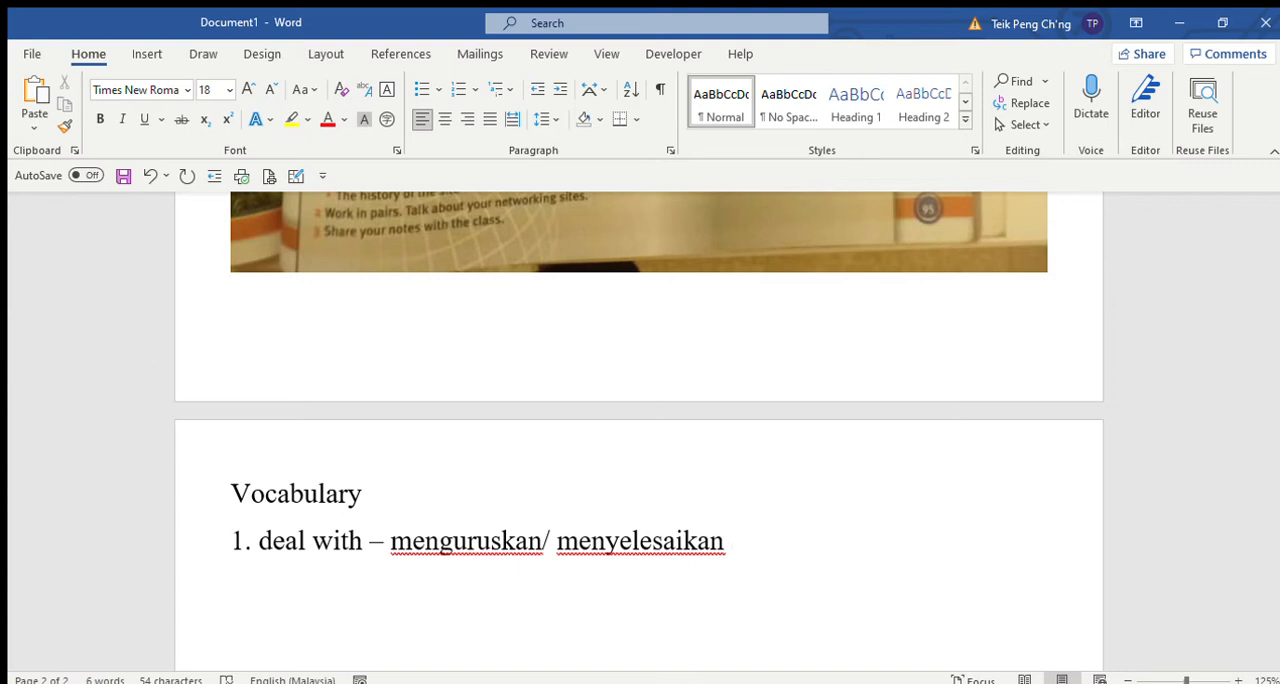
pyautogui.write('2. nasty')
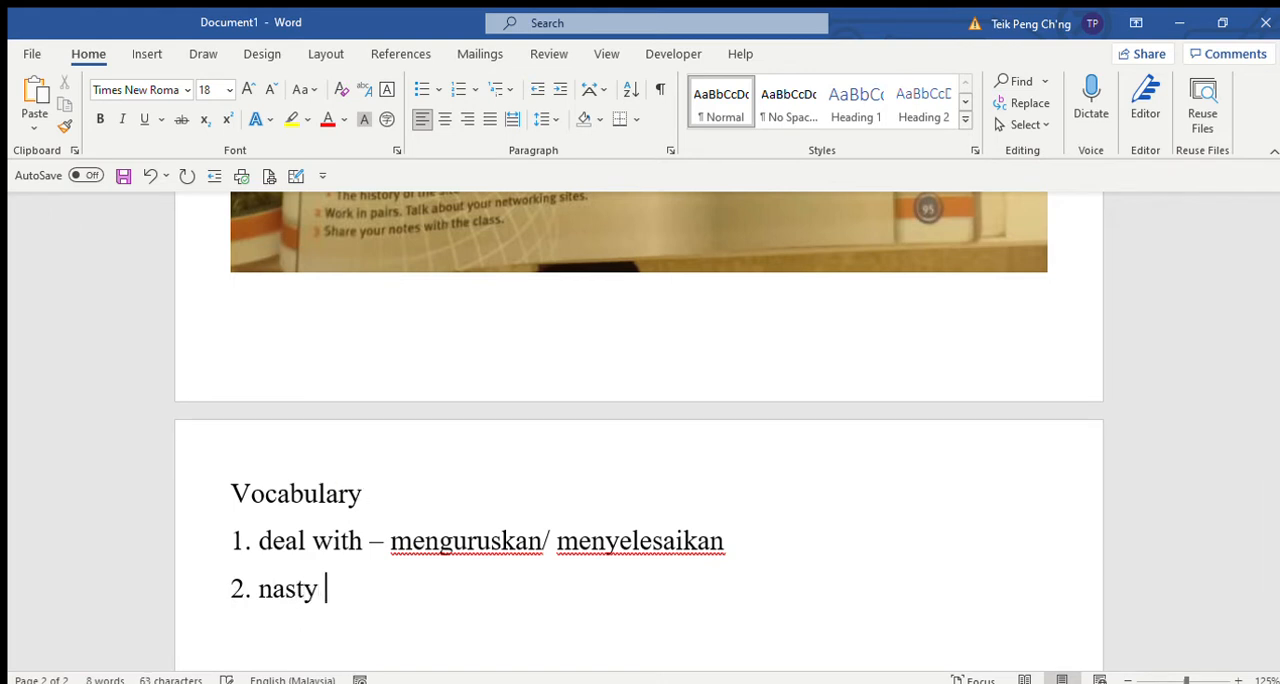
# Step: Add items 2–4: nasty – bad, ignore – do not care about something, advice – nasihat
pyautogui.write('– bad')
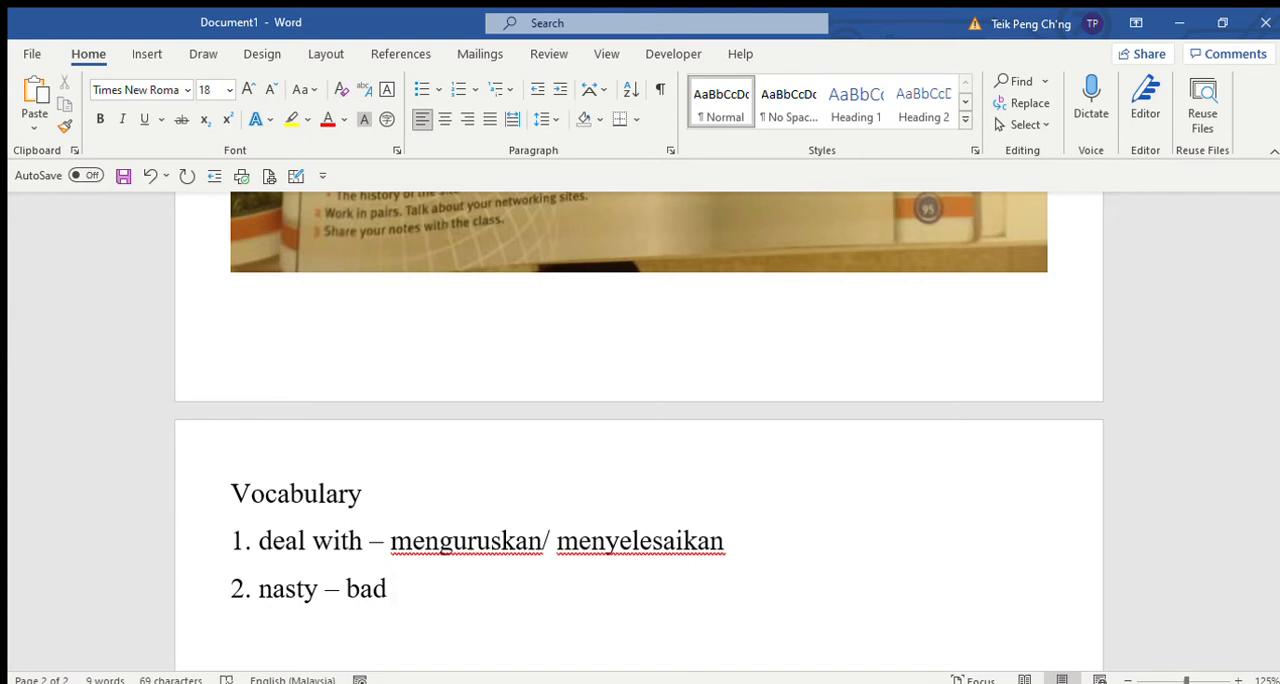
pyautogui.write('ignore – do not care about')
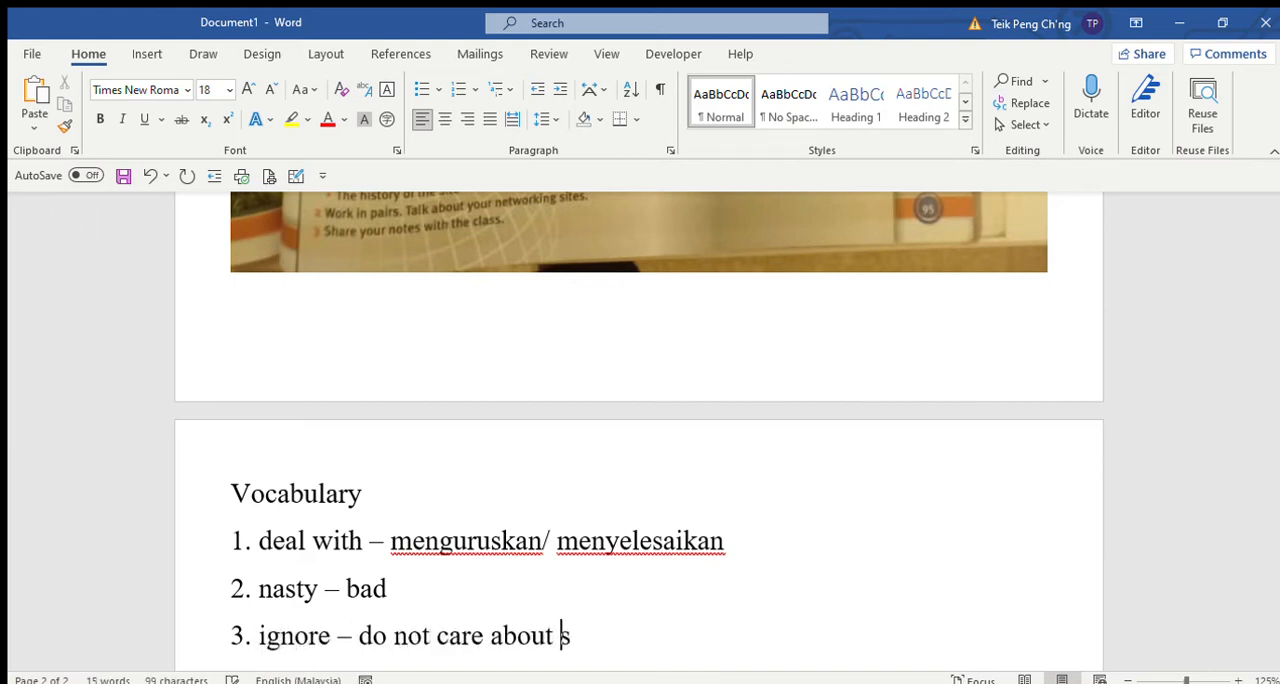
pyautogui.write('something')
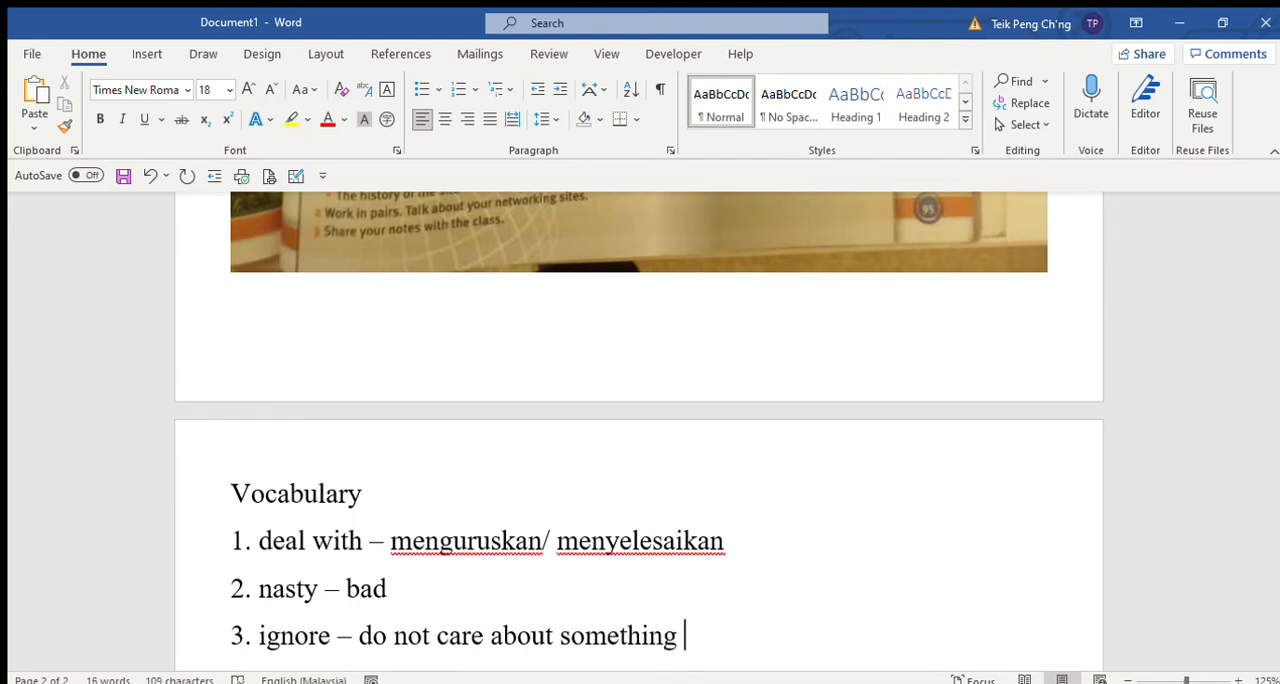
pyautogui.press('enter')
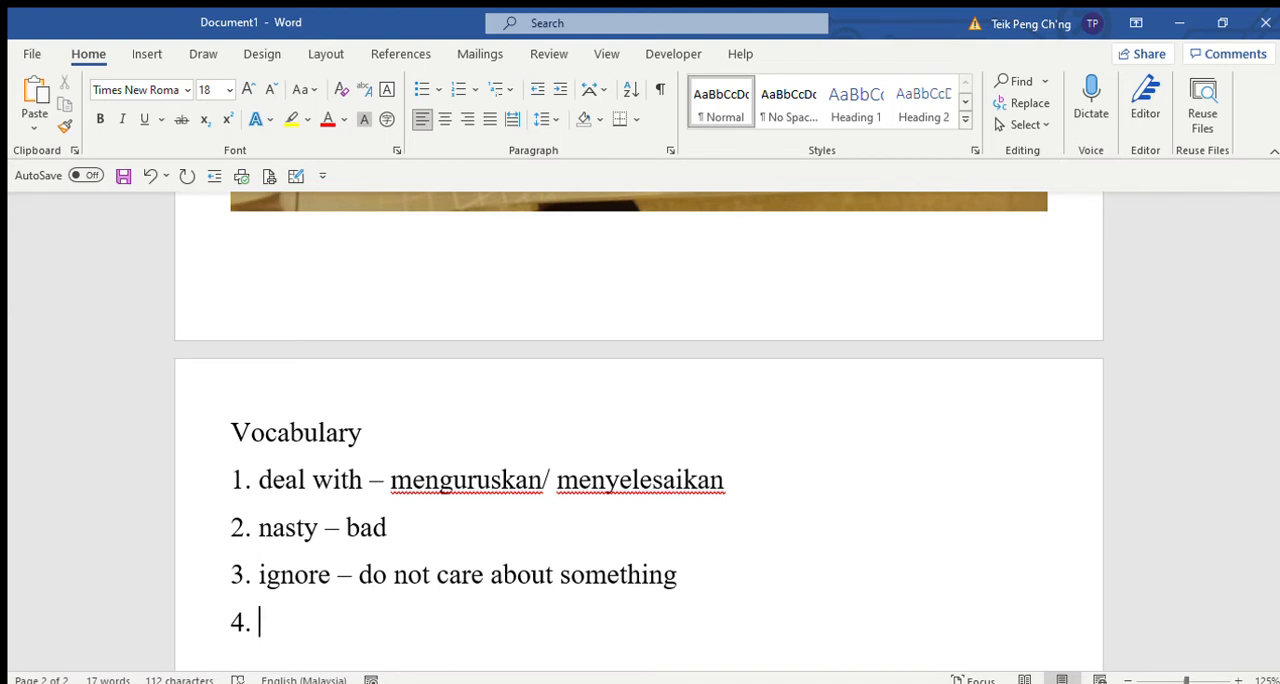
pyautogui.write('advice - nasiha')
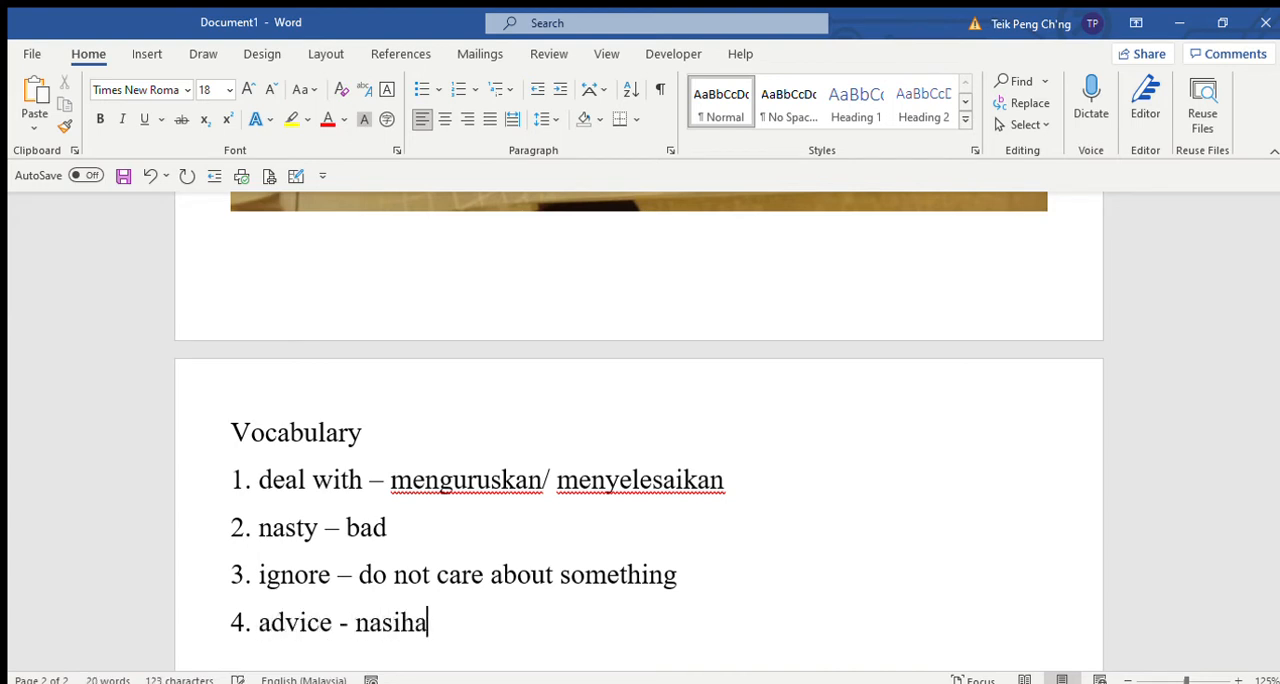
pyautogui.write('t')
pyautogui.write('5')
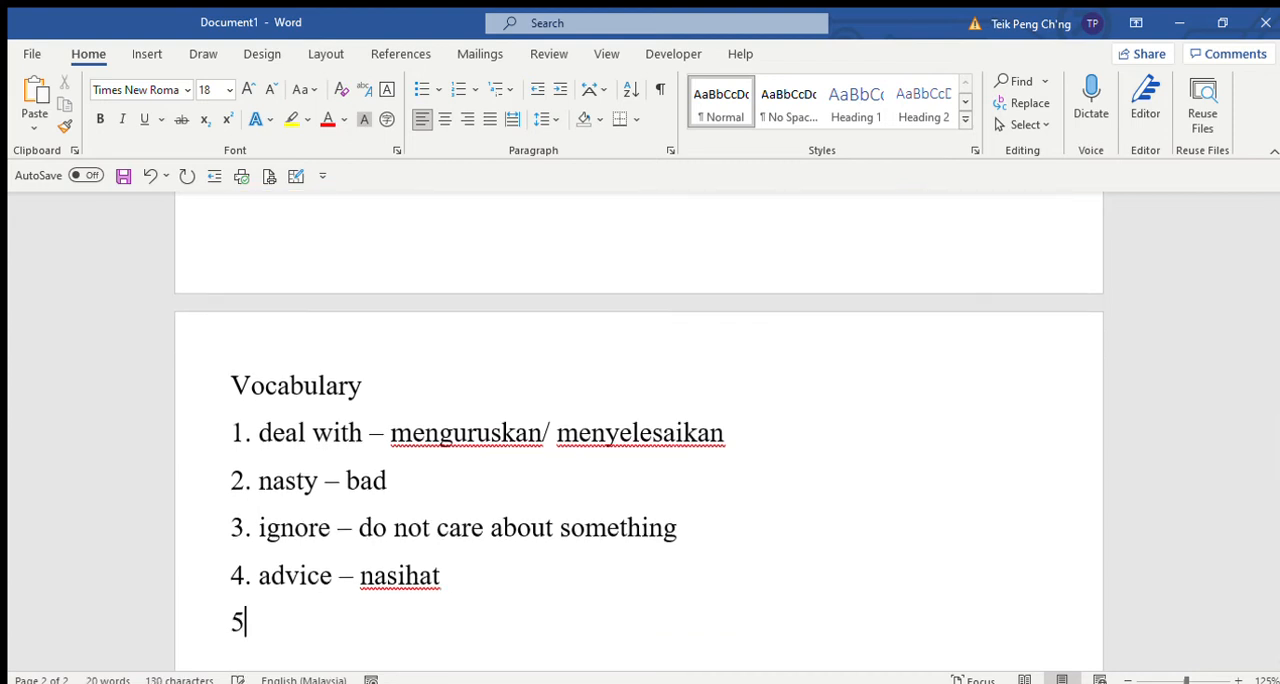
# Step: Add item 5, a reaction – tindak balas, and item 6, avoid – elak
pyautogui.write('.')
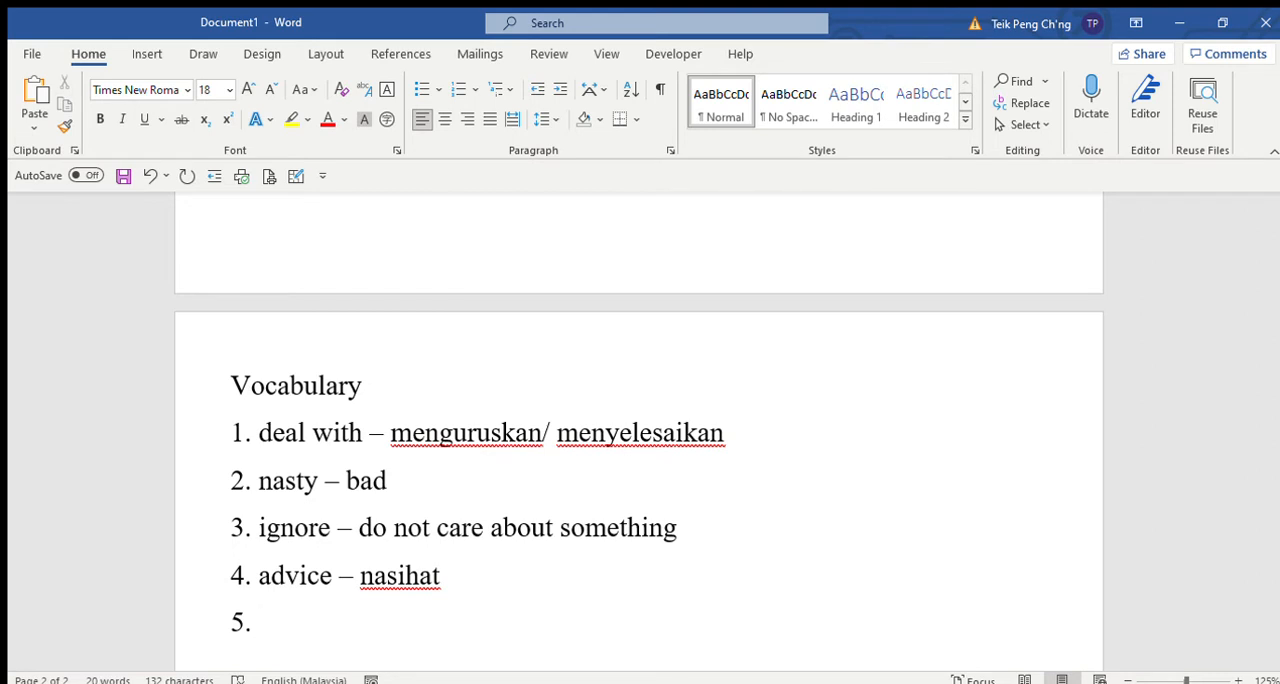
pyautogui.click(262, 622)
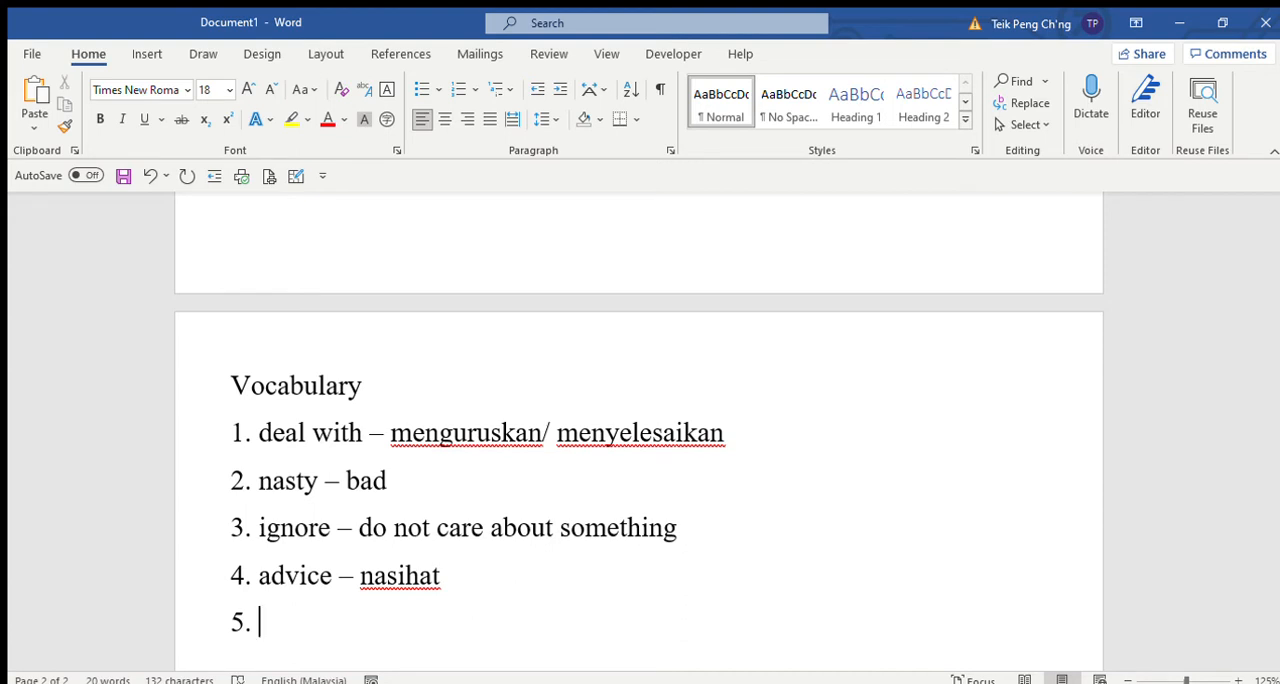
pyautogui.write('a reaction')
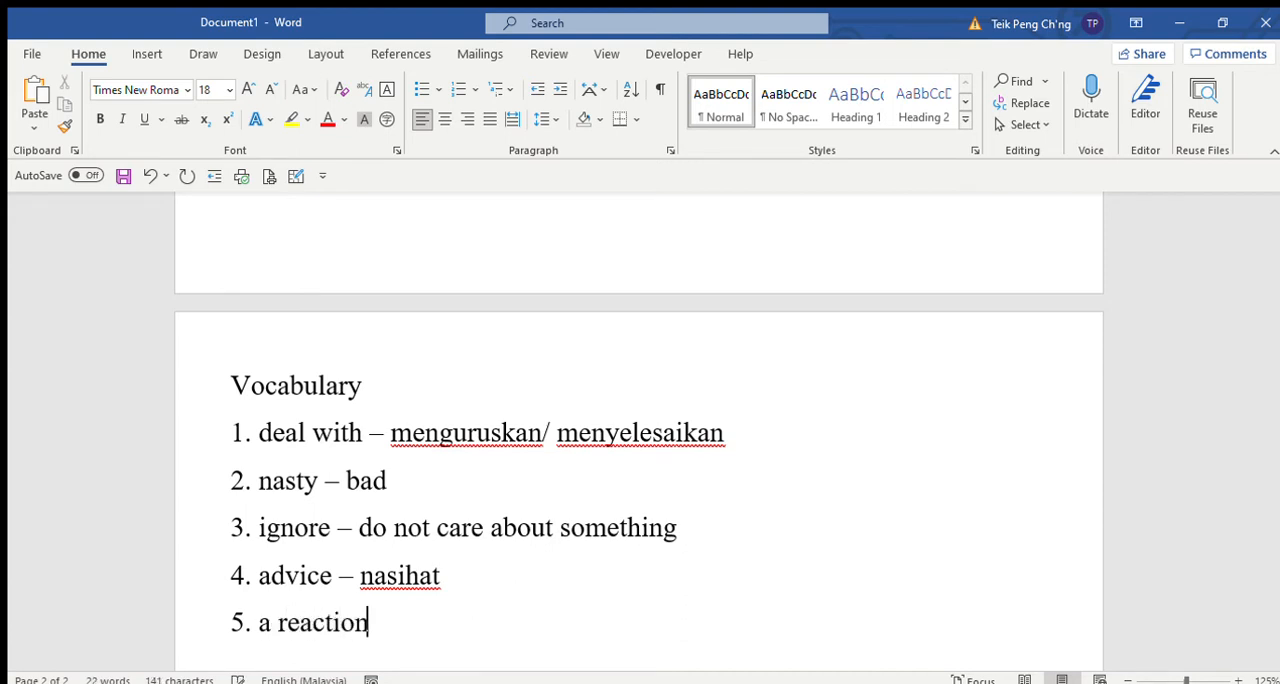
pyautogui.write('– tindak balas')
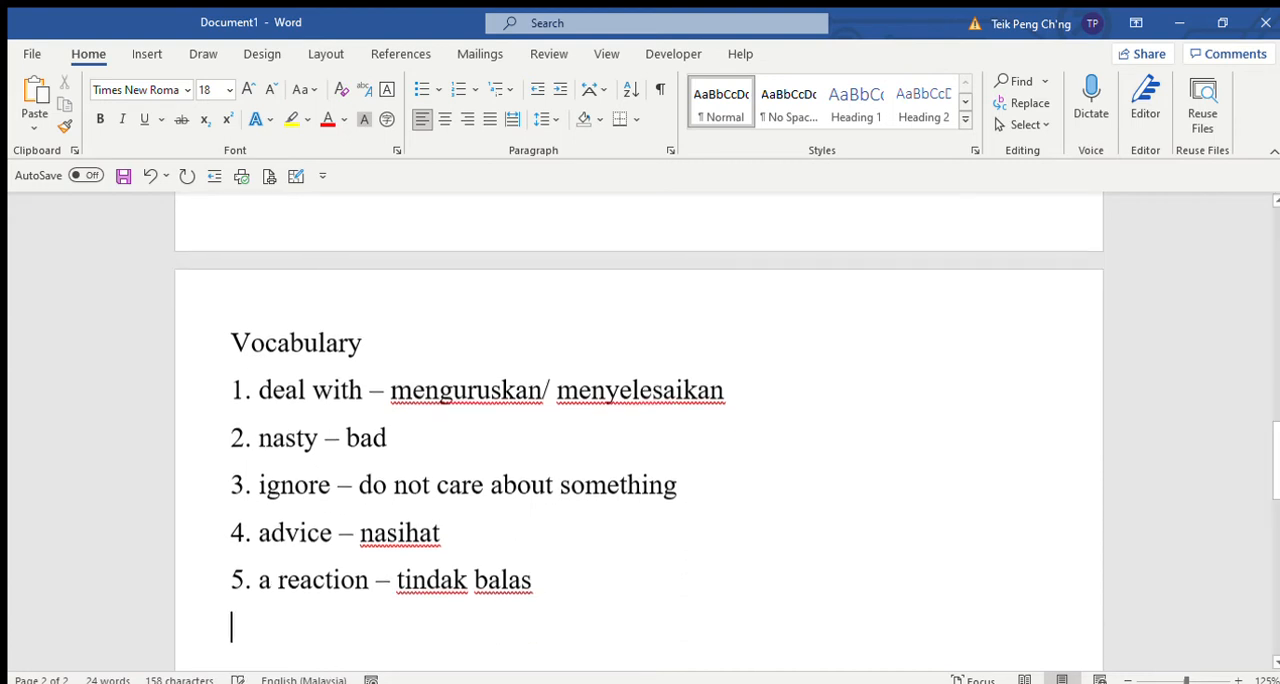
pyautogui.press('enter')
pyautogui.write('6.')
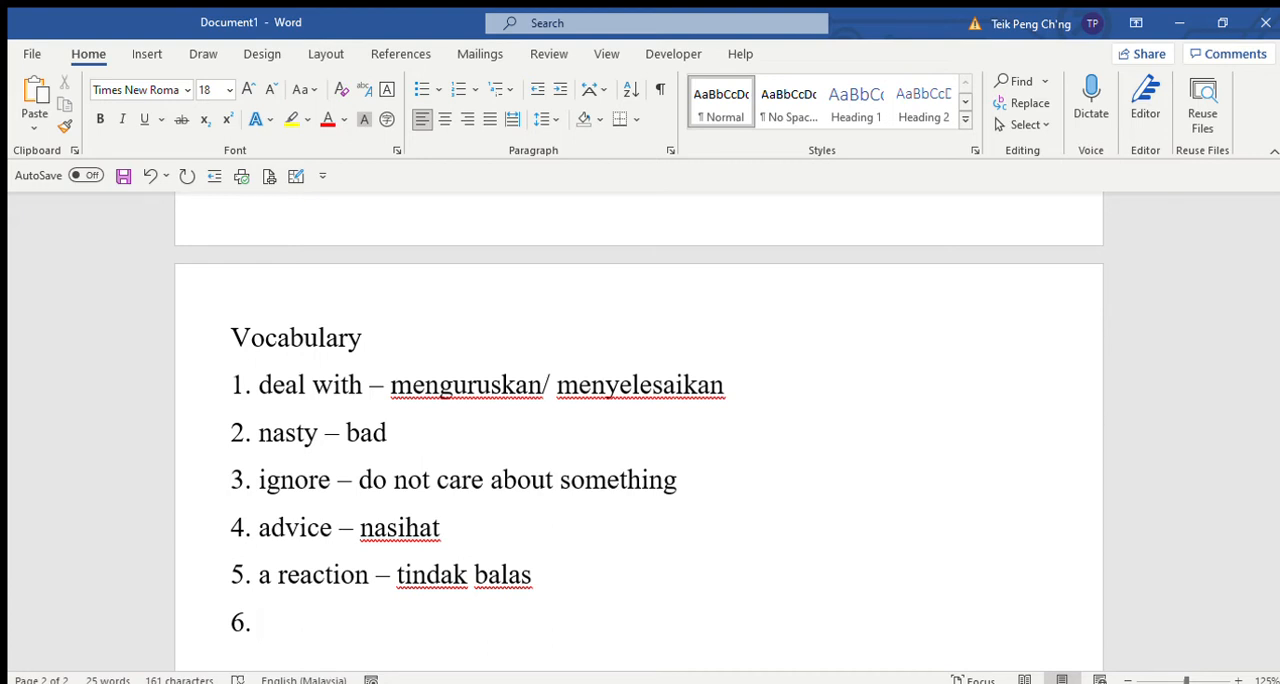
pyautogui.click(260, 620)
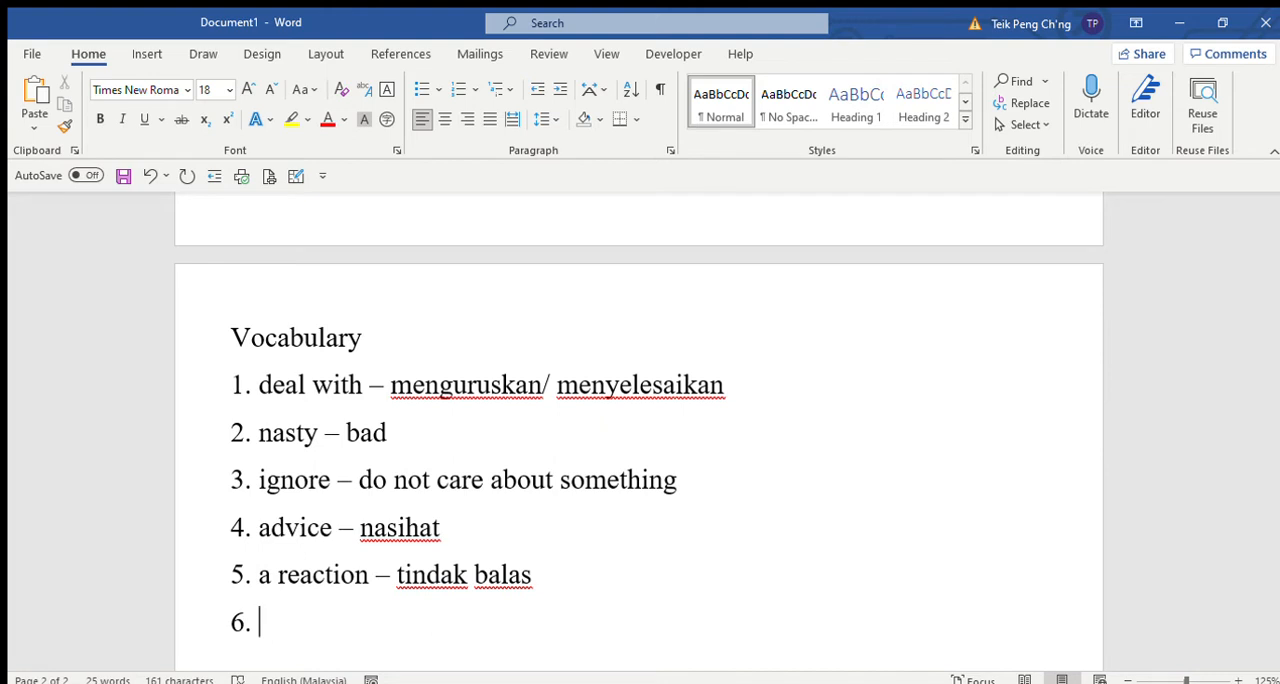
pyautogui.write('avoid - e')
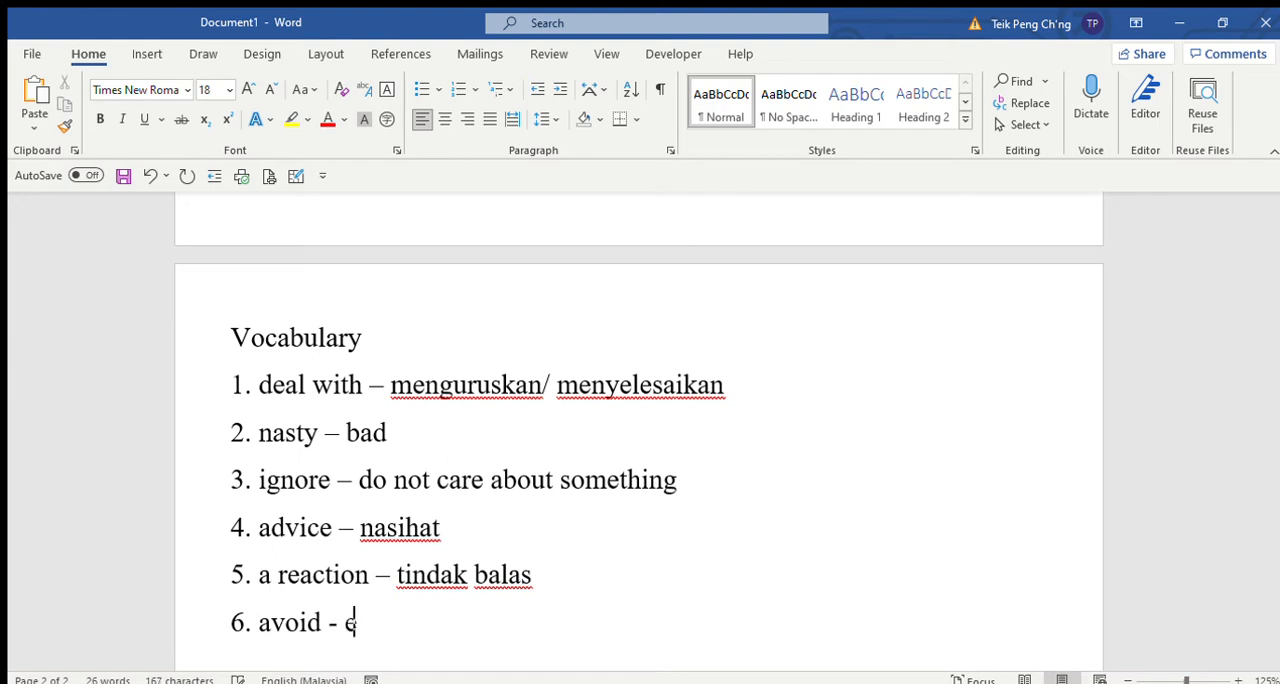
pyautogui.write('lak')
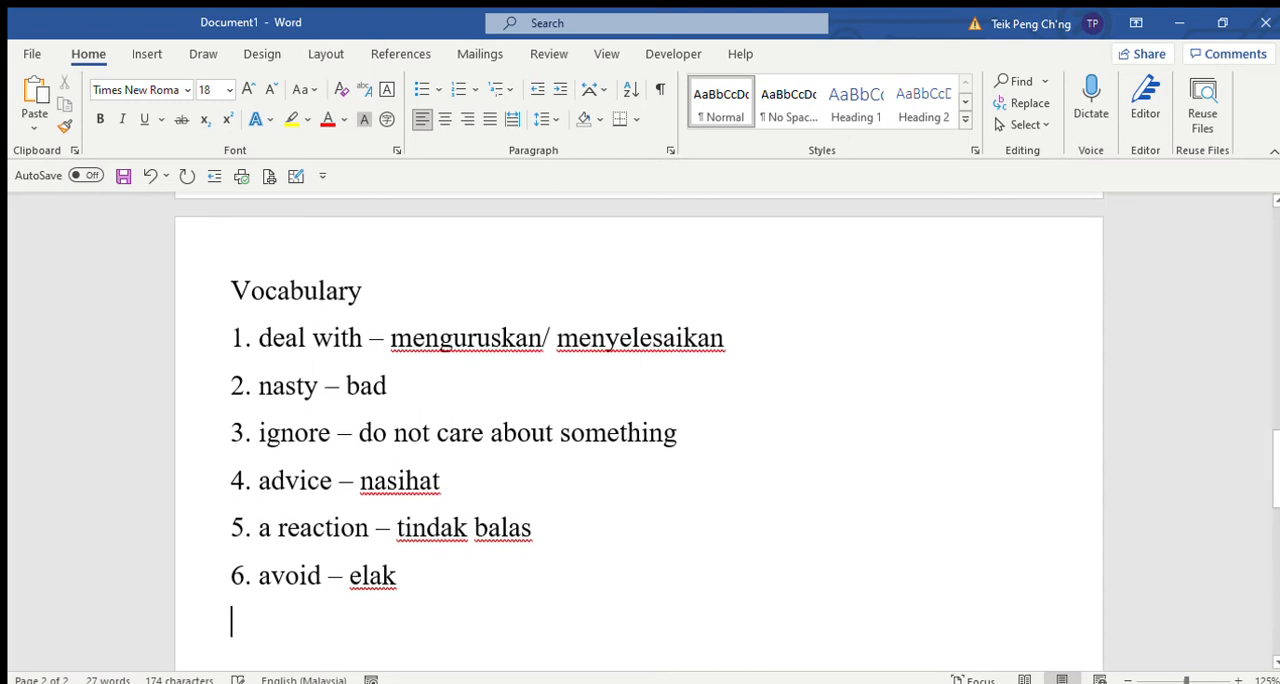
# Step: Add item 7, get through to you, and item 8, get into an argument – quarrel (gaduh)
pyautogui.write('7. get')
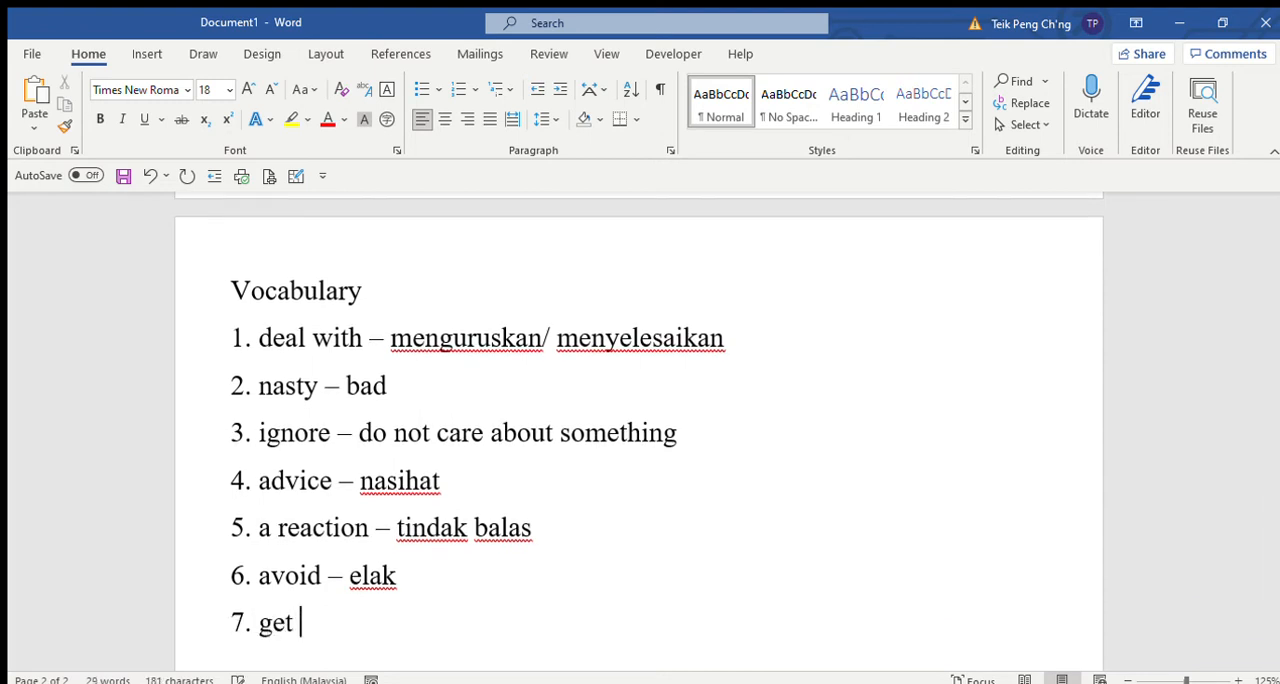
pyautogui.write('through to you – contact')
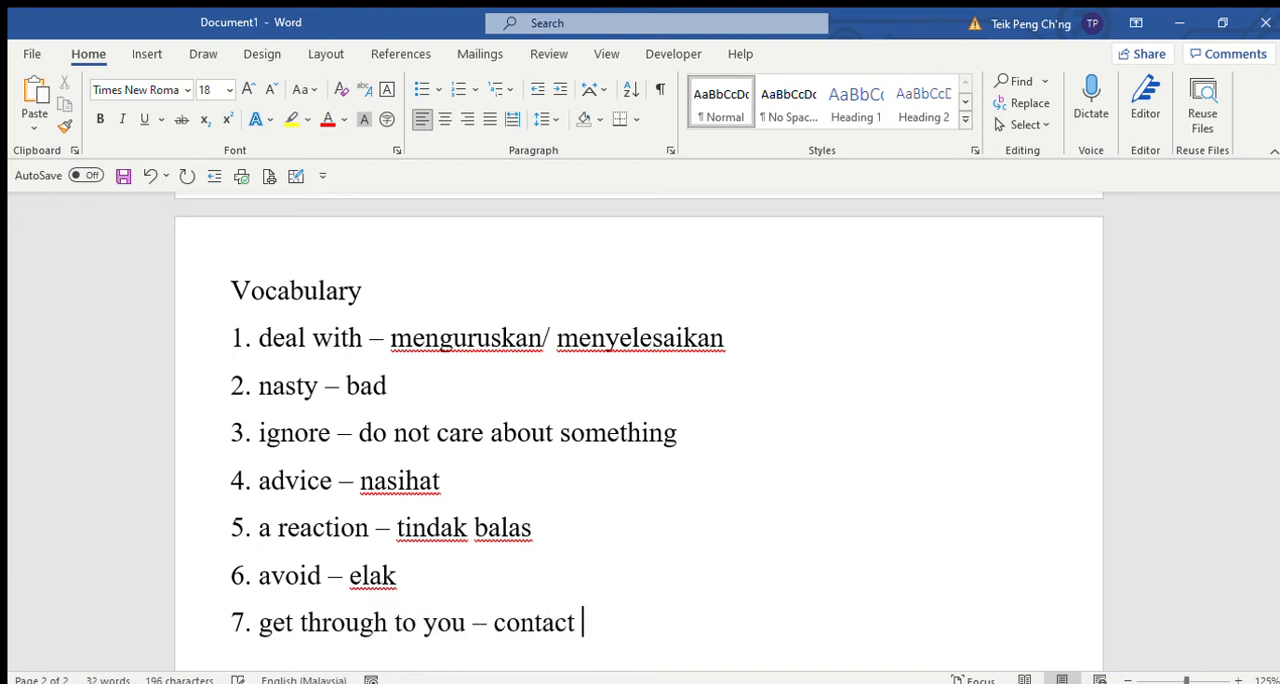
pyautogui.write('you')
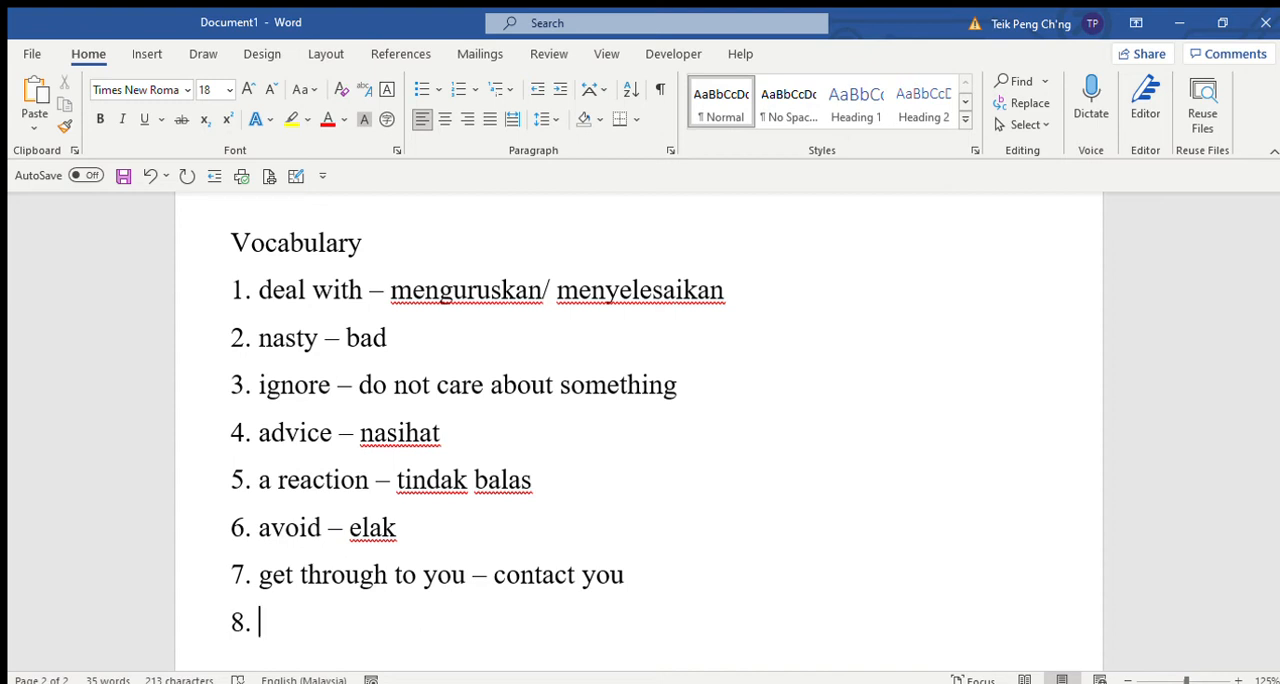
pyautogui.write('get into an')
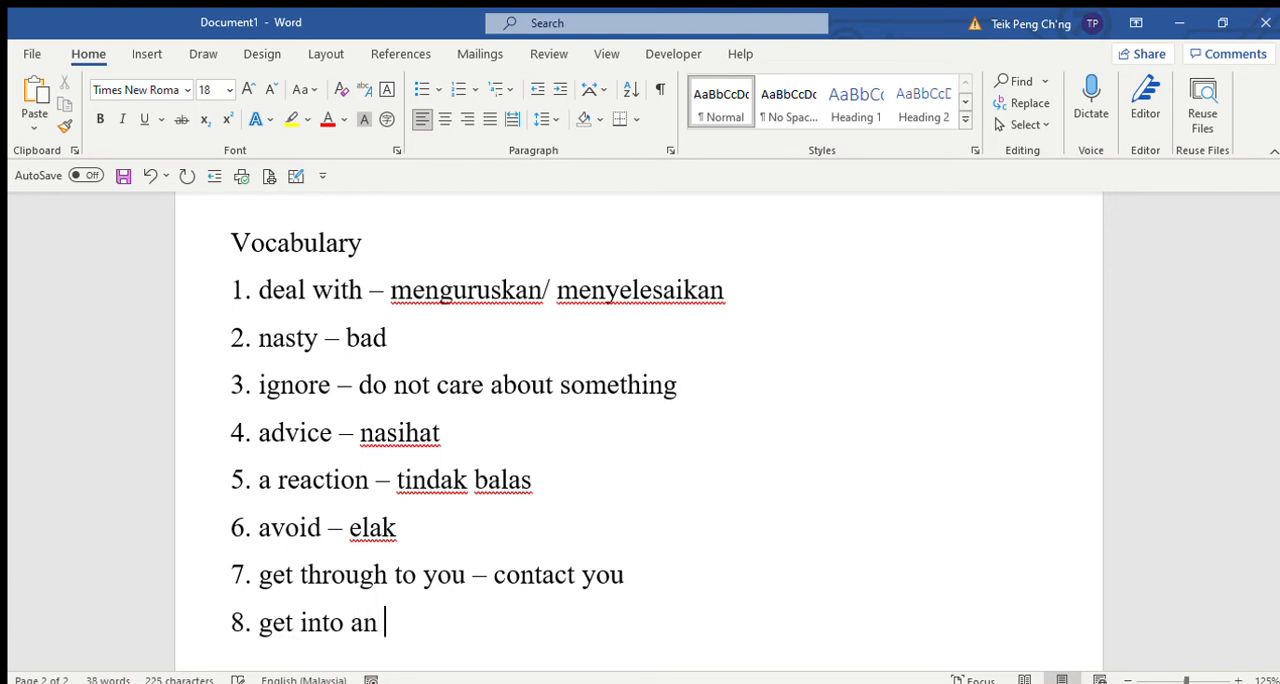
pyautogui.write('argument -')
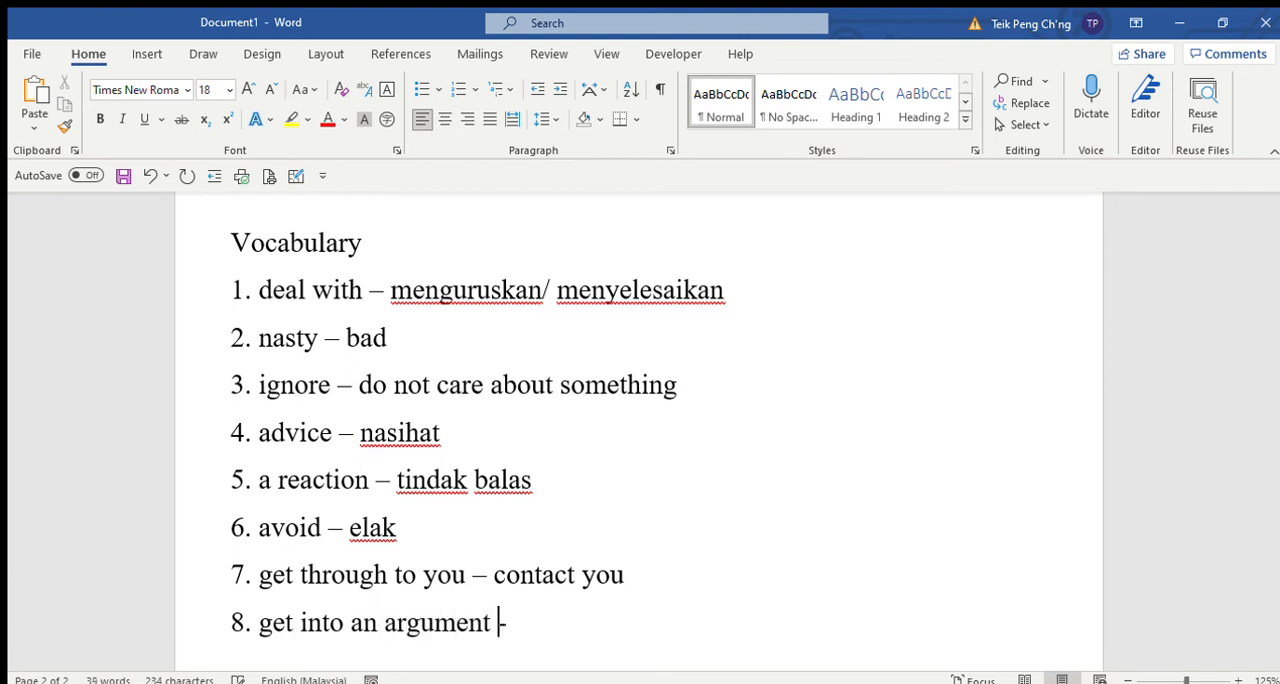
pyautogui.write('– quarrel')
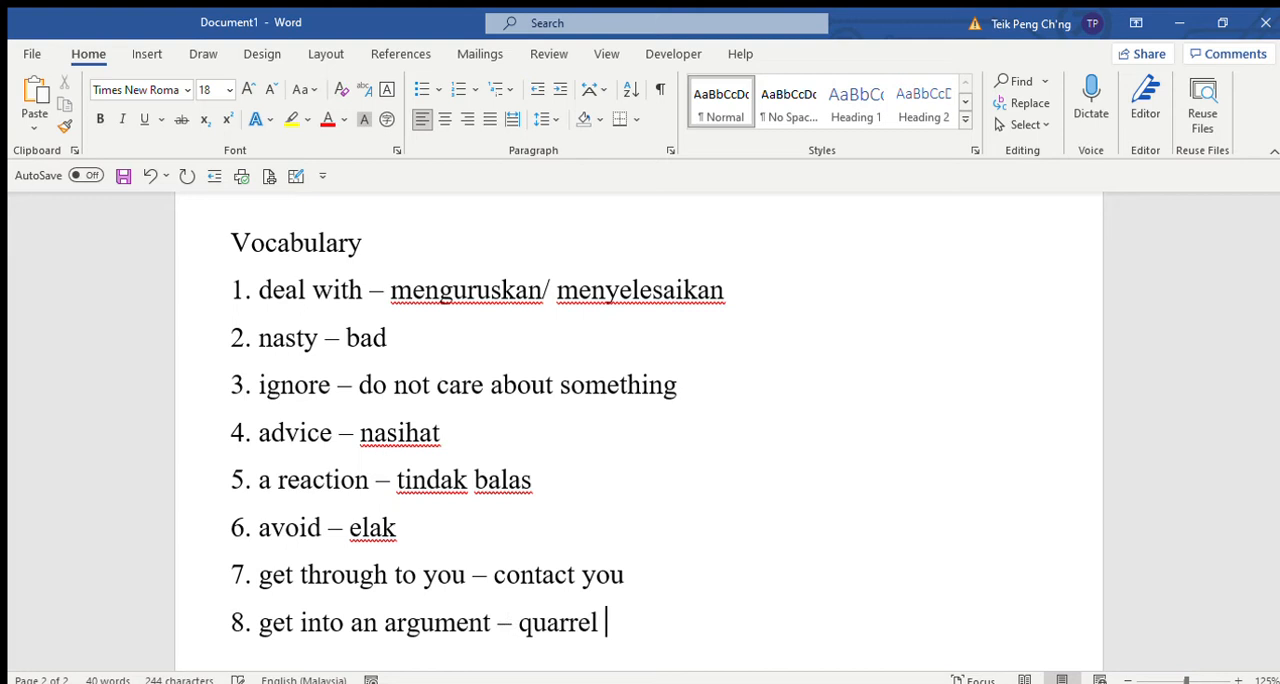
pyautogui.write('(ga')
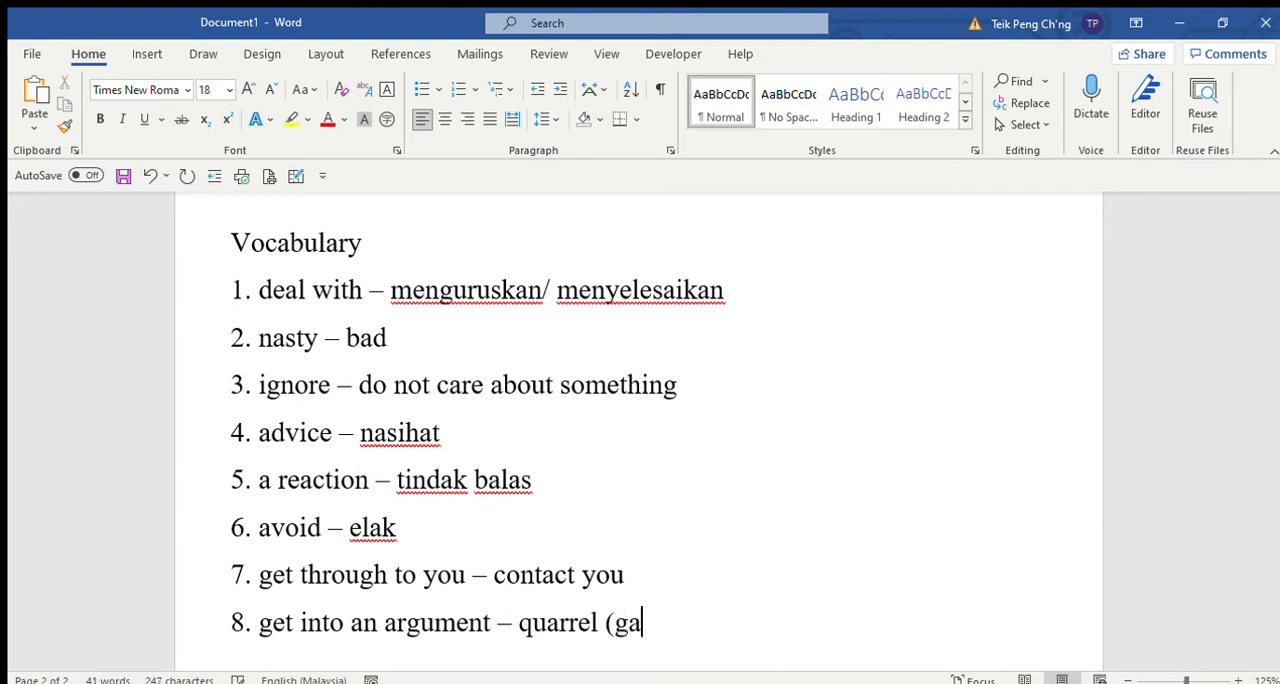
pyautogui.write('duh)')
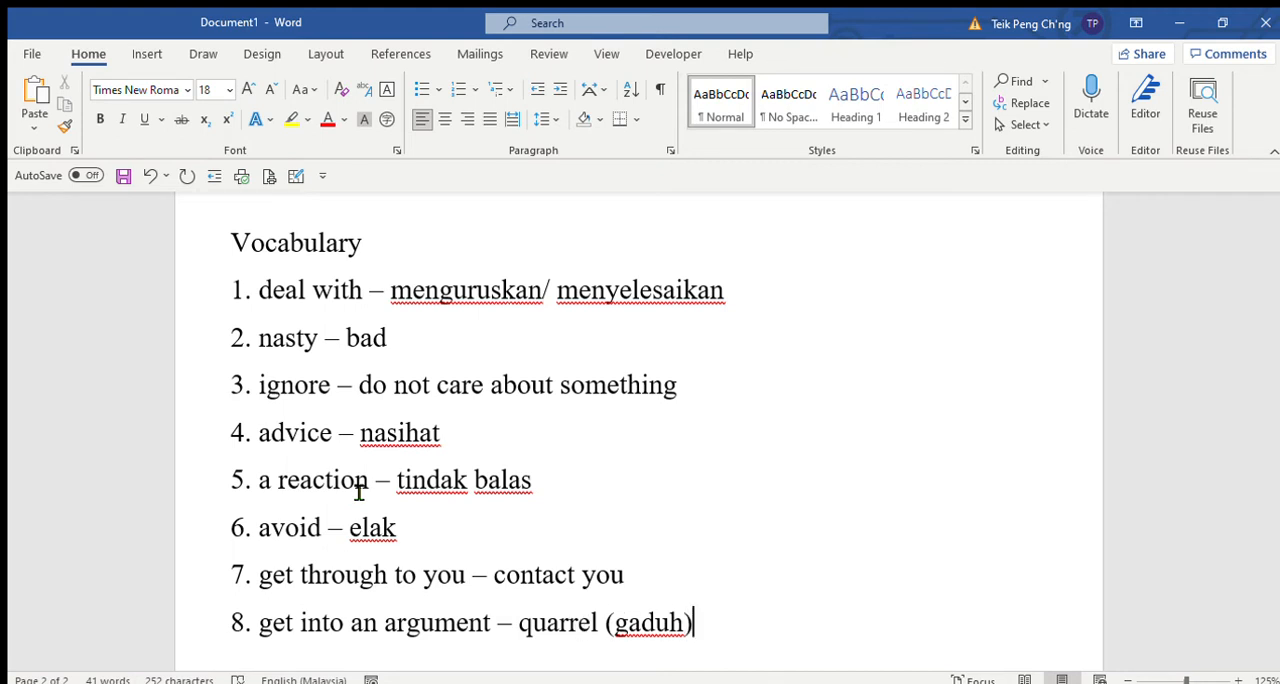
pyautogui.press('enter')
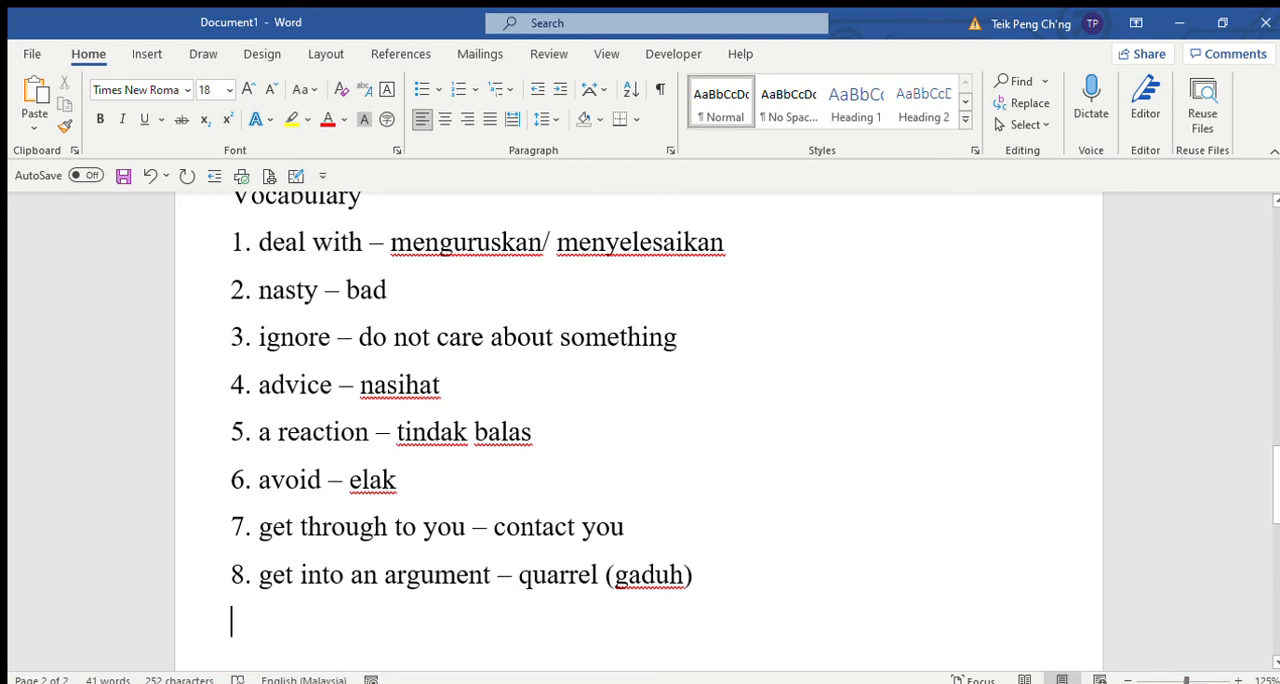
# Step: Add item 9, the chat room moderator – admin
pyautogui.write('9')
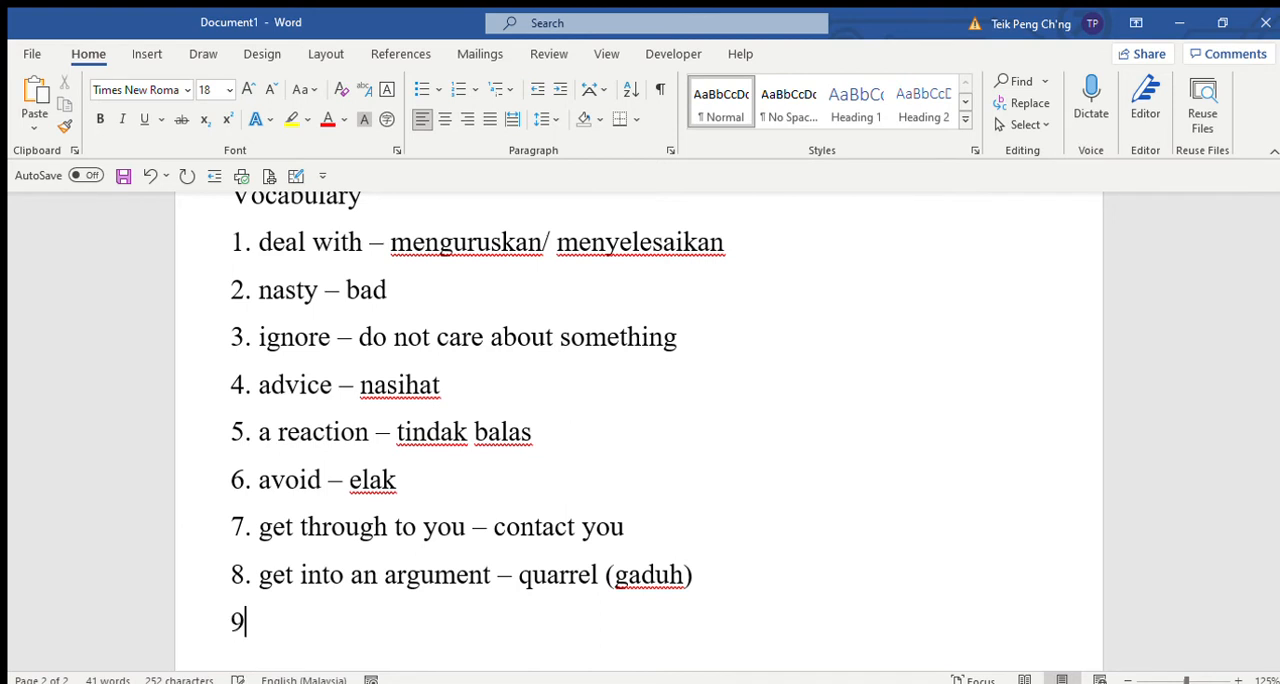
pyautogui.write('. the chat')
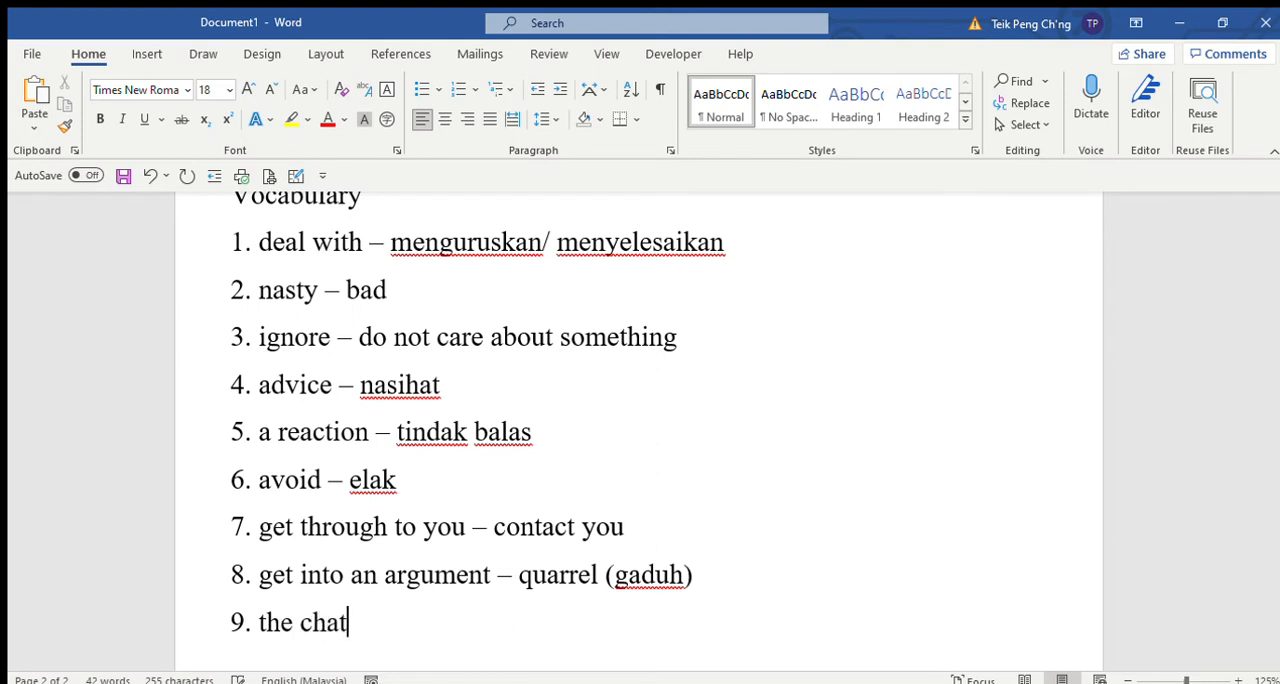
pyautogui.write('room moderator')
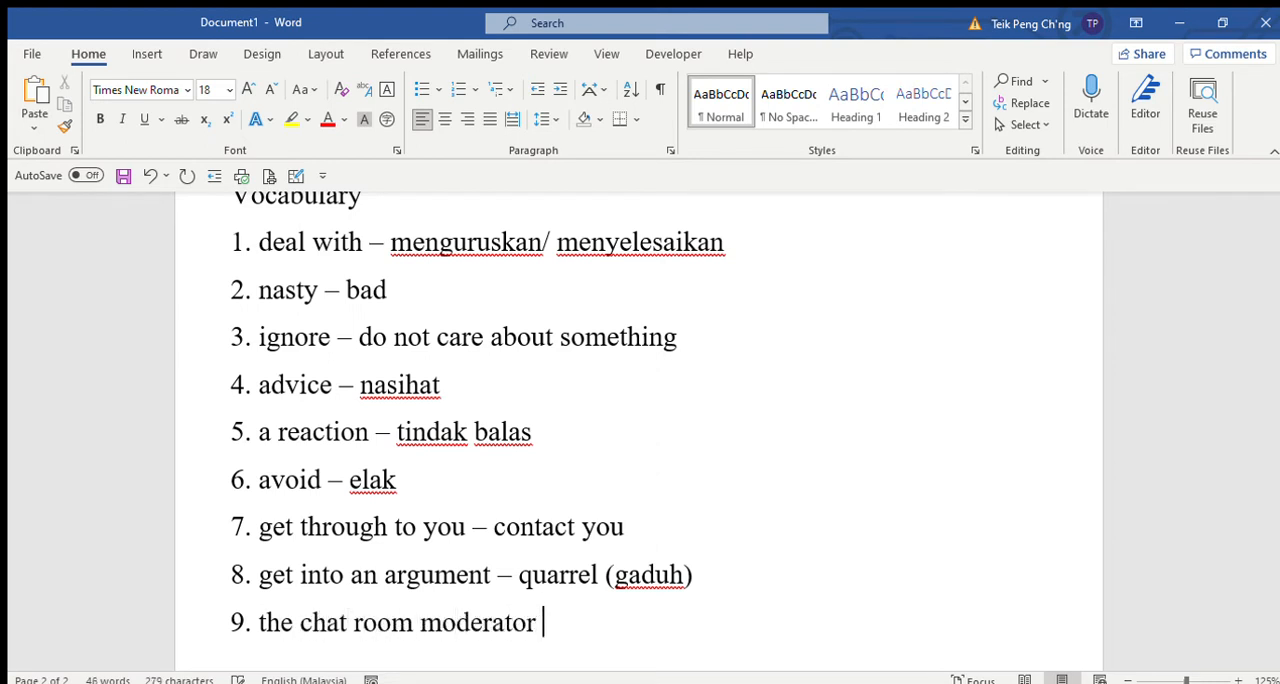
pyautogui.write('– admin')
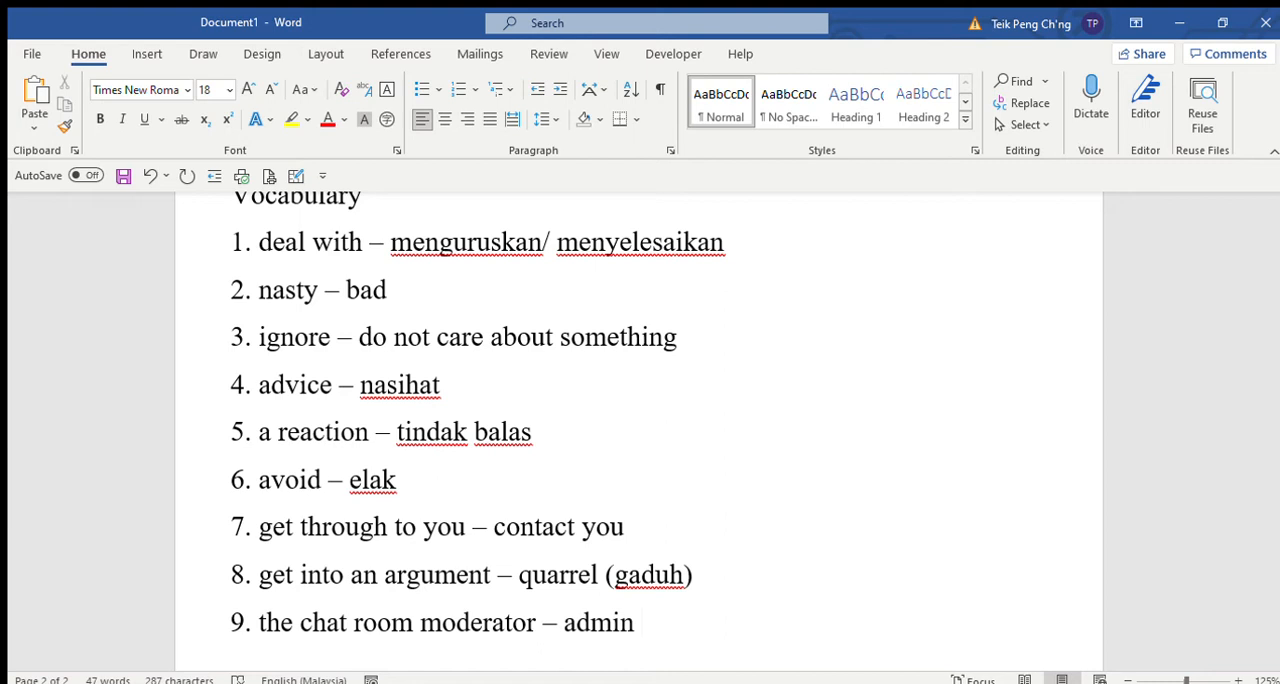
pyautogui.click(640, 622)
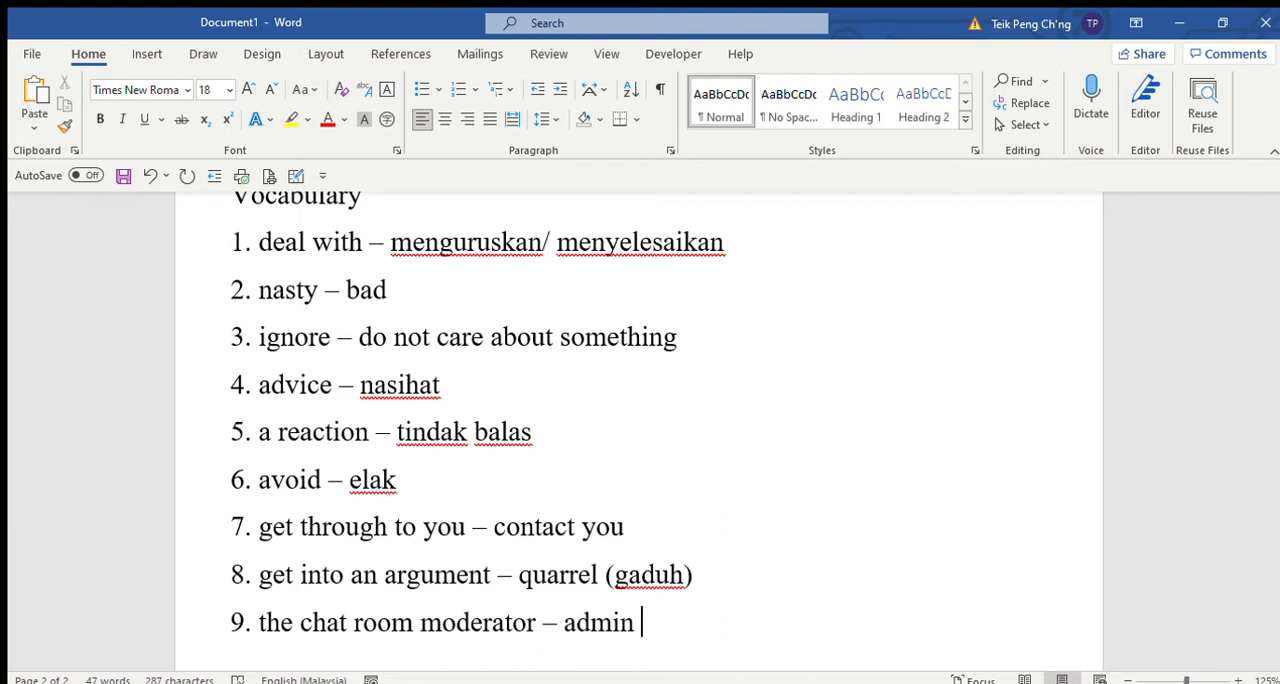
pyautogui.press('enter')
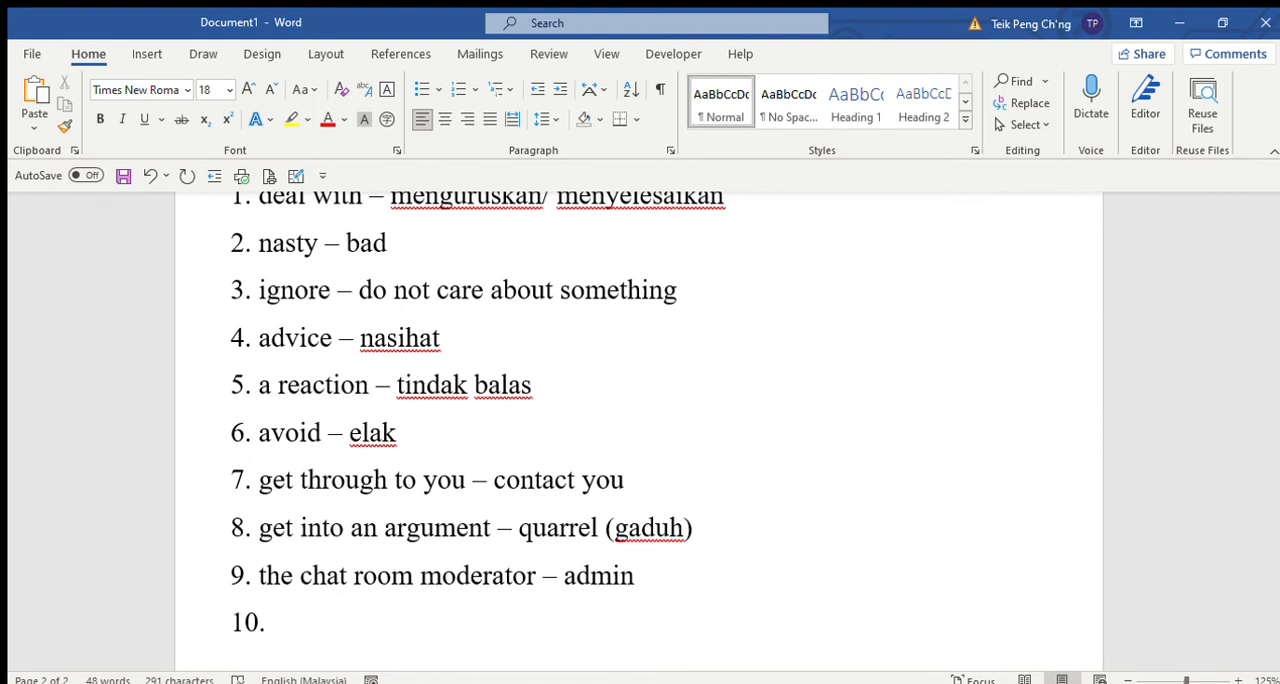
# Step: Add item 10, on your own – by yourself
pyautogui.click(274, 621)
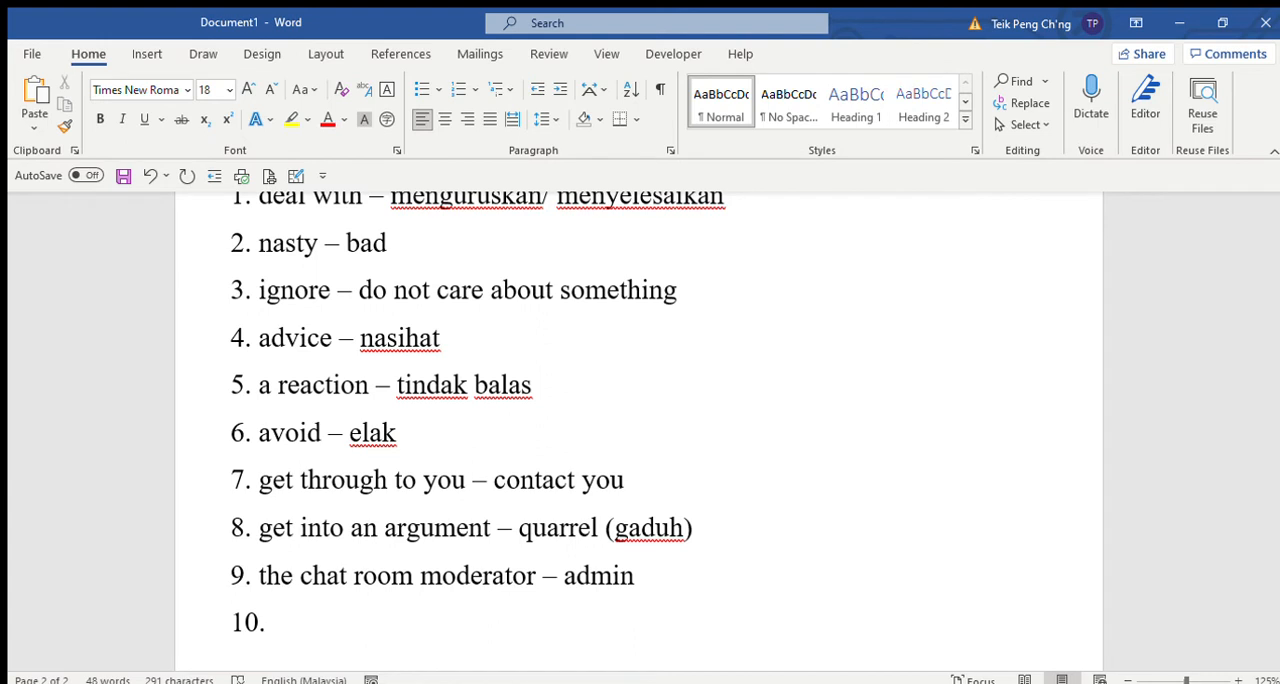
pyautogui.write('on your own -')
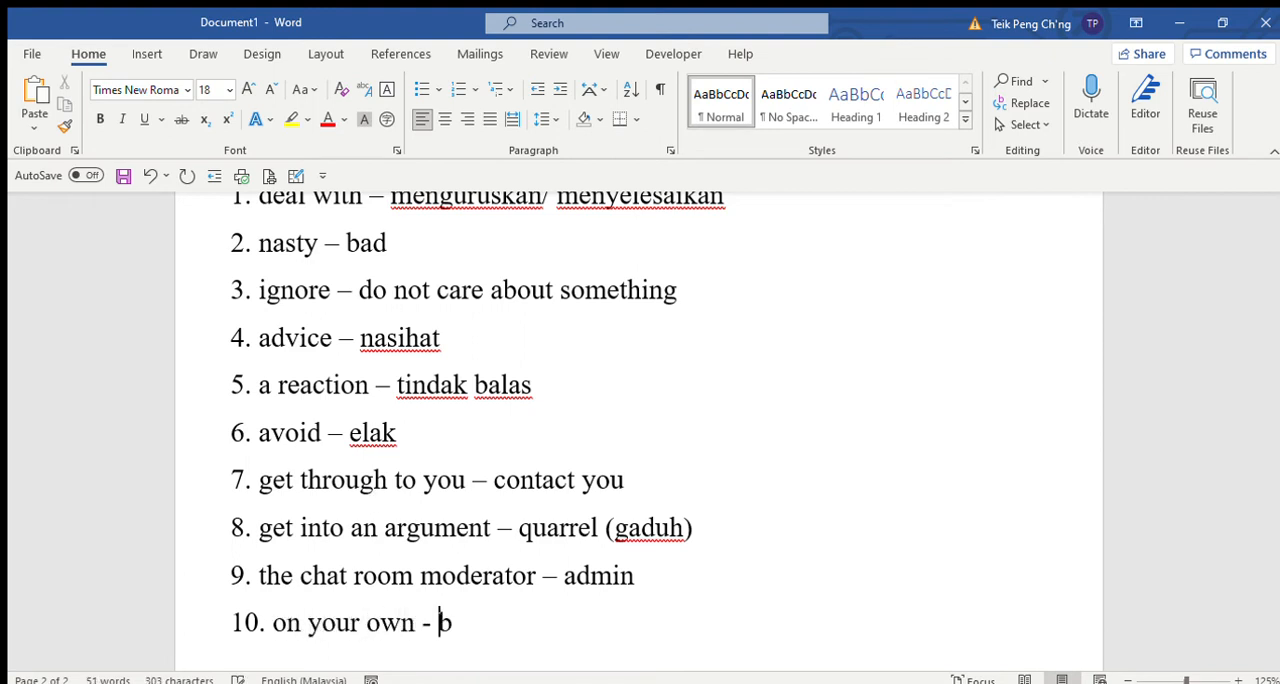
pyautogui.write('by yours')
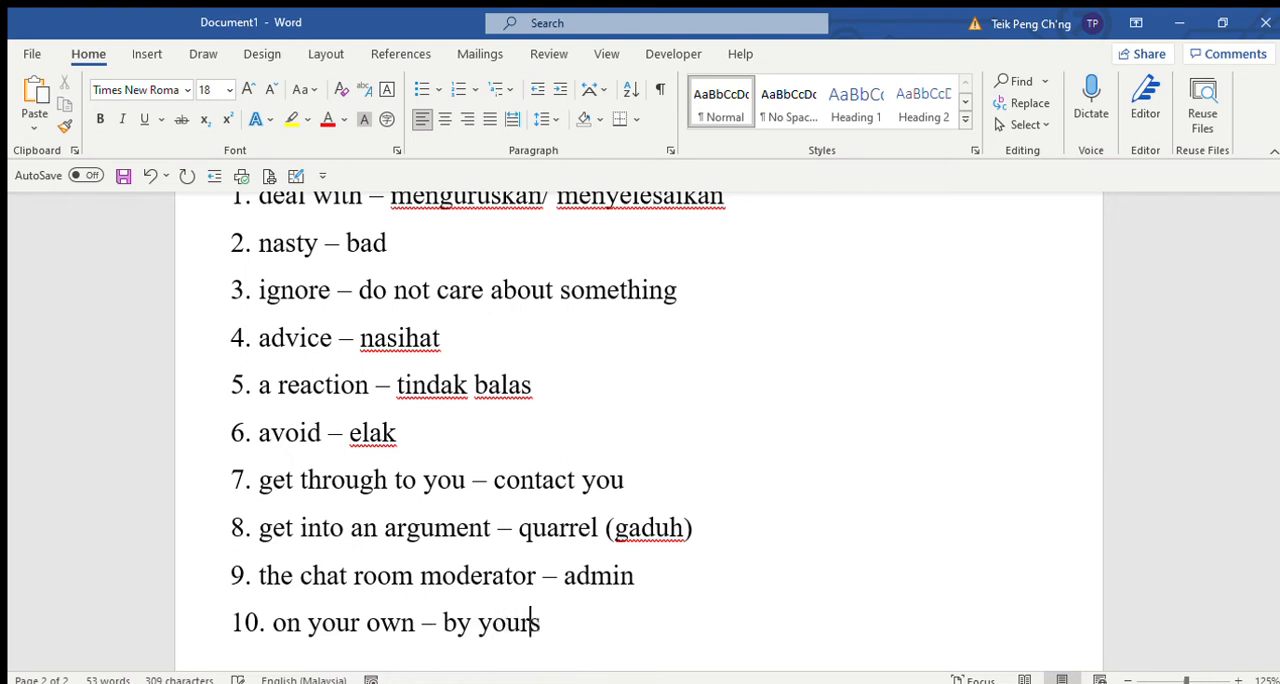
pyautogui.write('elf')
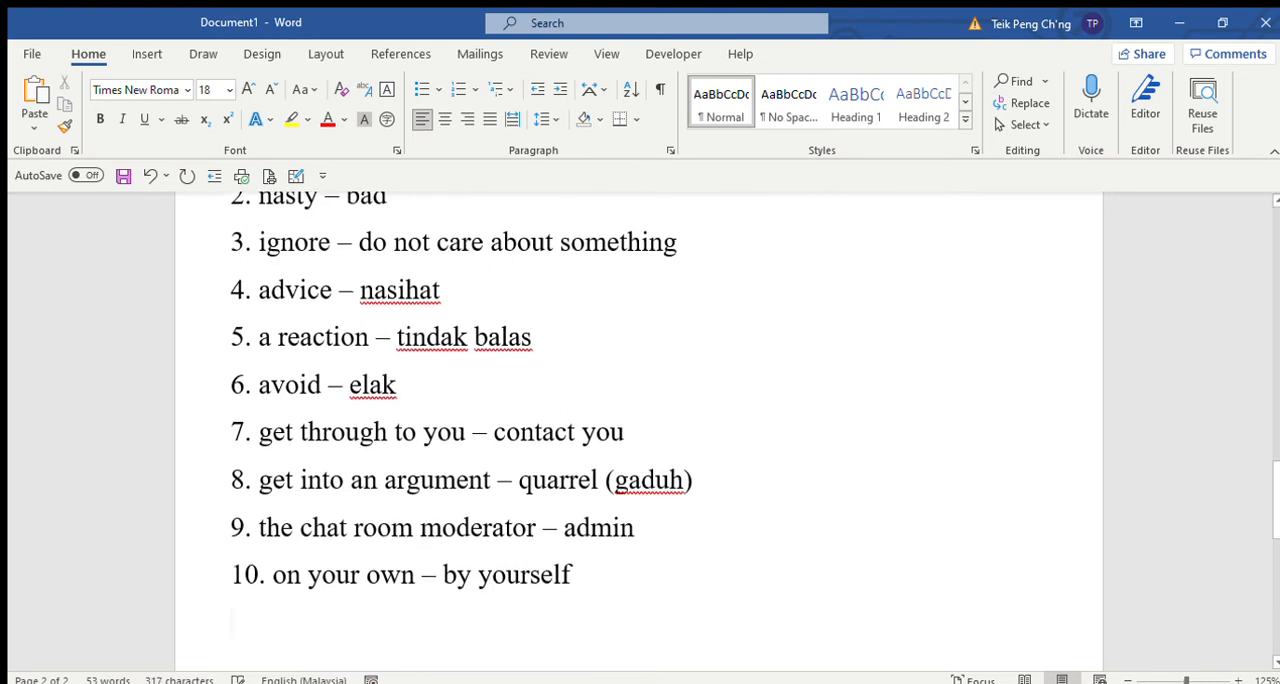
pyautogui.press('enter')
pyautogui.write('11.')
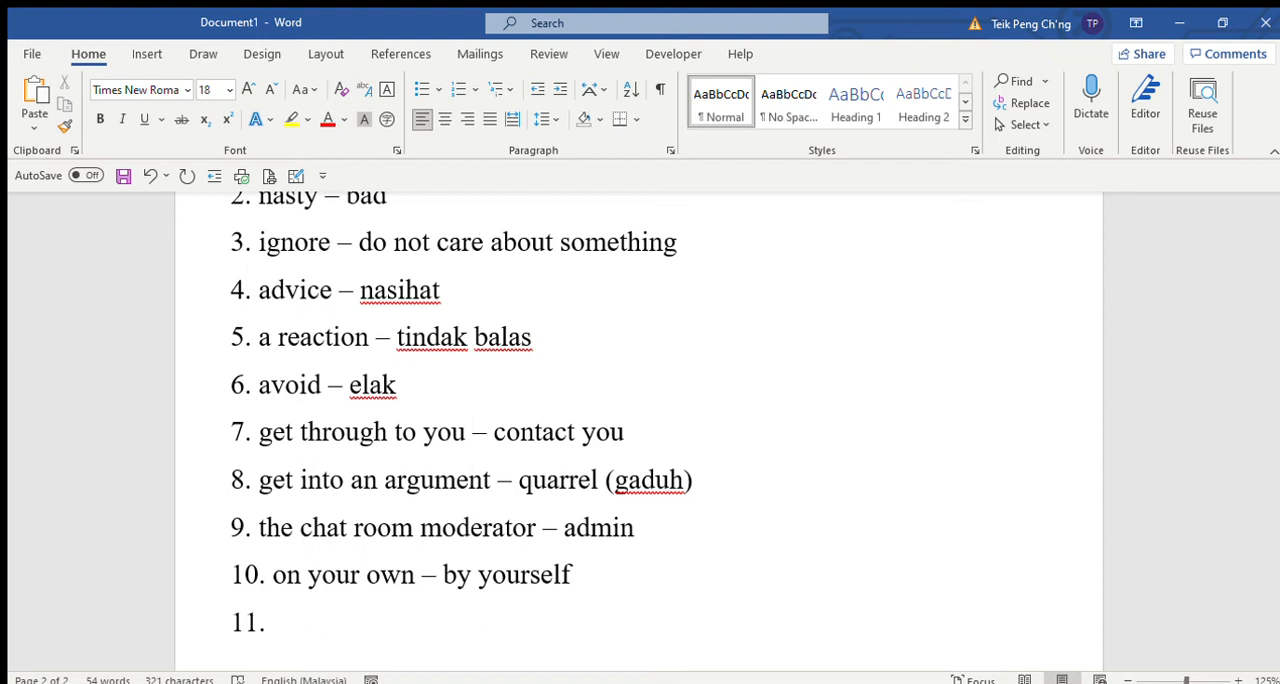
# Step: Add item 11, delay – don't do something immediately
pyautogui.click(275, 620)
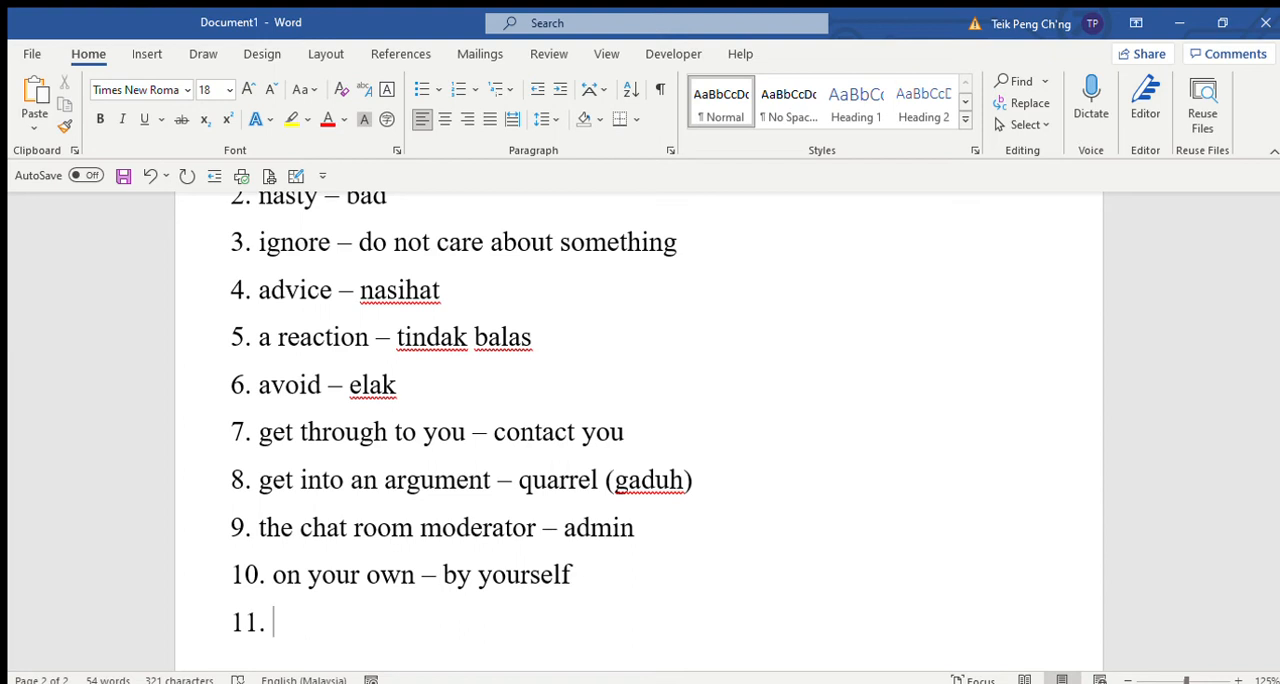
pyautogui.write('delay')
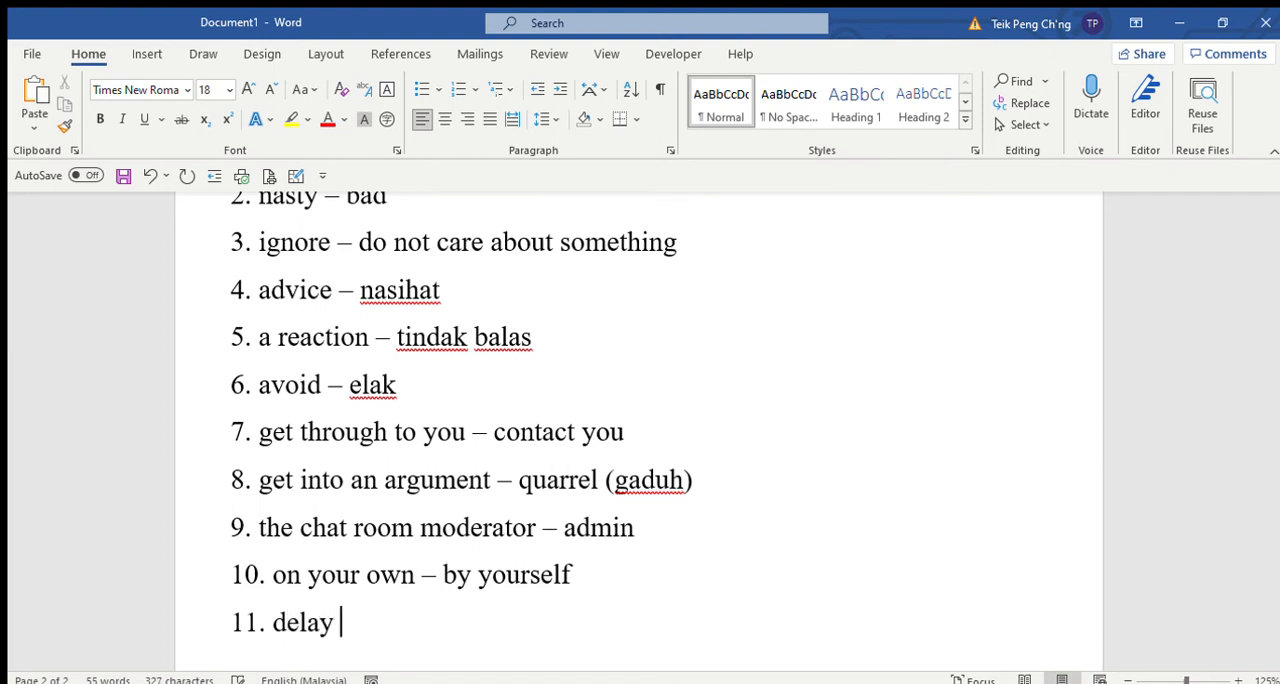
pyautogui.write('-')
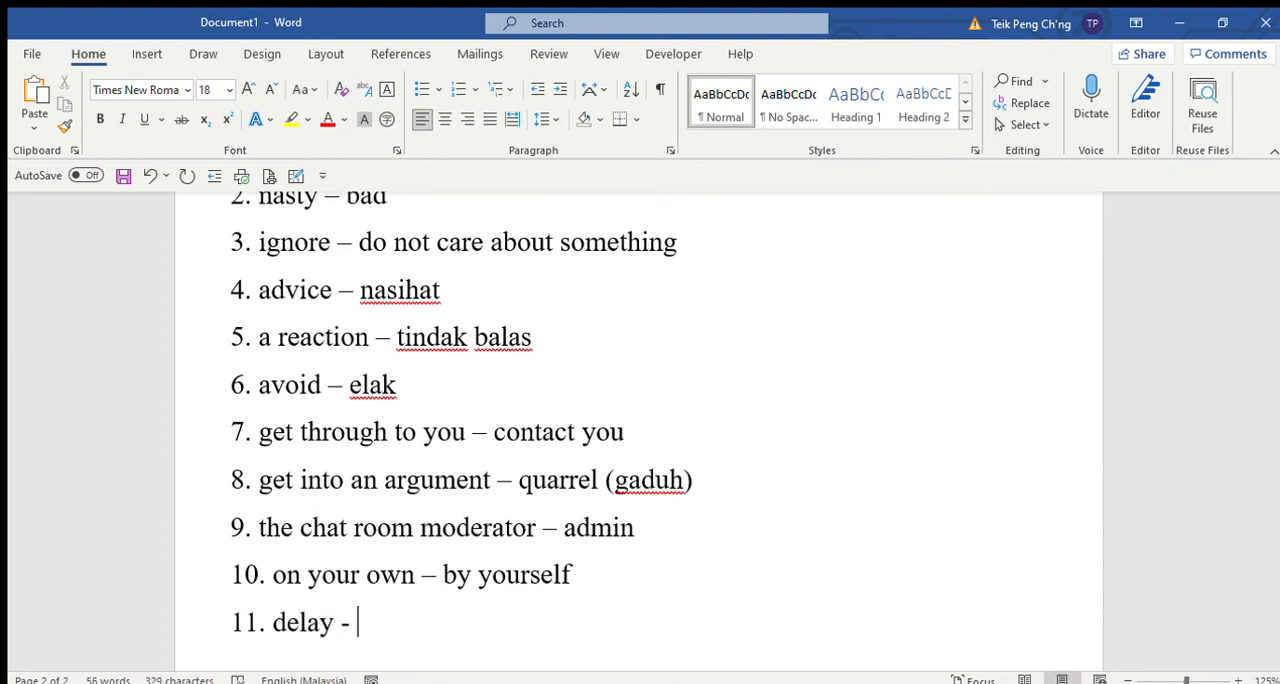
pyautogui.write("don'")
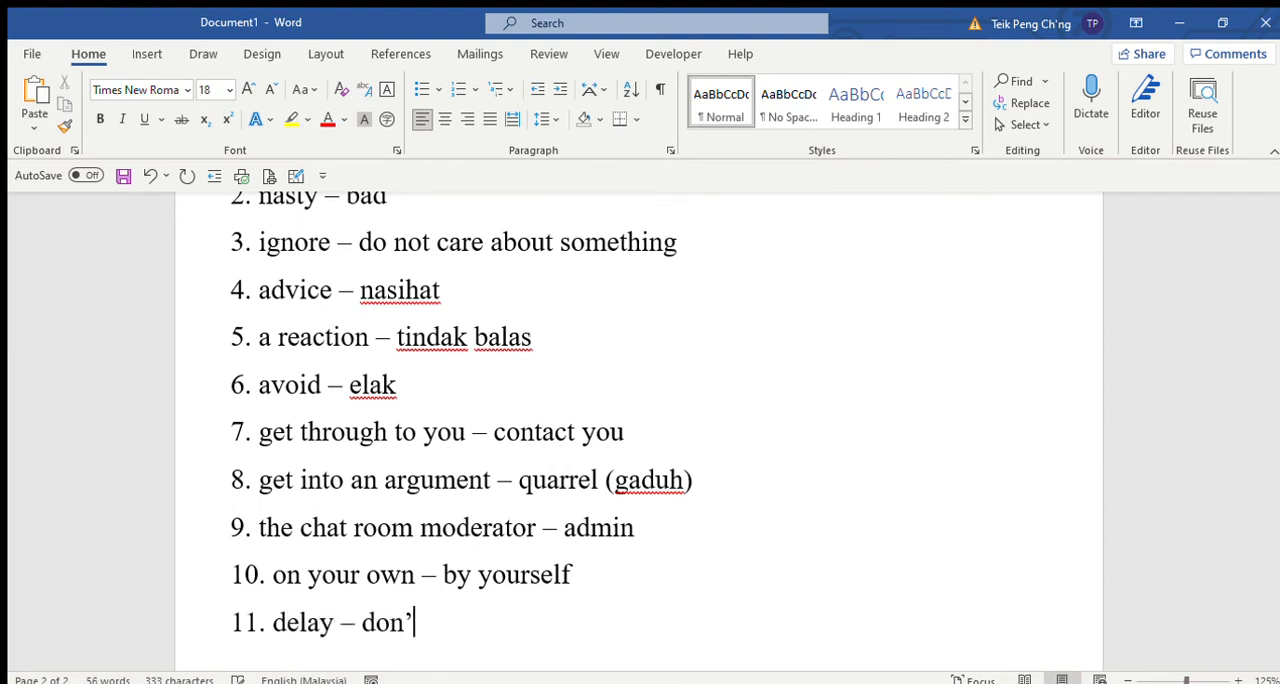
pyautogui.write('t do something i')
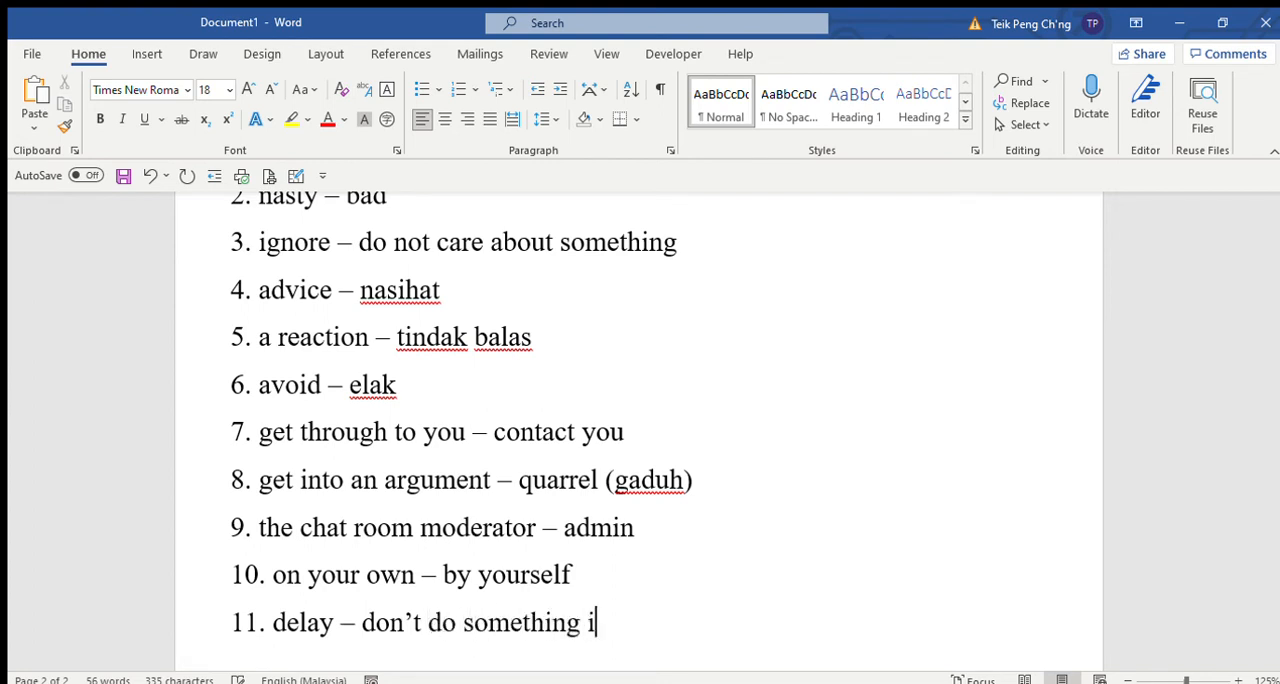
pyautogui.write('mmediately')
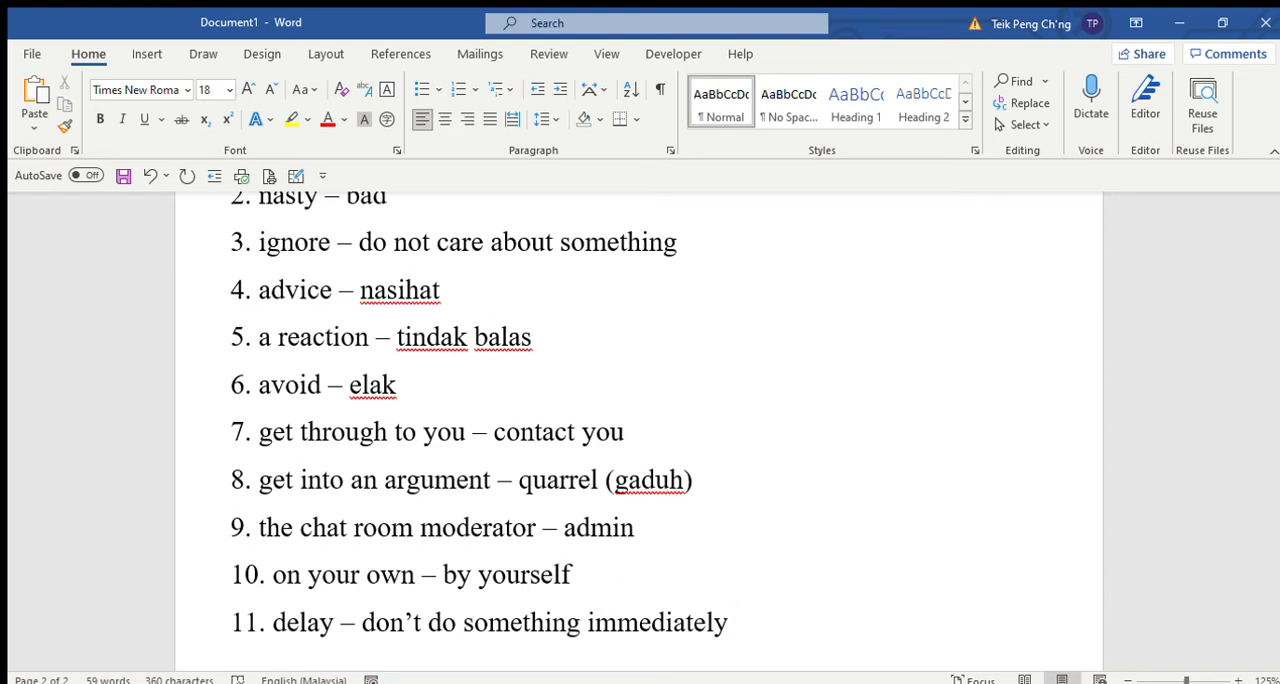
pyautogui.click(732, 622)
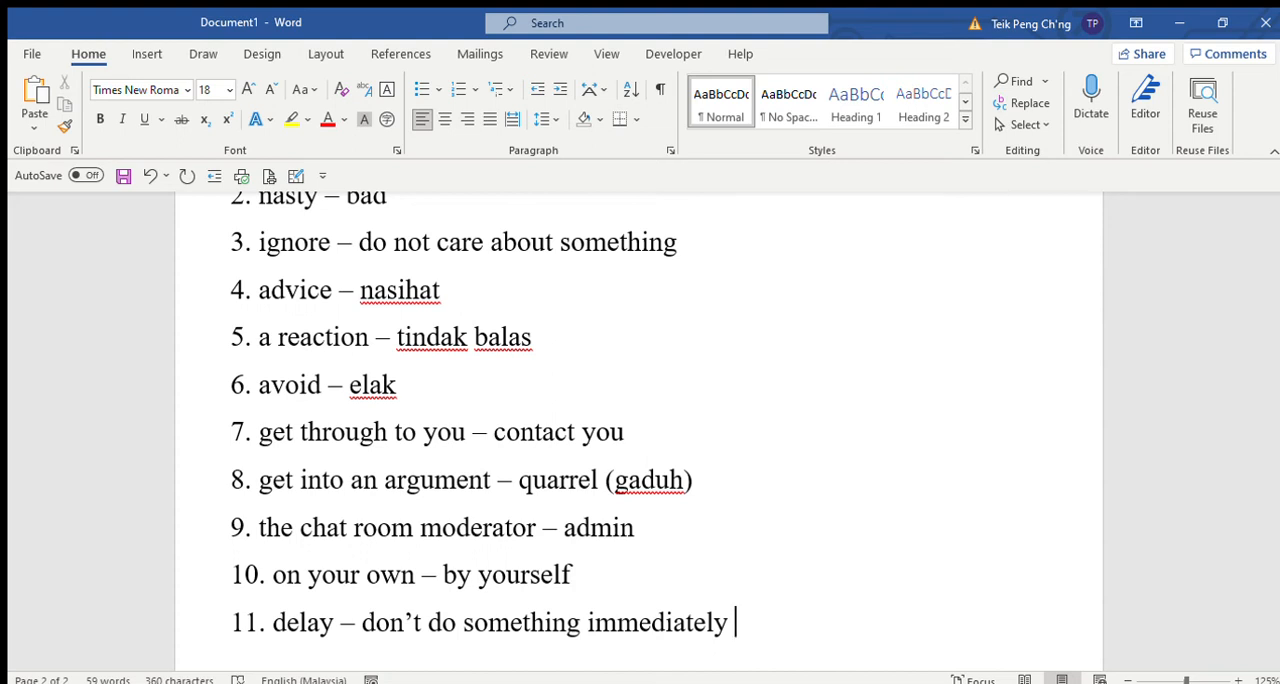
# Step: Add item 12, put up with – sabar, and item 13, evidence – bukti, starting item 14
pyautogui.press('enter')
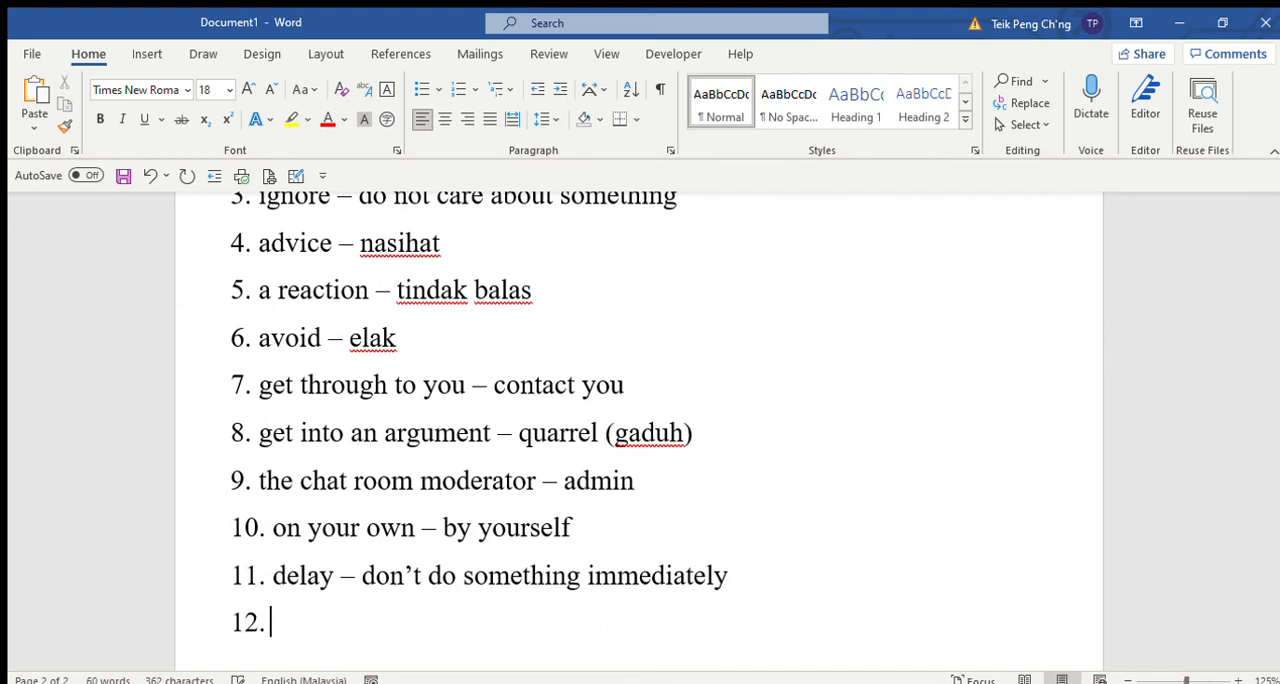
pyautogui.write('put u')
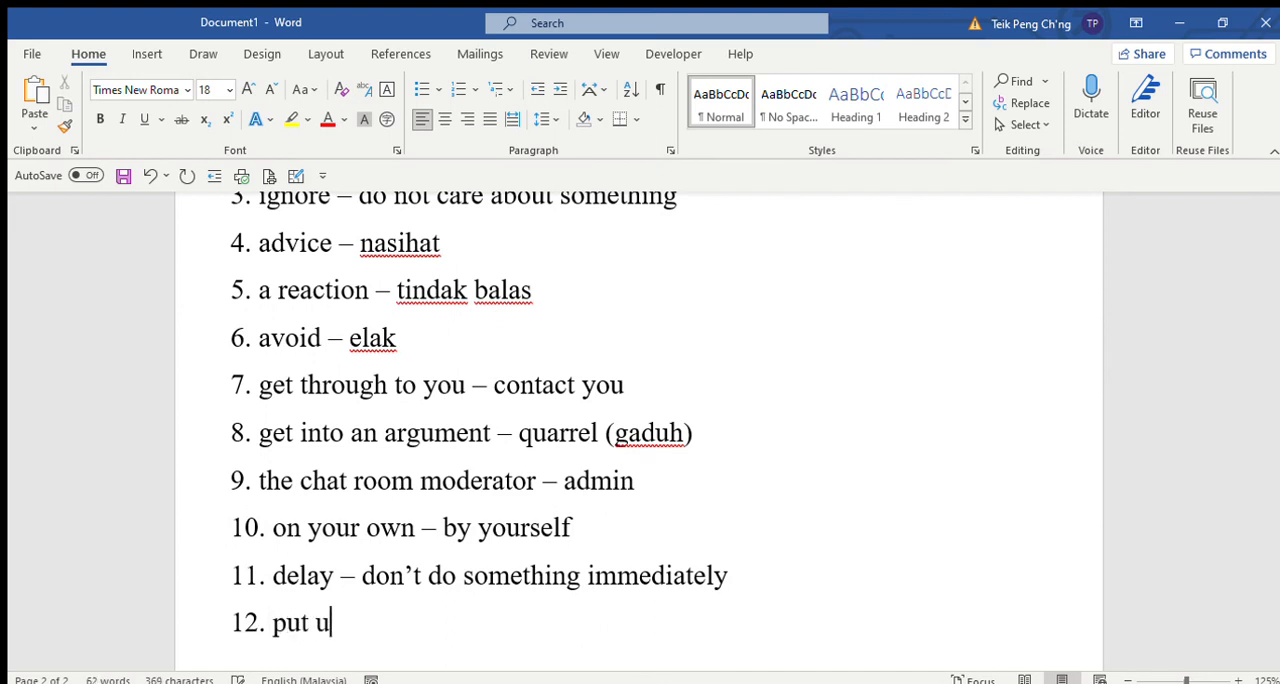
pyautogui.write('p with - sabar')
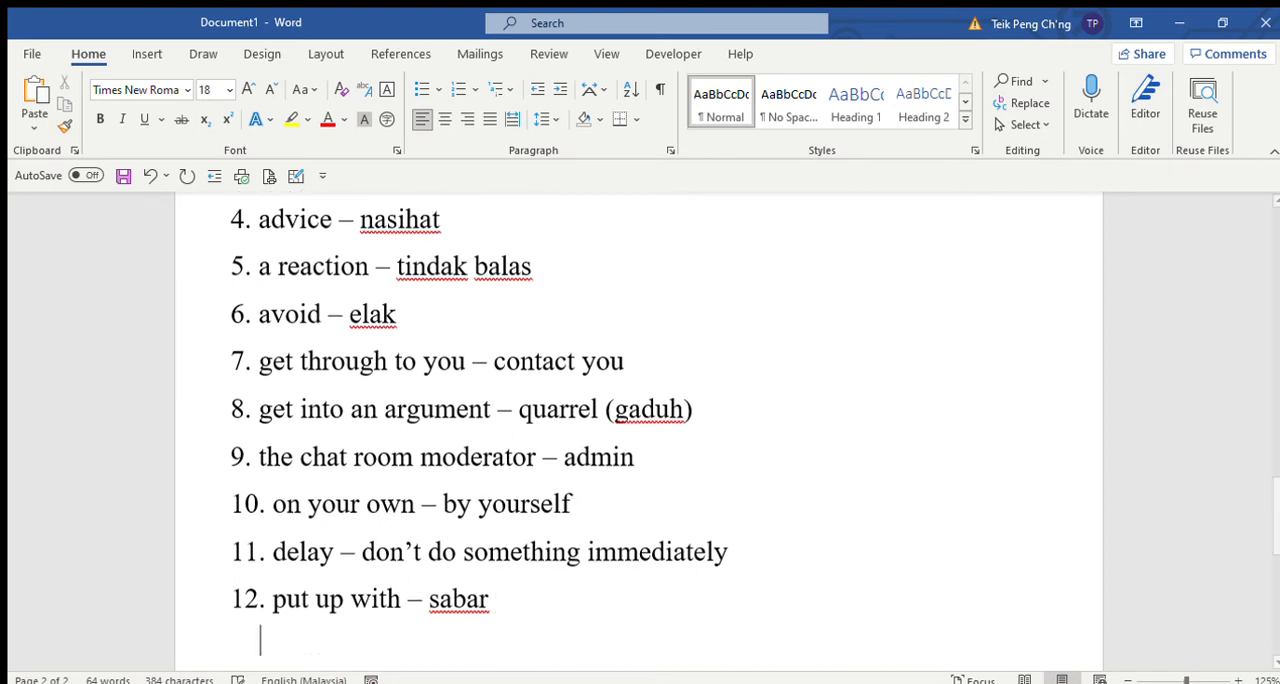
pyautogui.write('13. evidenc')
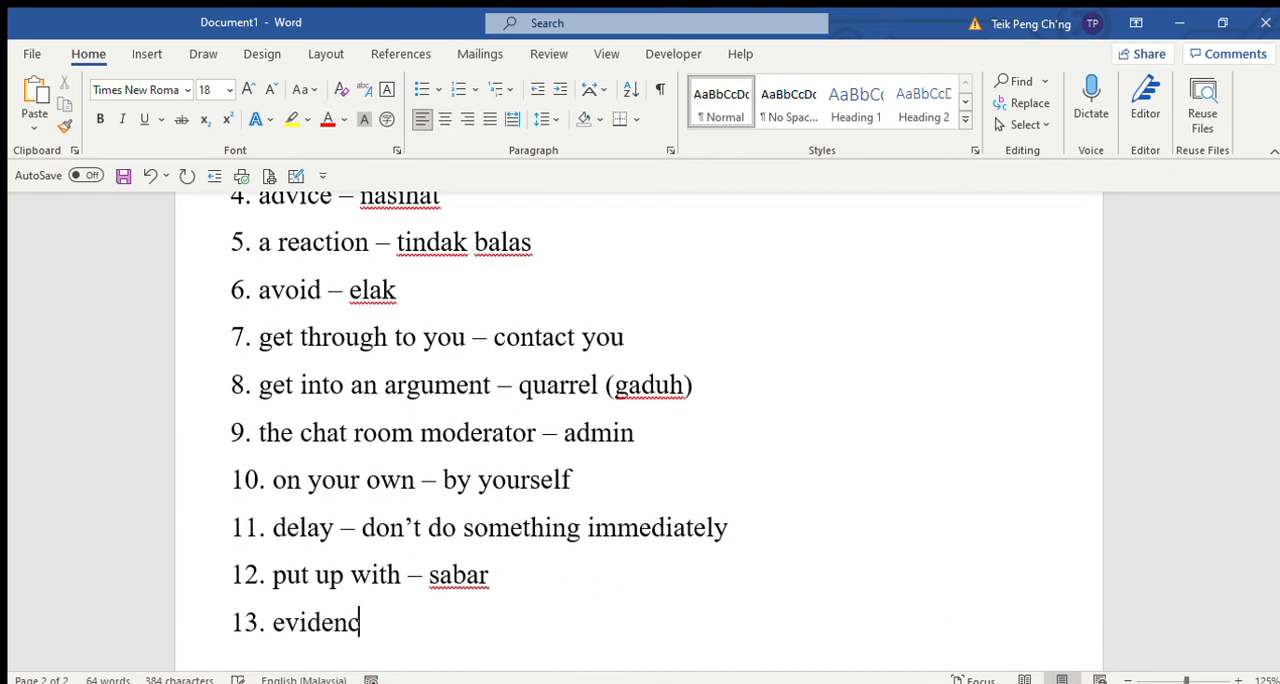
pyautogui.write('e - b')
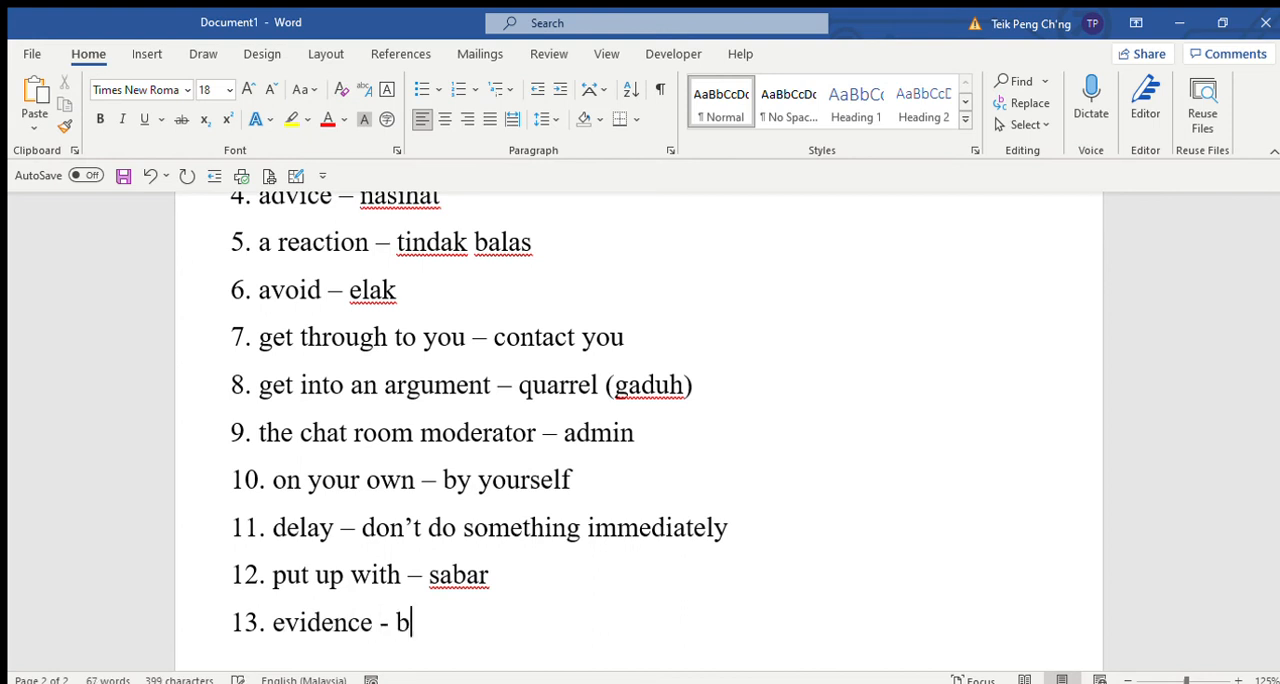
pyautogui.write('ukti')
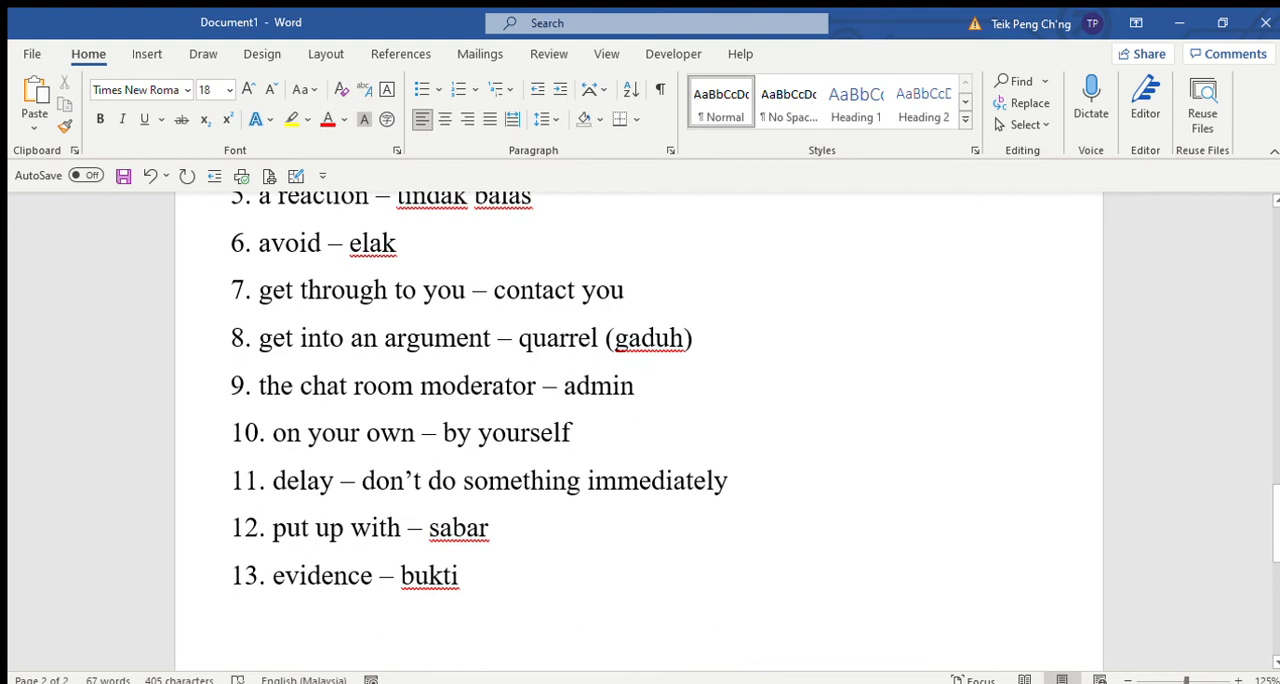
pyautogui.press('enter')
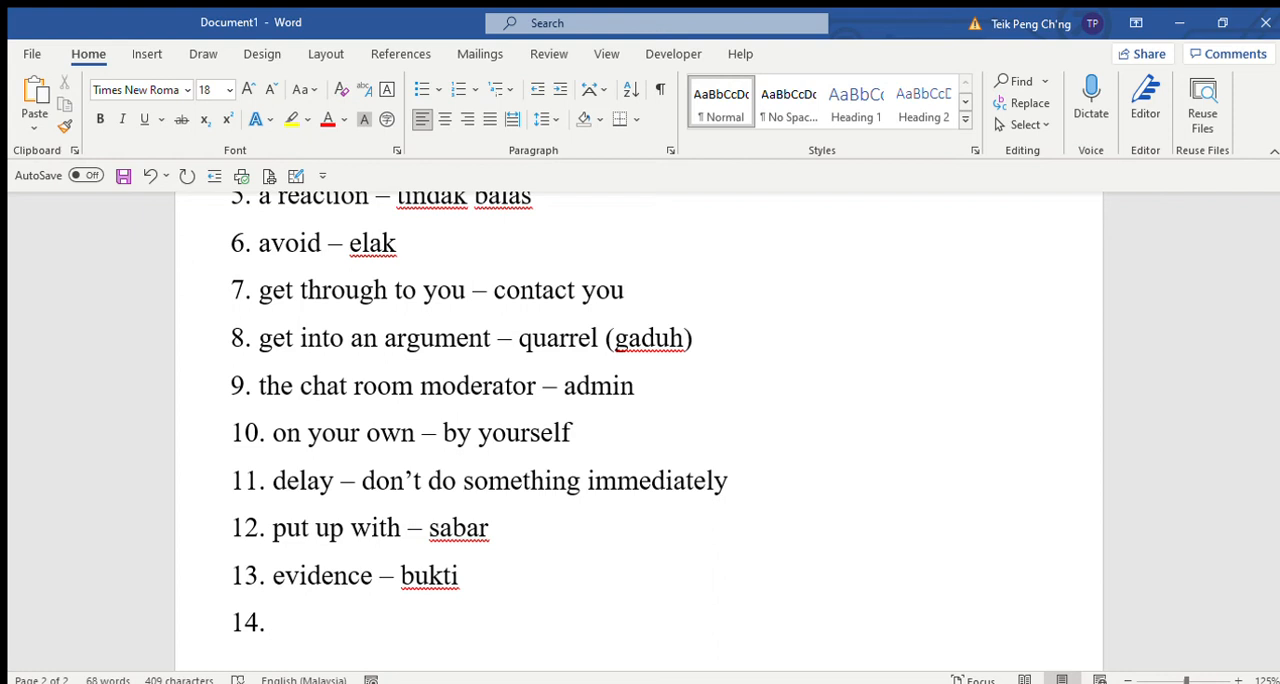
# Step: Enter item 14 as 'written proof – bukti tulisan' and begin item 15
pyautogui.click(275, 621)
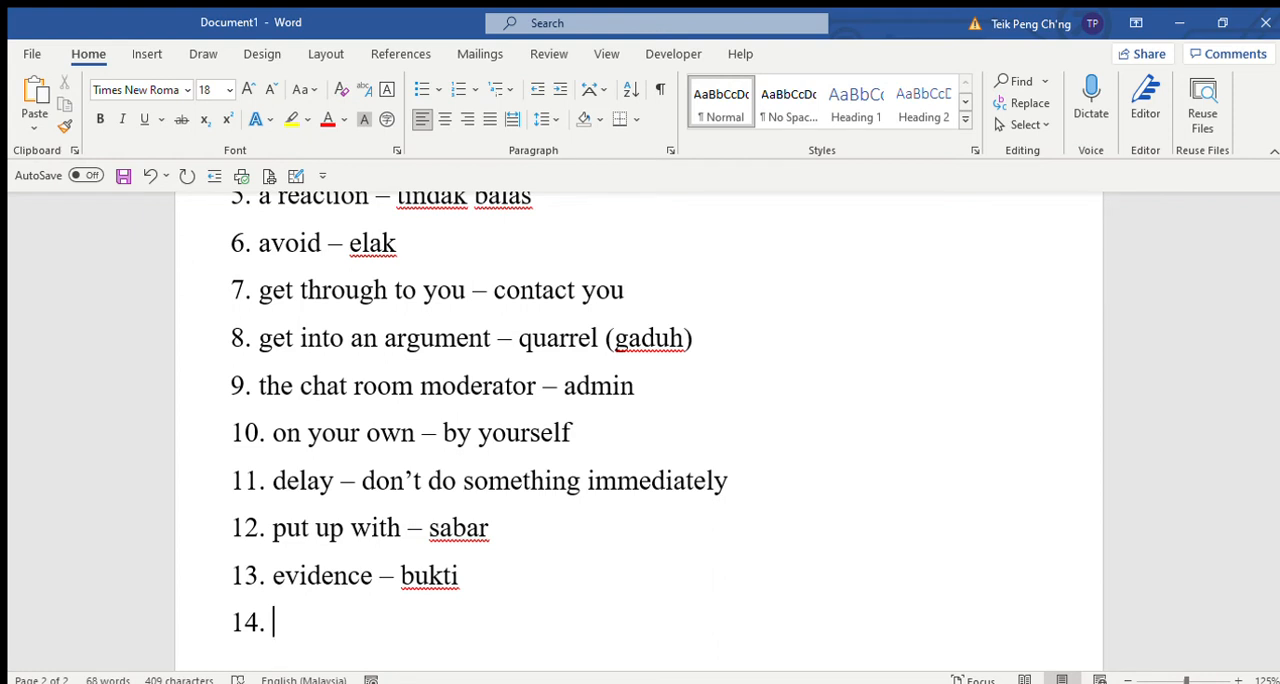
pyautogui.write('written proof -')
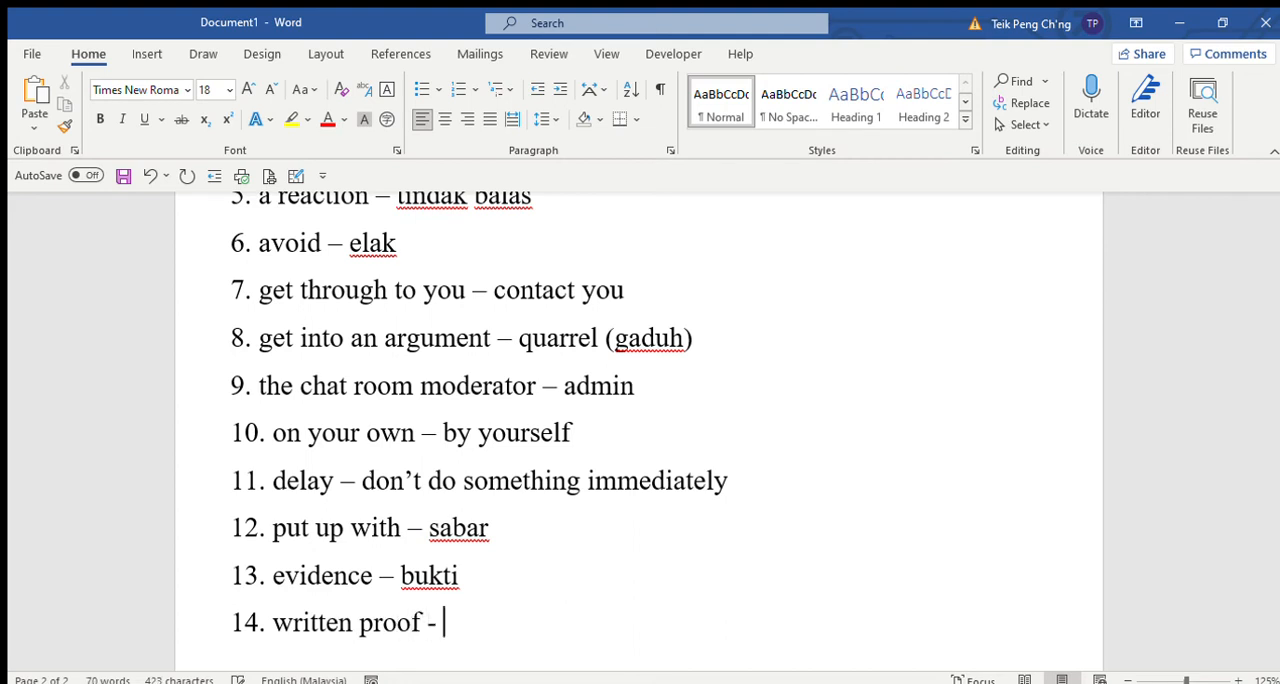
pyautogui.write('bukti tul')
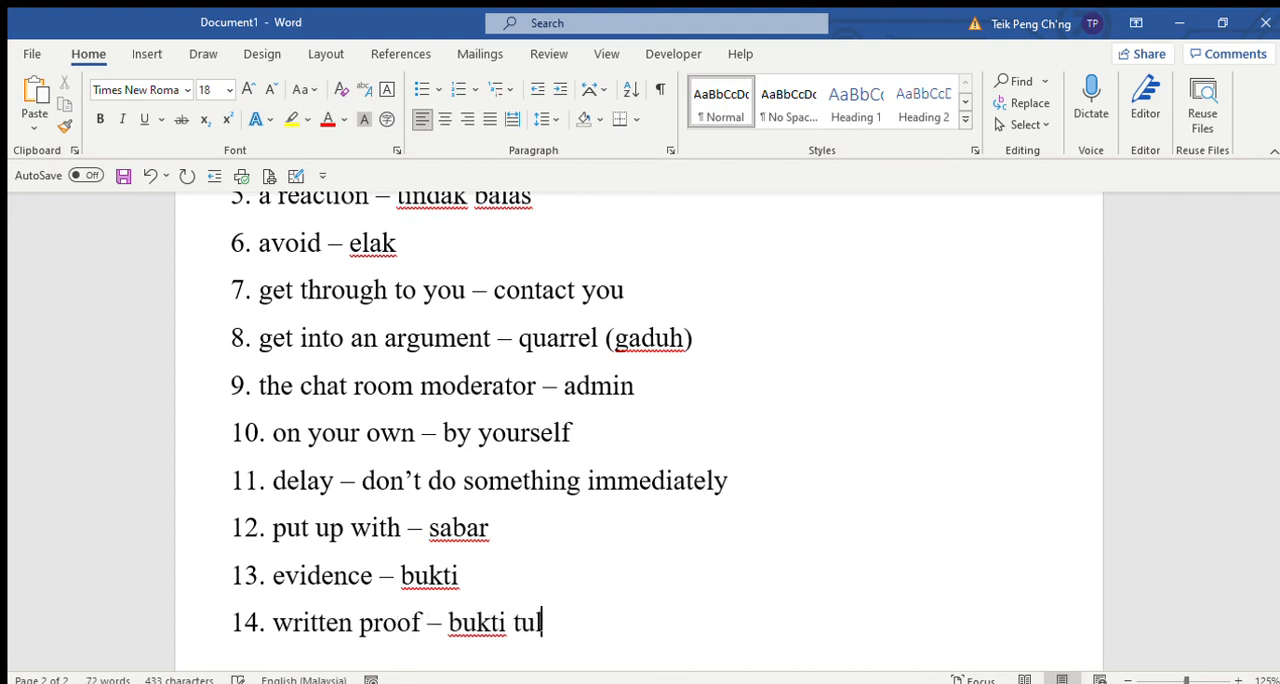
pyautogui.write('isan')
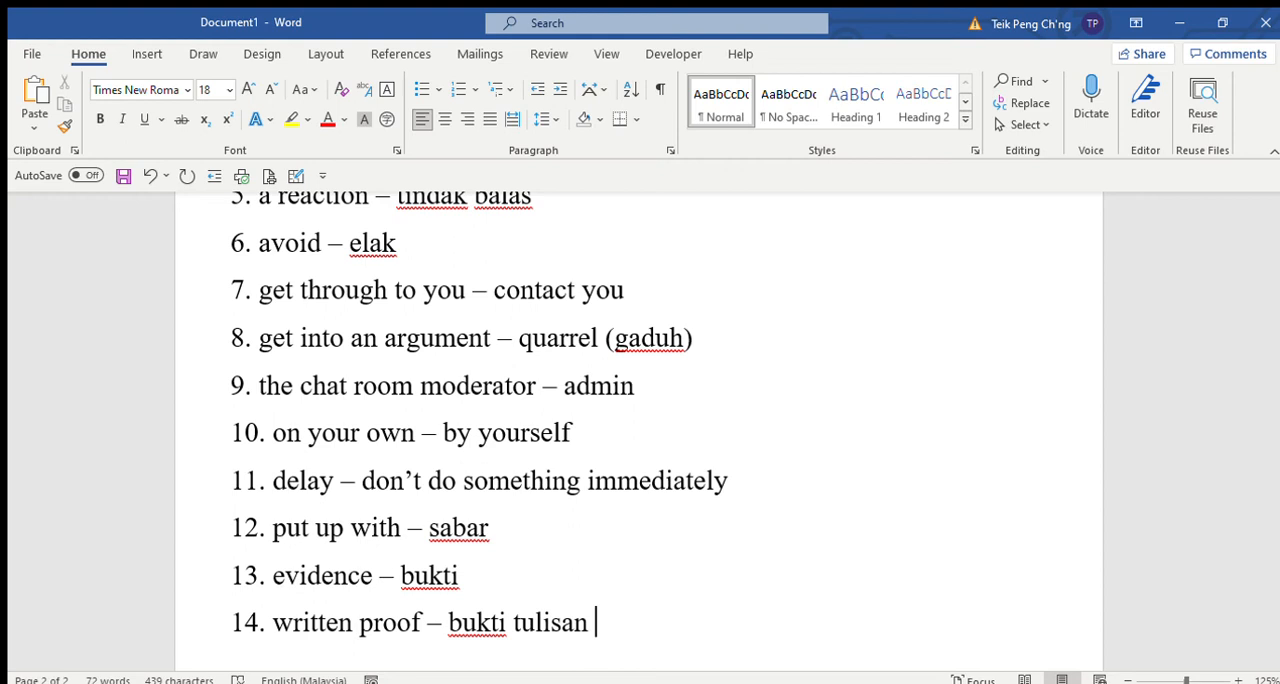
pyautogui.press('enter')
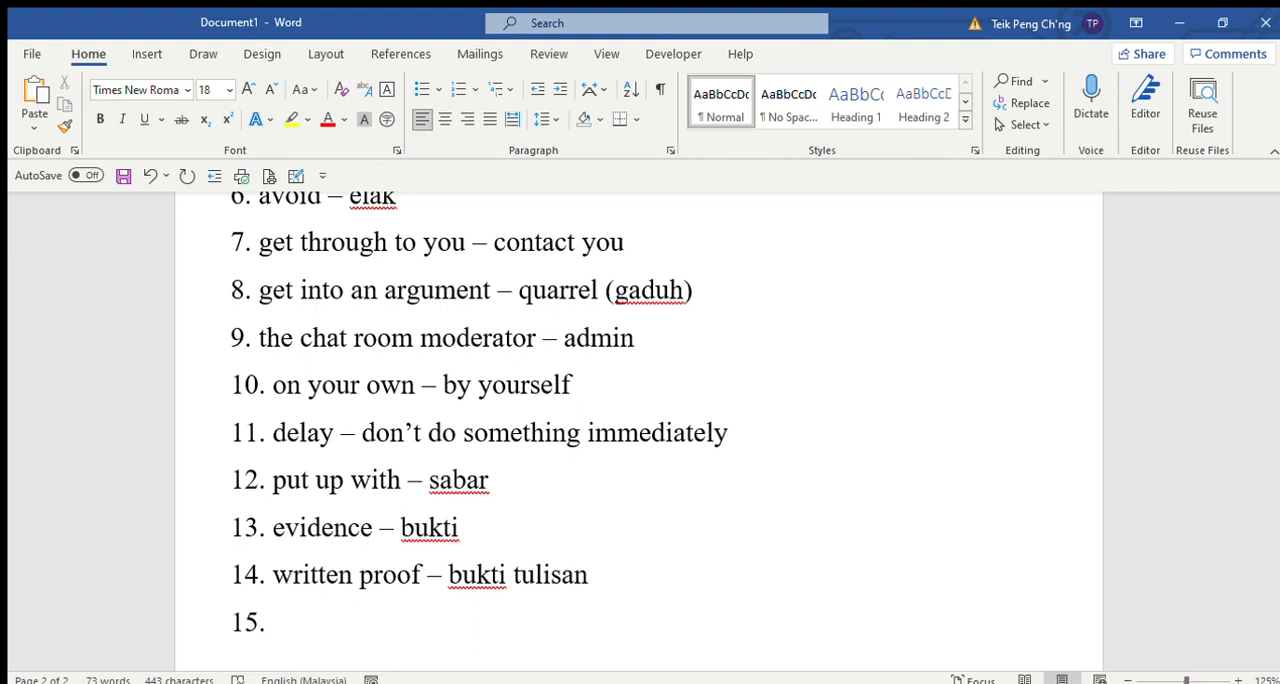
# Step: Enter item 15 as 'make the problem worse – menjadikan masalah itu lagi teruk'
pyautogui.click(273, 621)
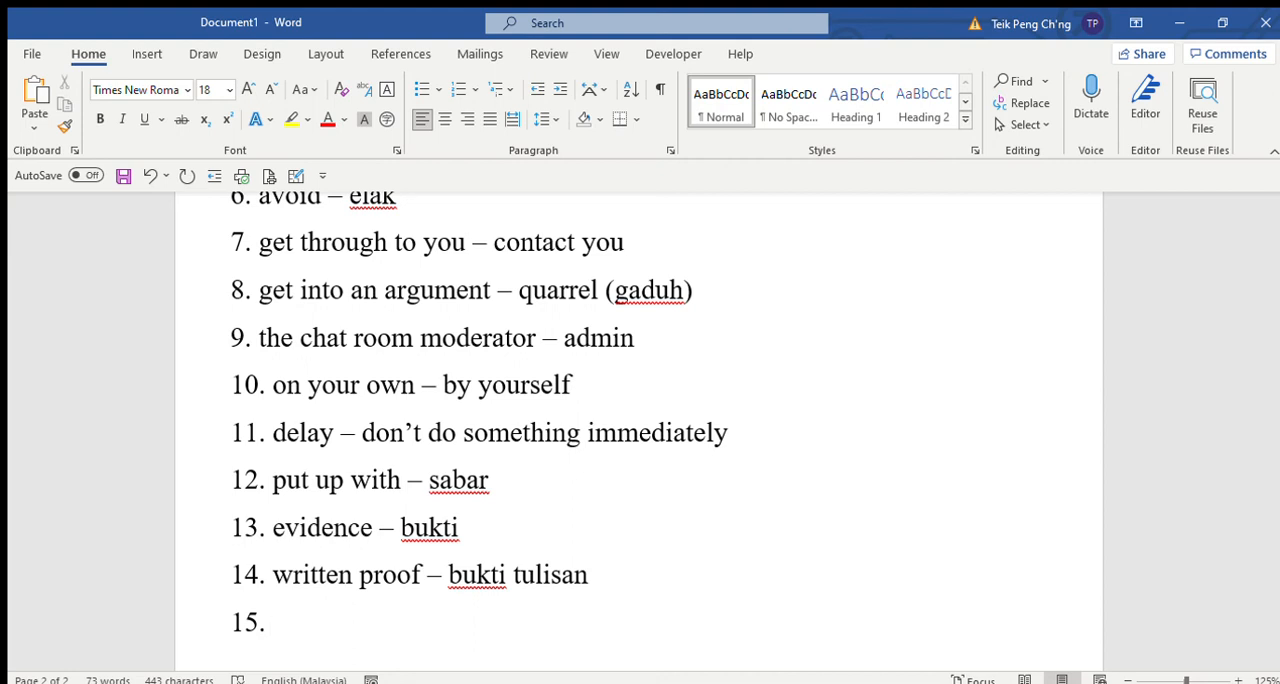
pyautogui.write('make')
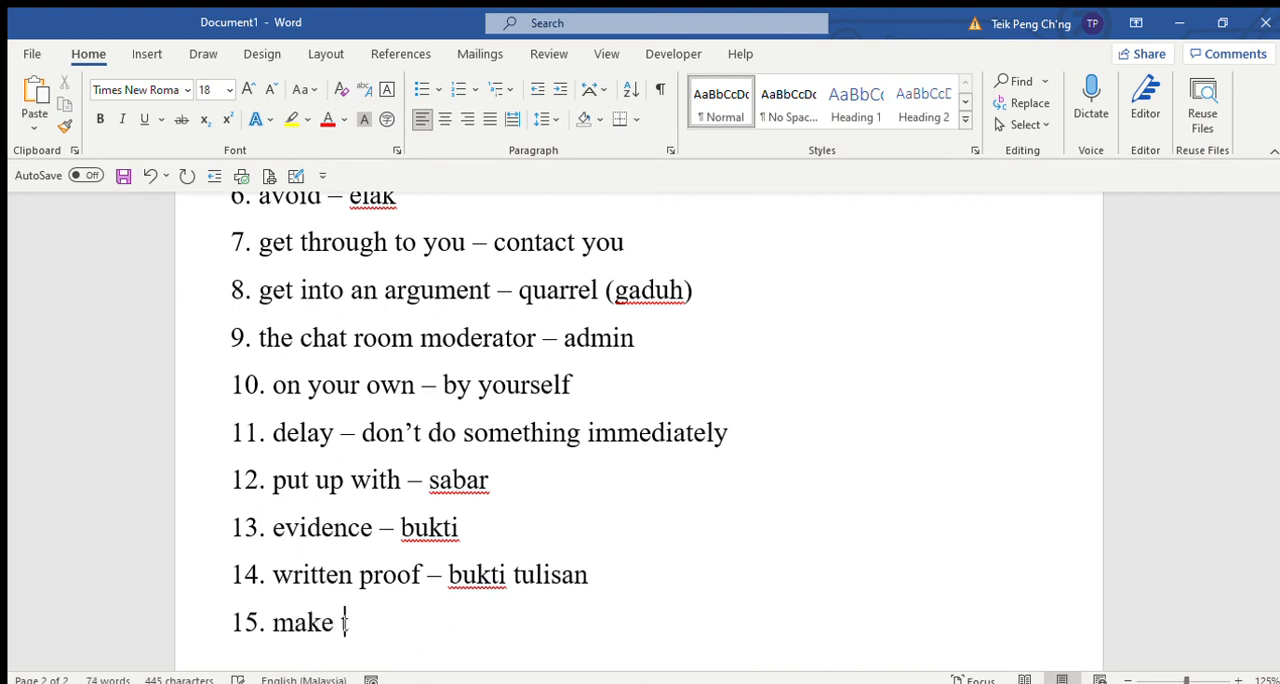
pyautogui.write('the problem worse')
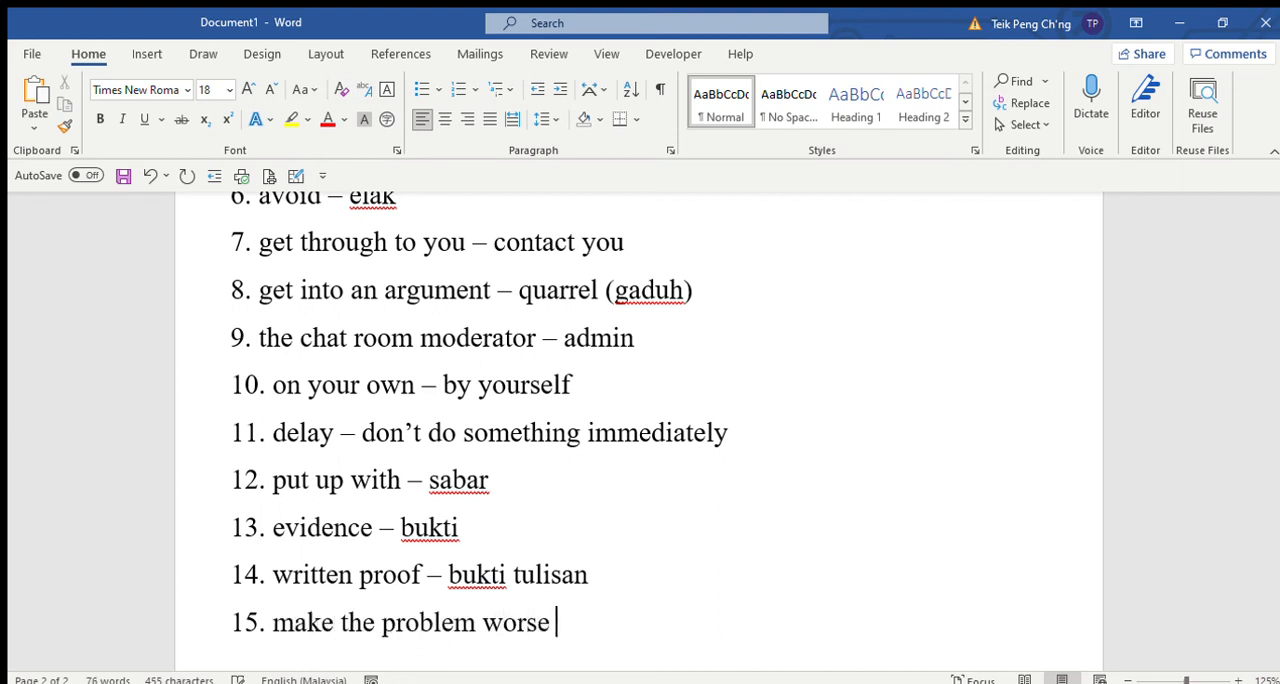
pyautogui.write('-')
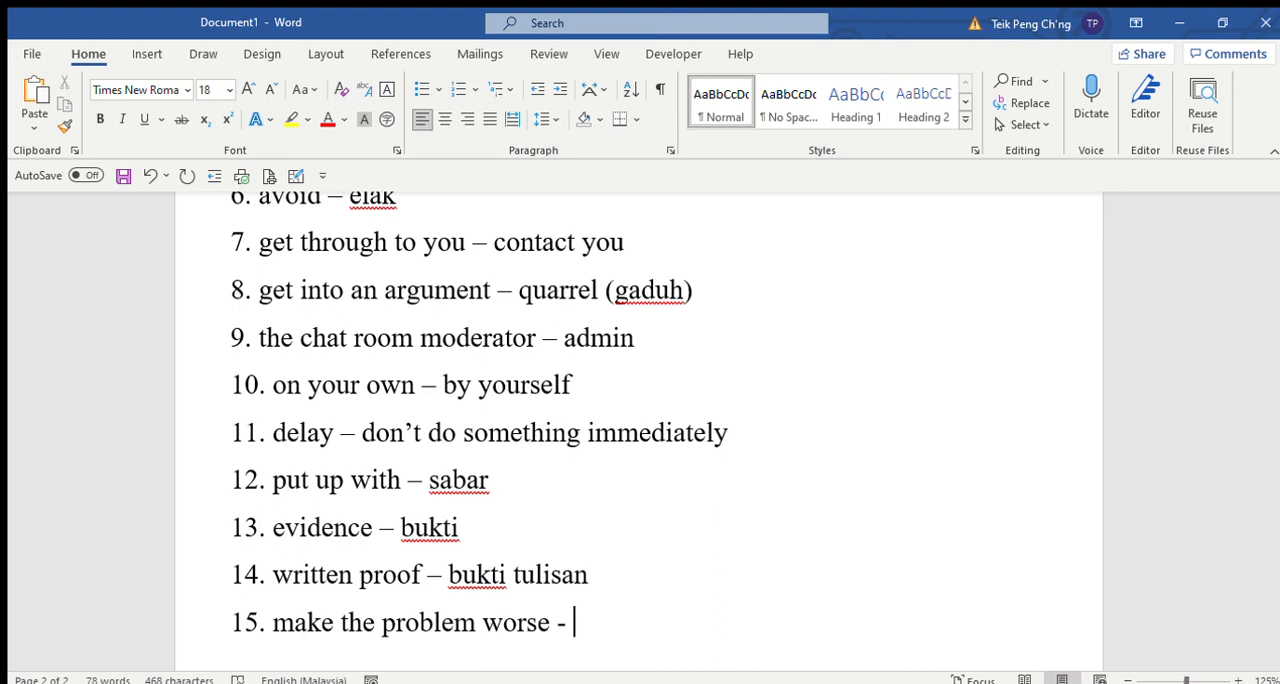
pyautogui.write('menjadikan masl')
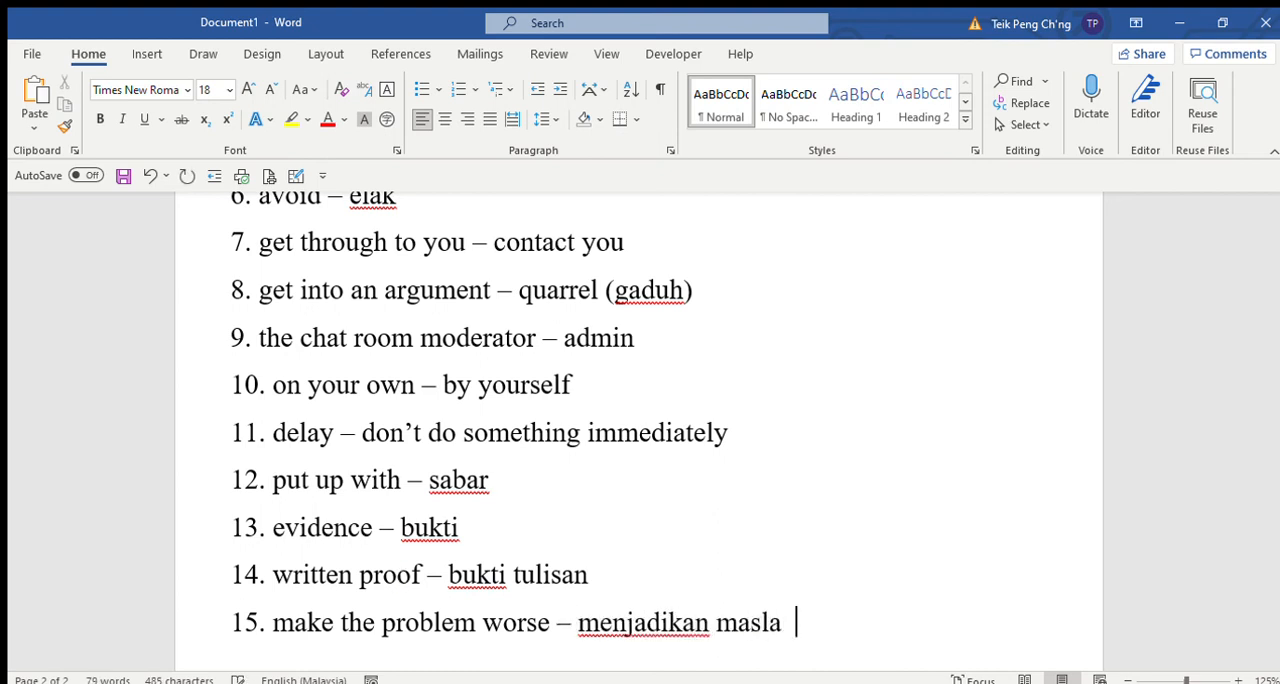
pyautogui.write('ah t')
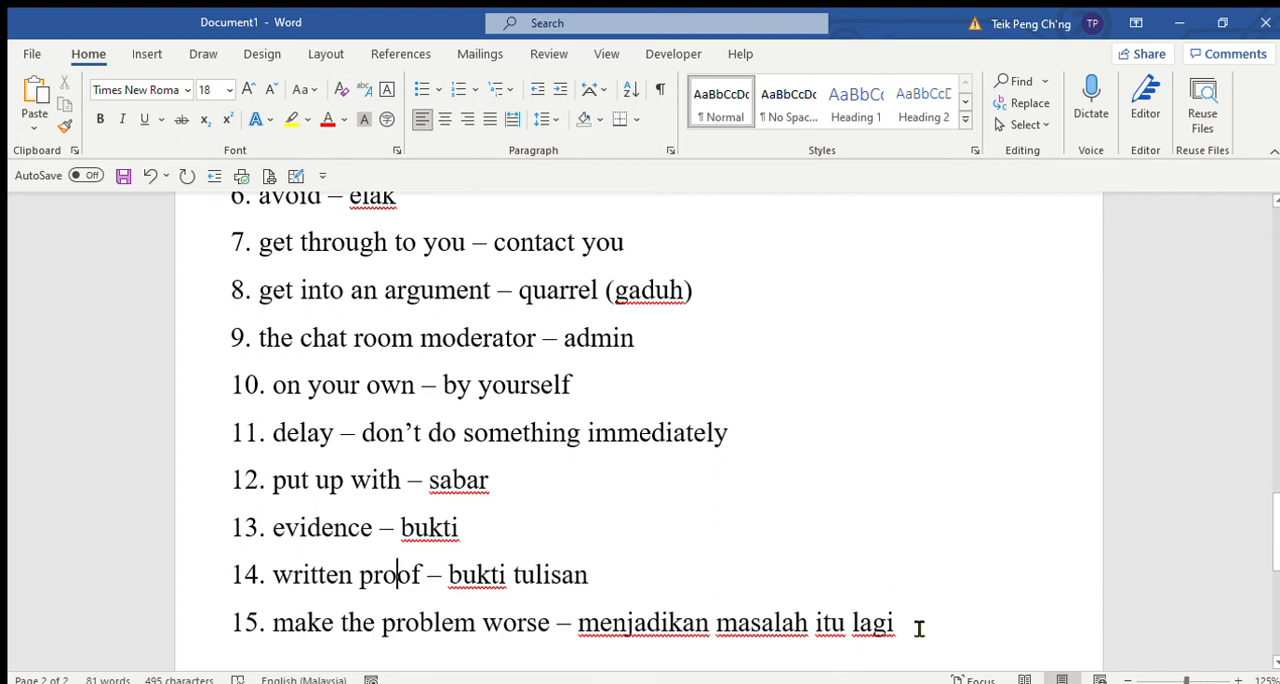
pyautogui.write('te')
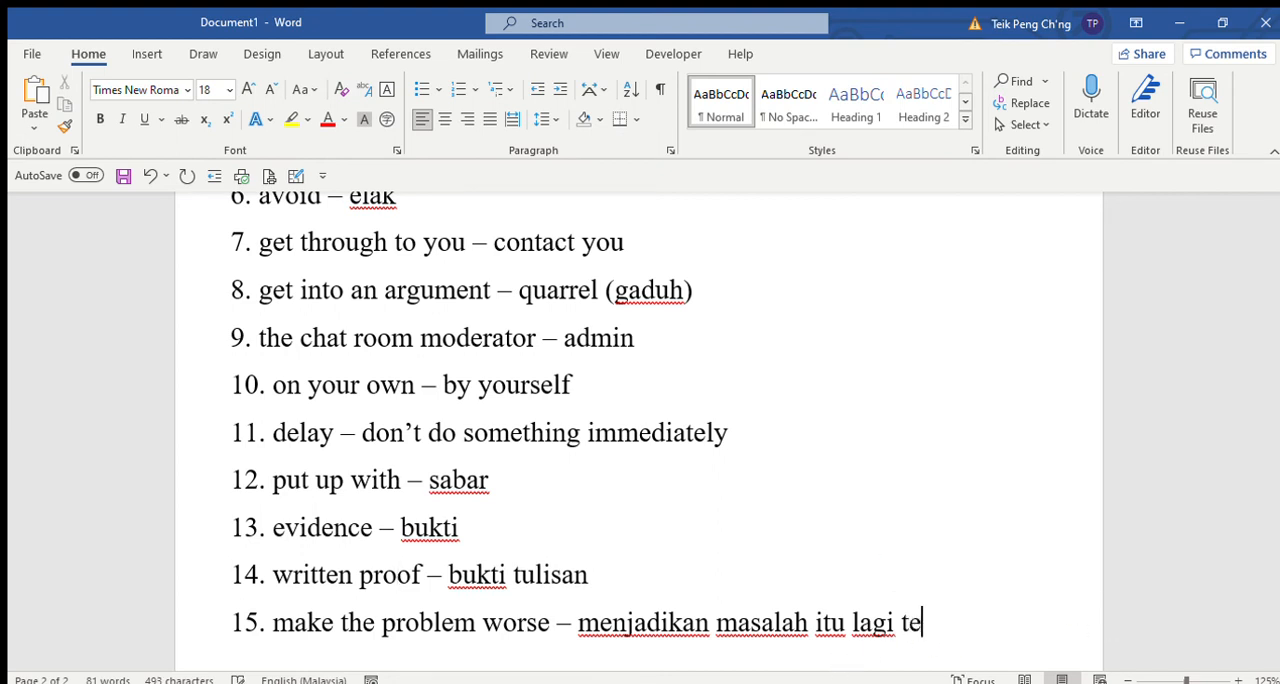
pyautogui.write('ruk')
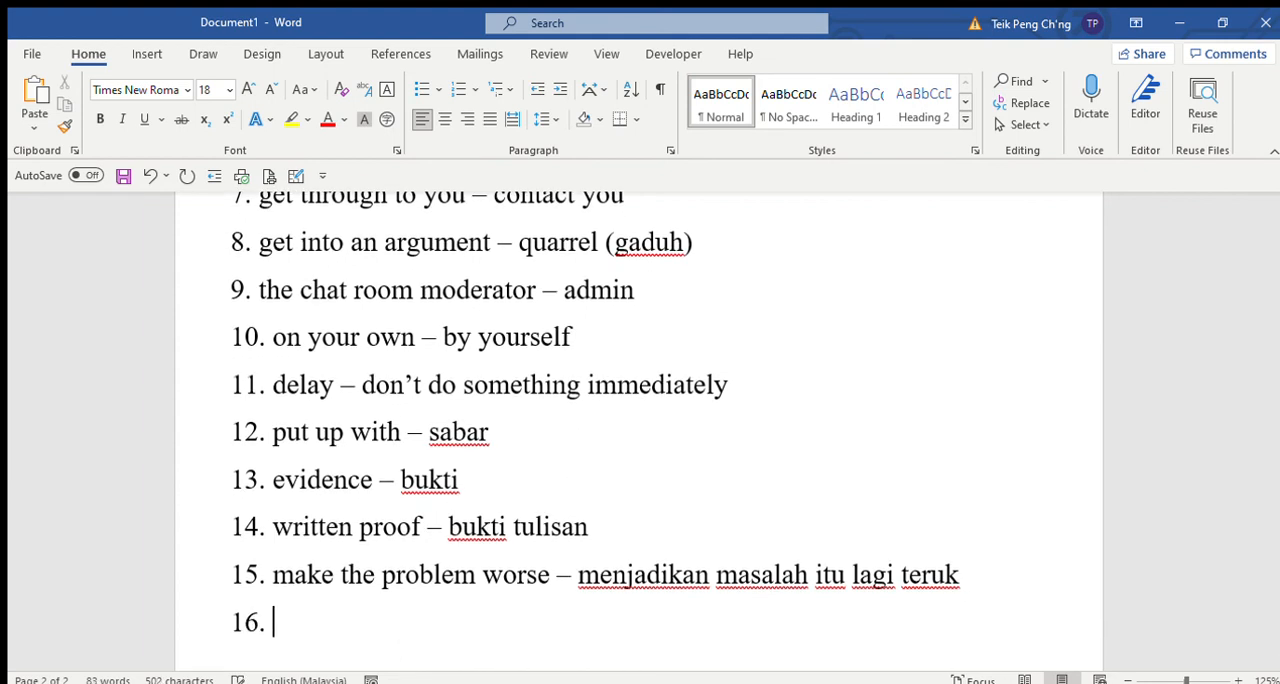
# Step: Enter item 16 as 'nasty messages – horrible messages – hurtful messages' to complete the list
pyautogui.write('nasty messages')
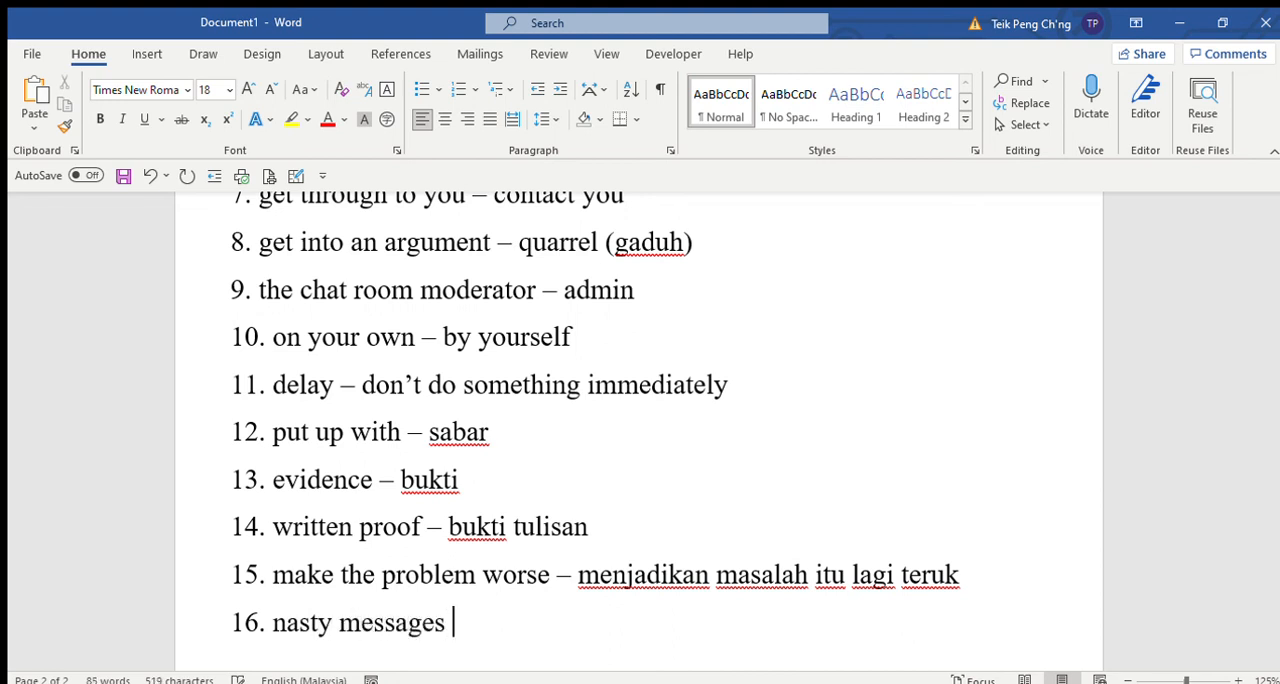
pyautogui.write('– horrible me')
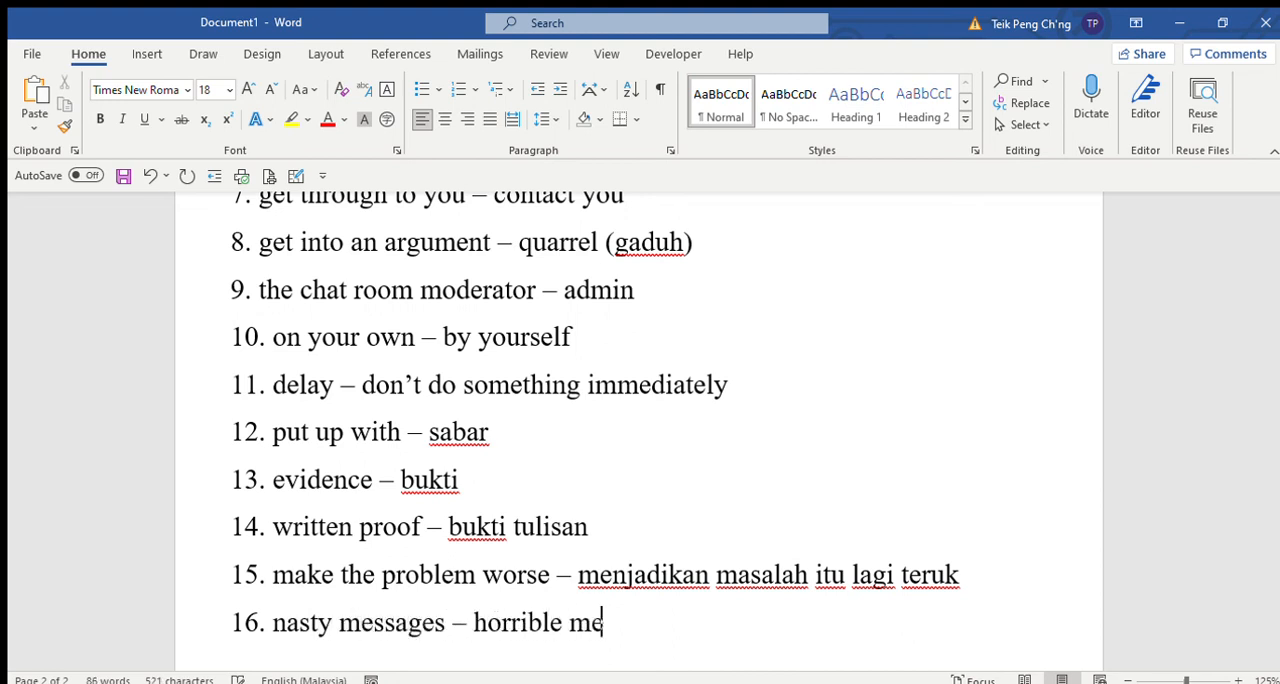
pyautogui.write('ssages -')
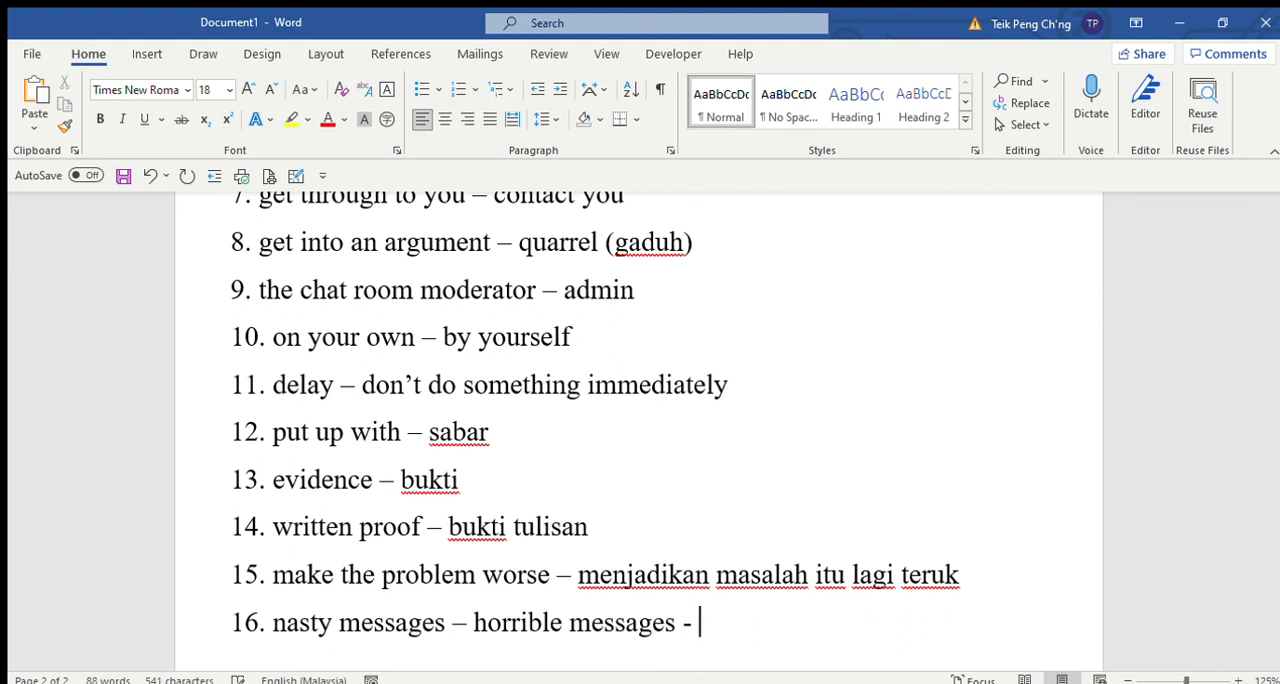
pyautogui.write('hurtful m')
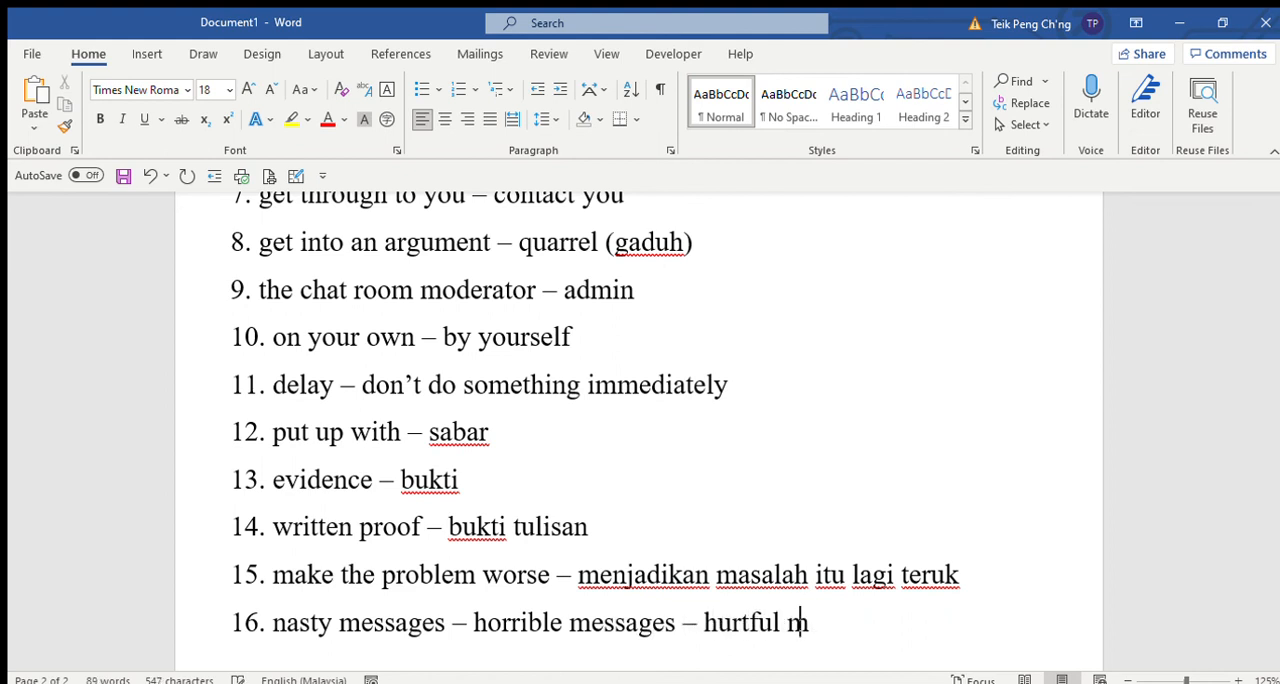
pyautogui.write('essages')
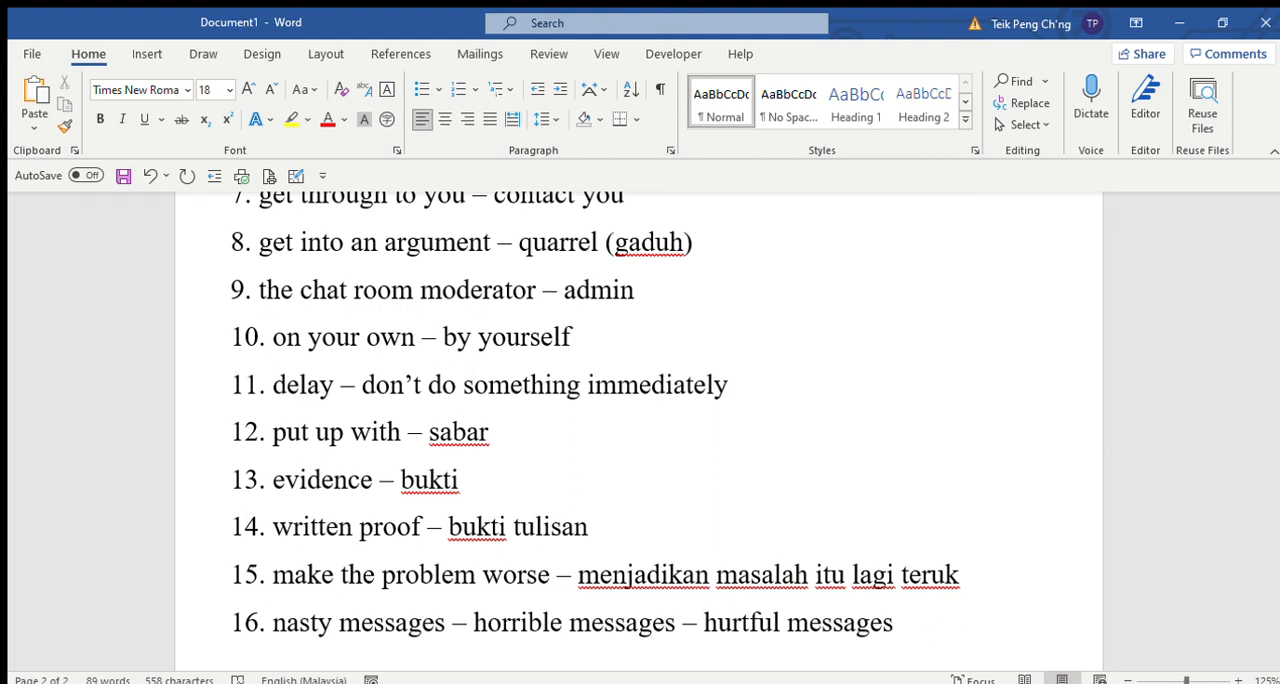
pyautogui.click(901, 622)
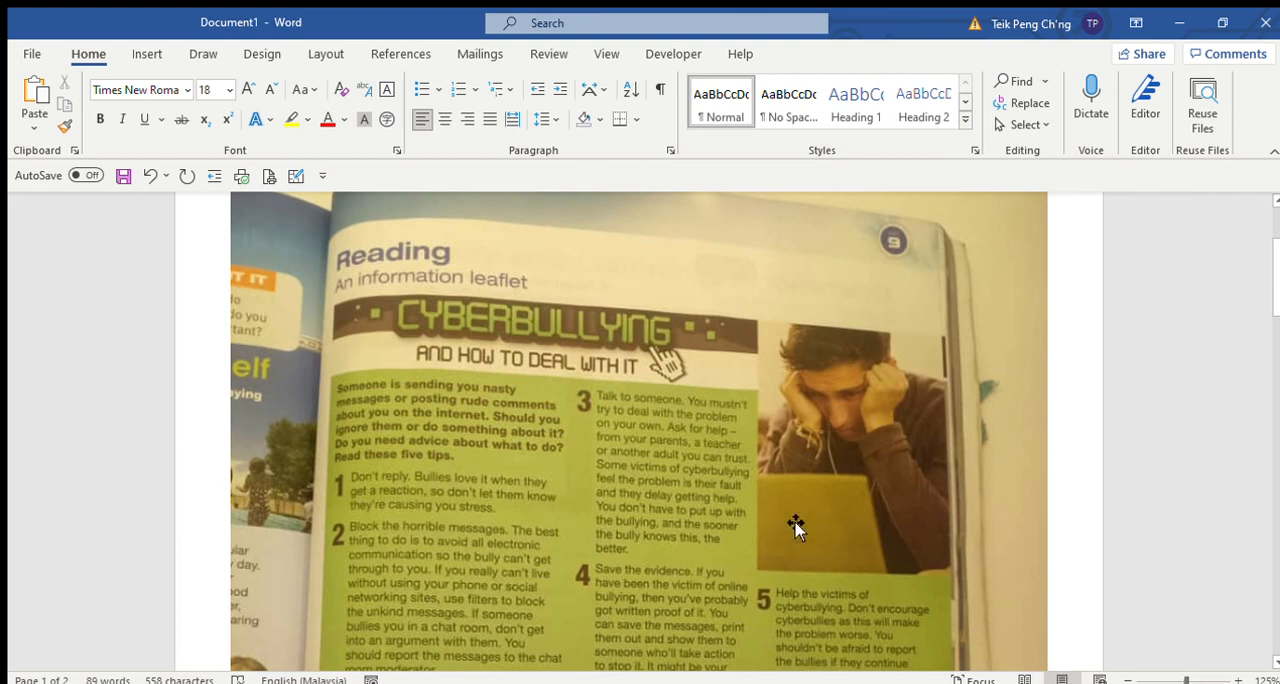
# Step: Scroll down to the textbook questions and switch to freehand inking with the orange pen
pyautogui.scroll(-3)
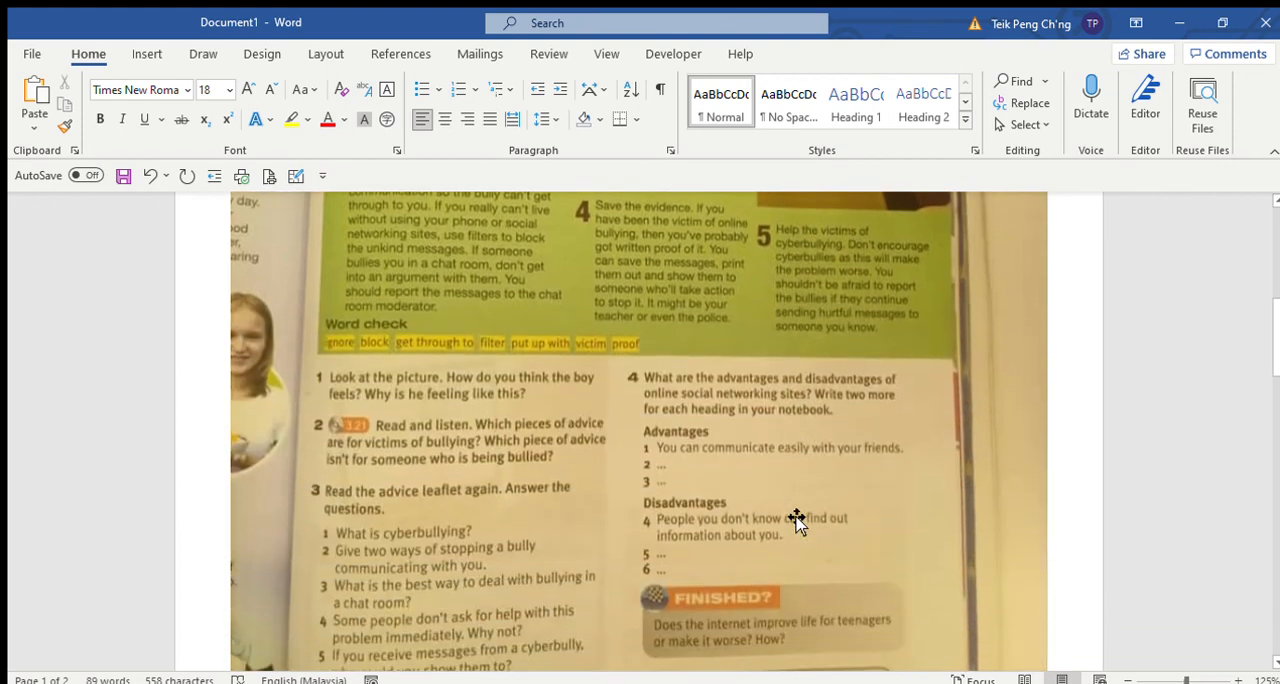
pyautogui.scroll(-3)
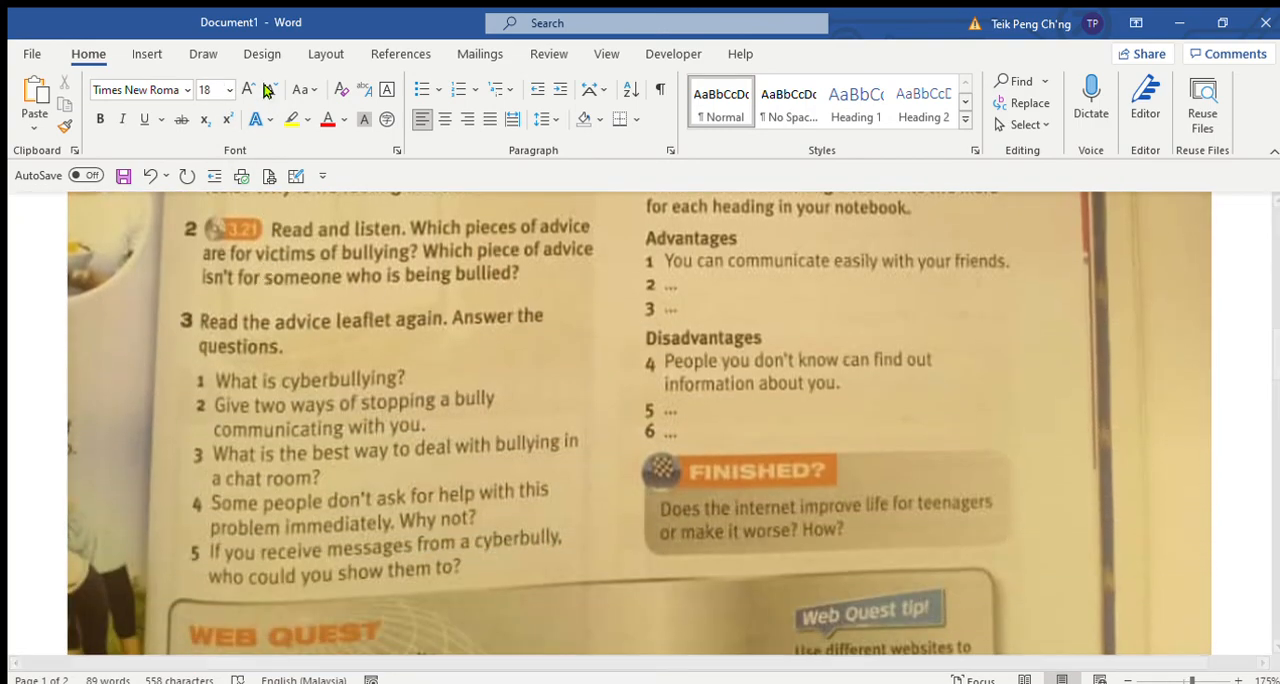
pyautogui.click(203, 54)
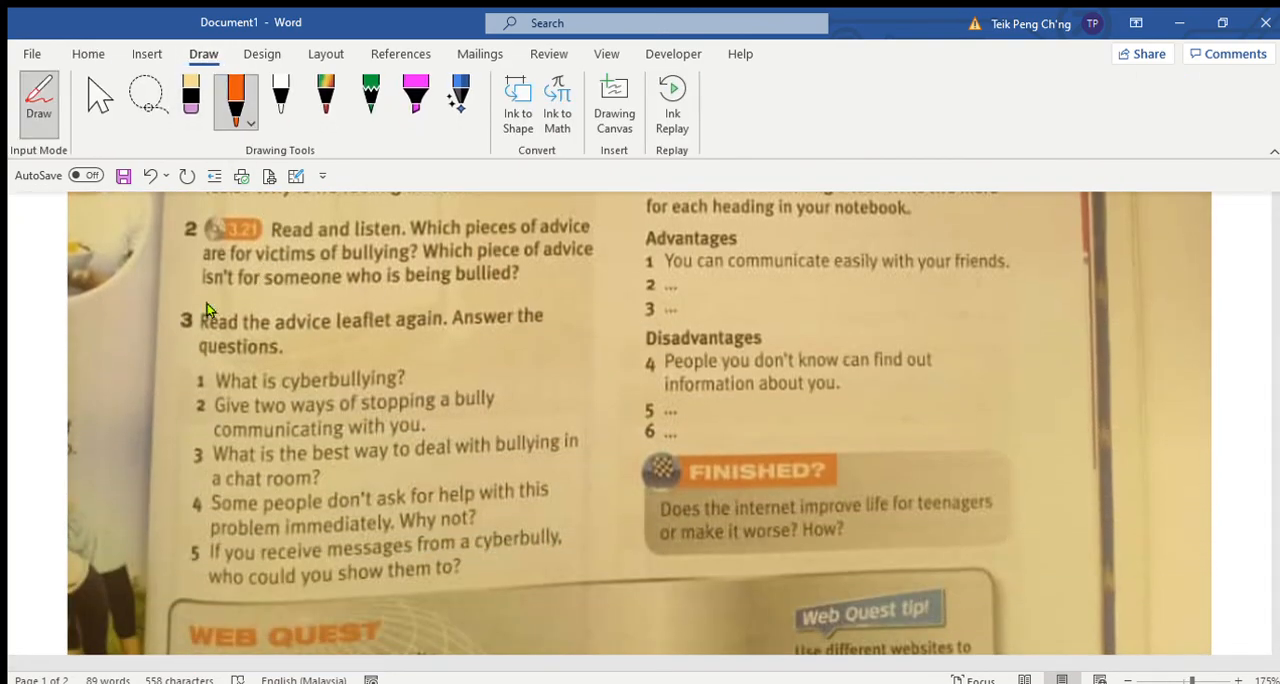
# Step: Draw an orange ink circle around question 3's number on the textbook photo
pyautogui.moveTo(180, 300); pyautogui.dragTo(180, 340)
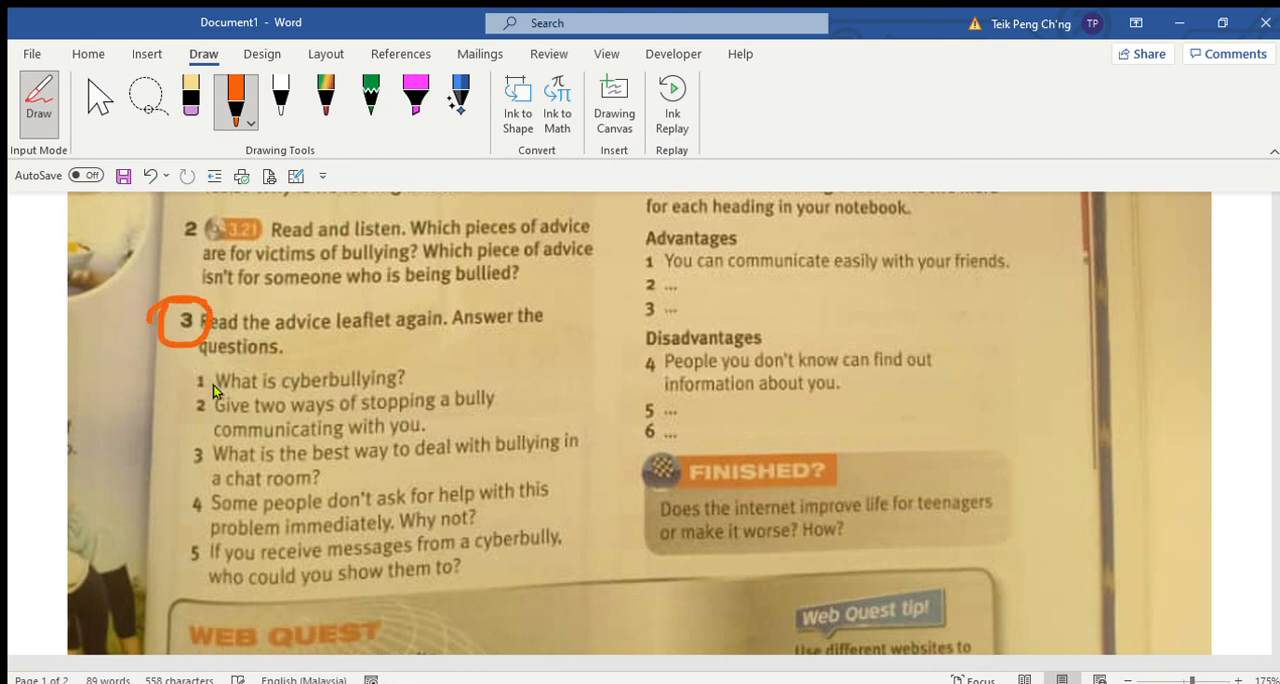
pyautogui.moveTo(537, 439)
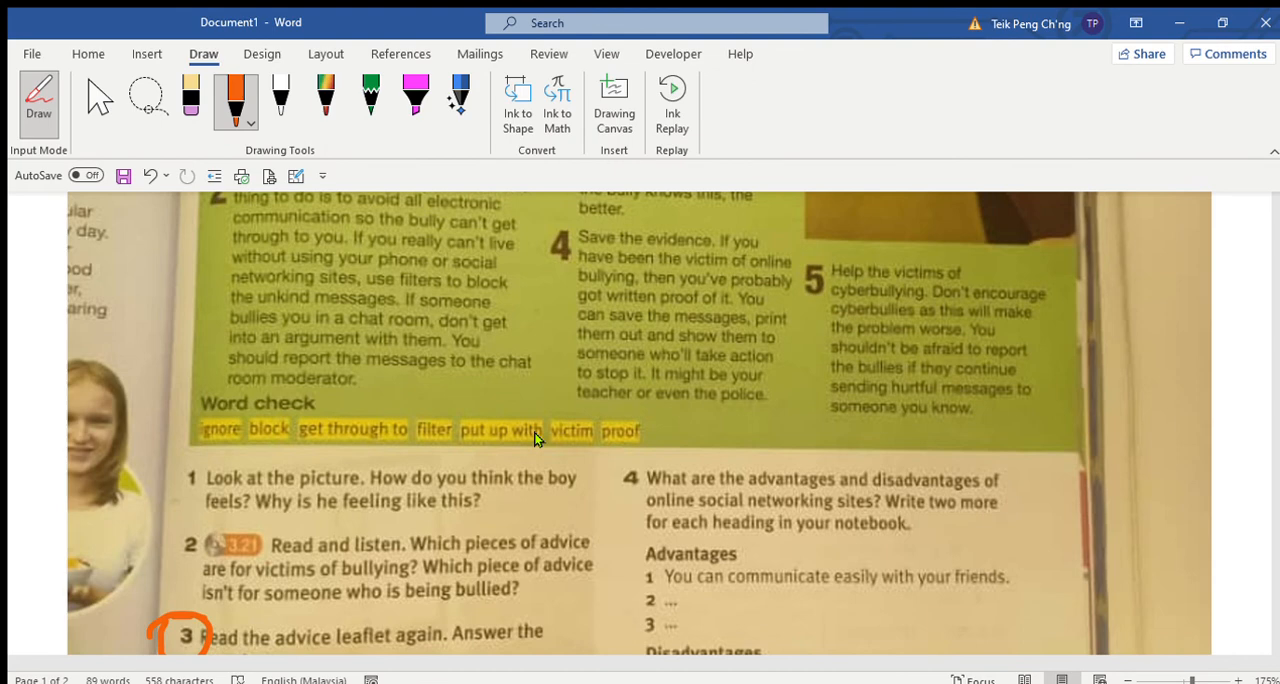
pyautogui.scroll(-3)
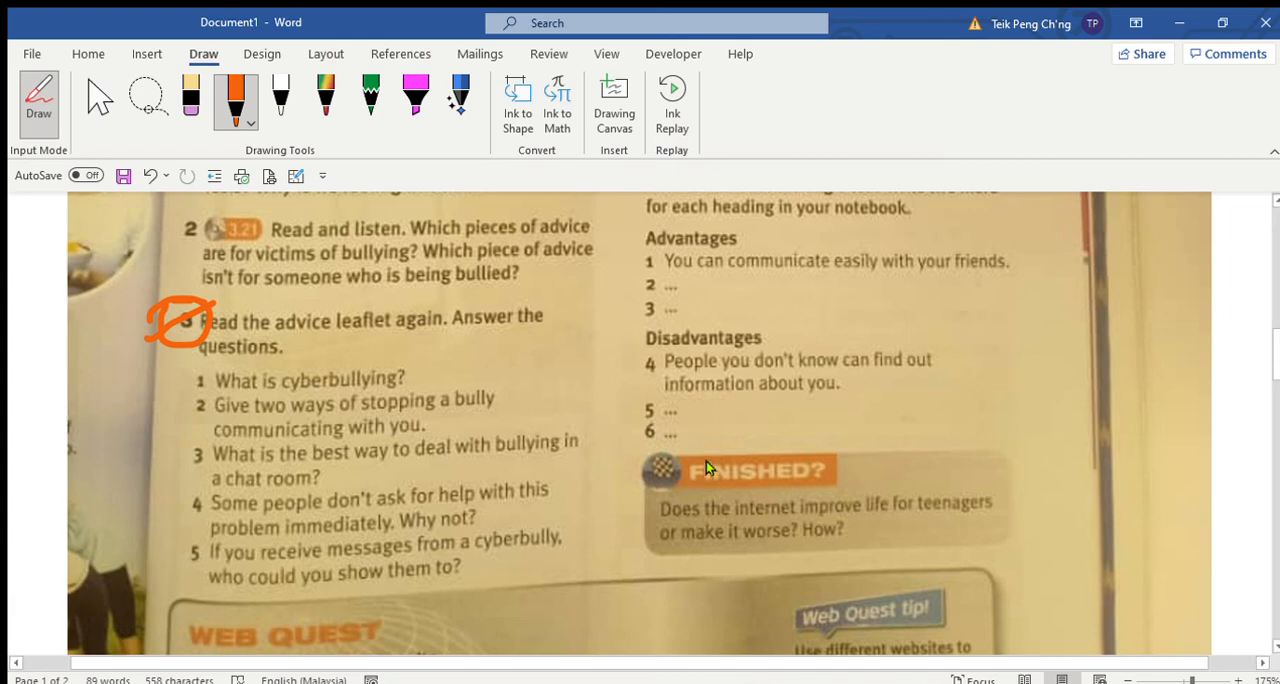
pyautogui.moveTo(390, 550)
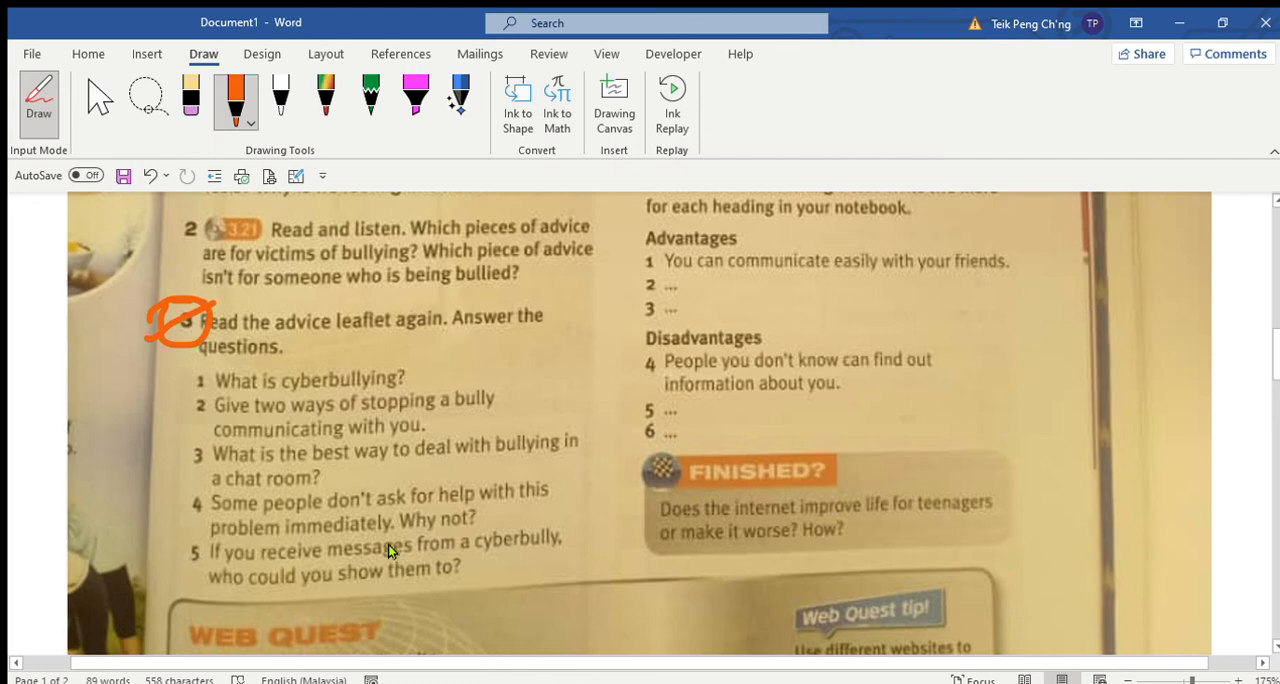
pyautogui.scroll(-3)
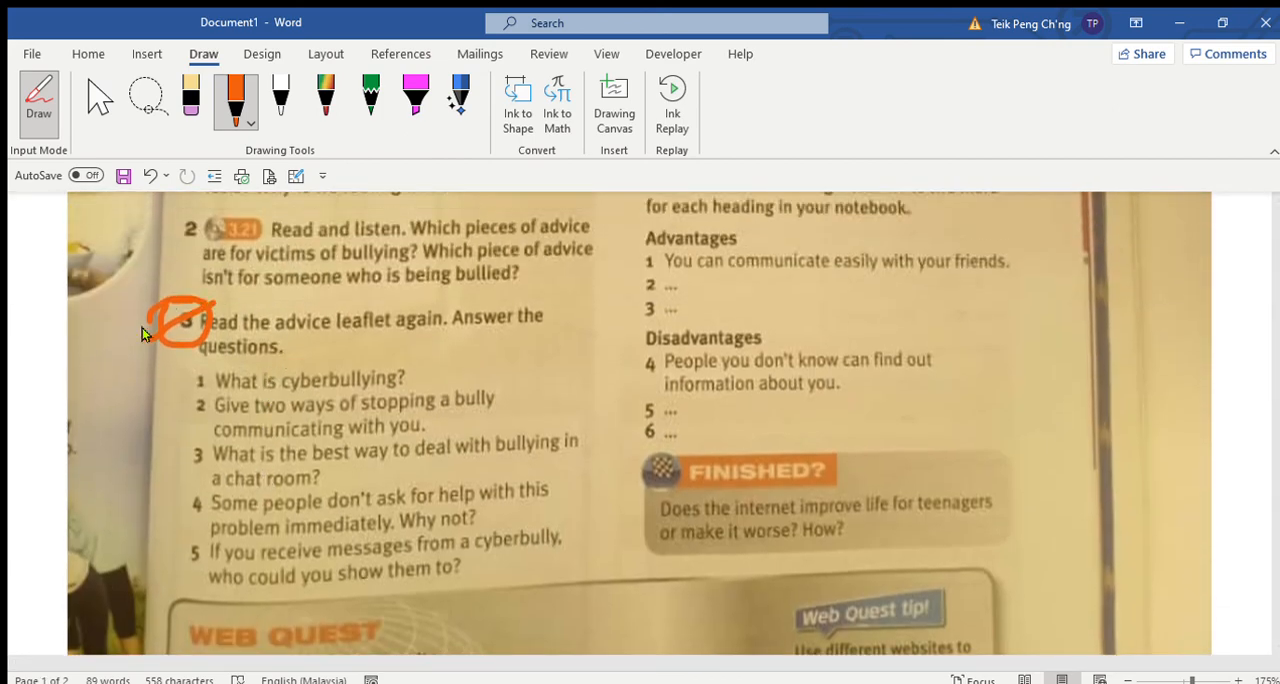
pyautogui.moveTo(167, 280)
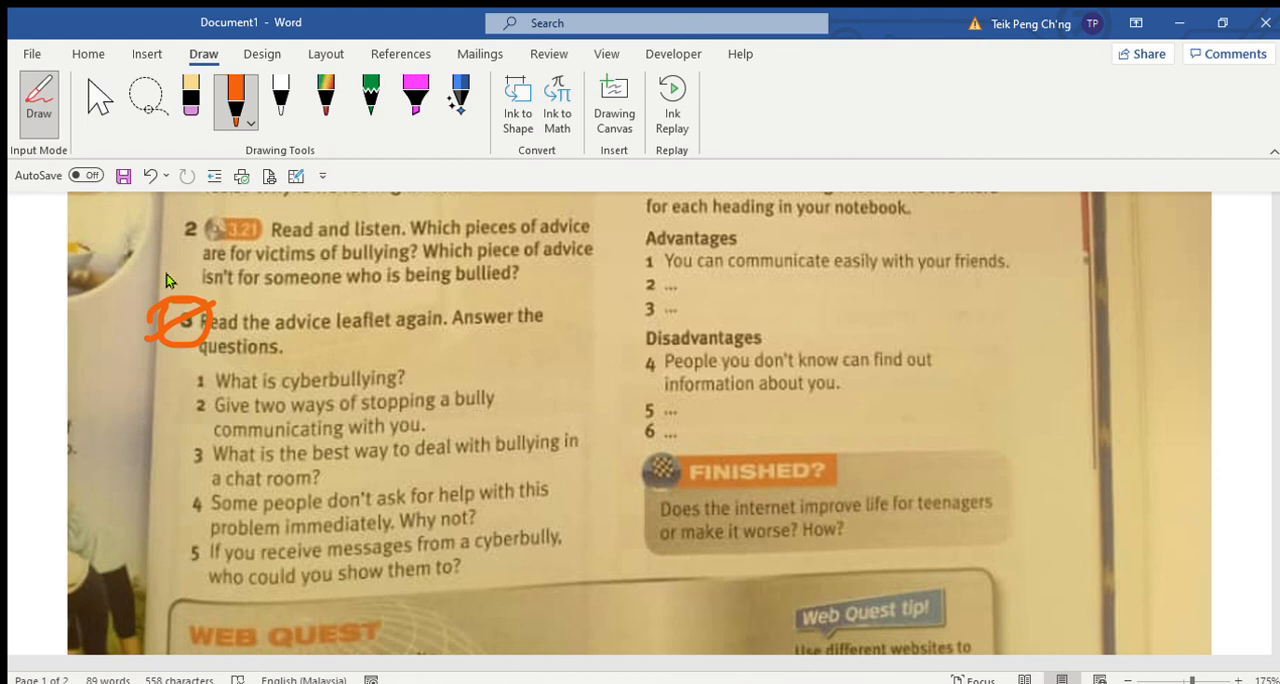
pyautogui.moveTo(198, 318)
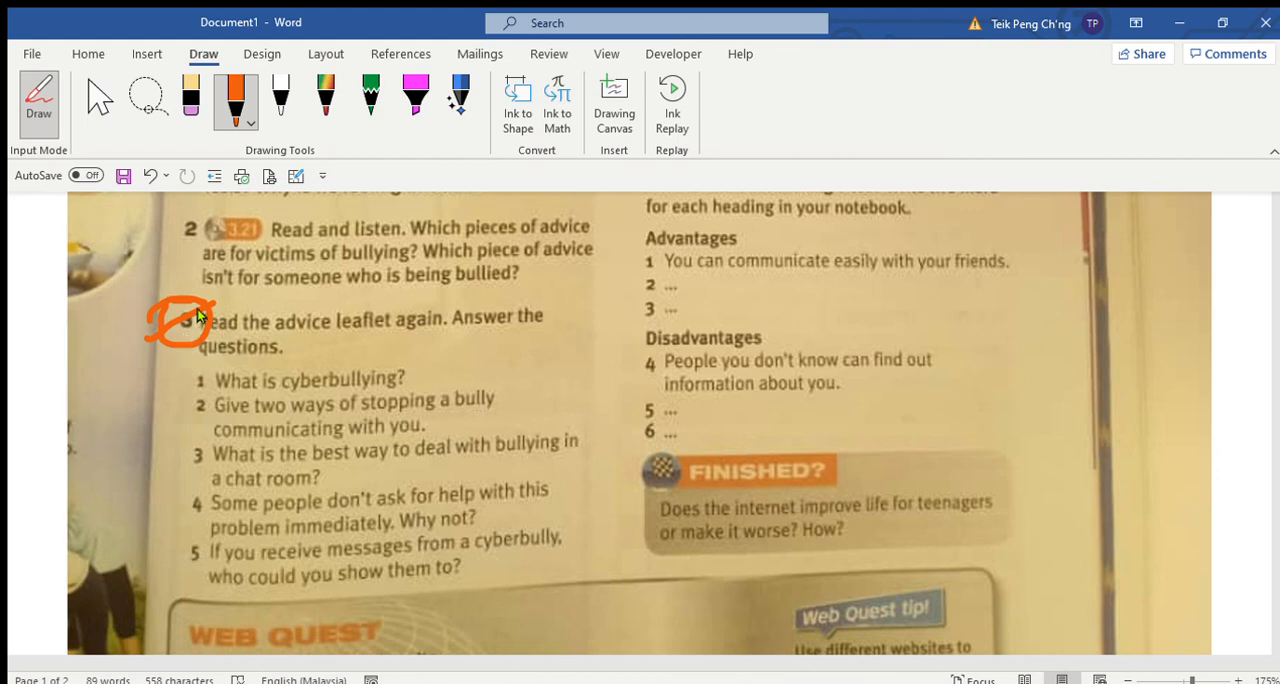
pyautogui.moveTo(243, 360)
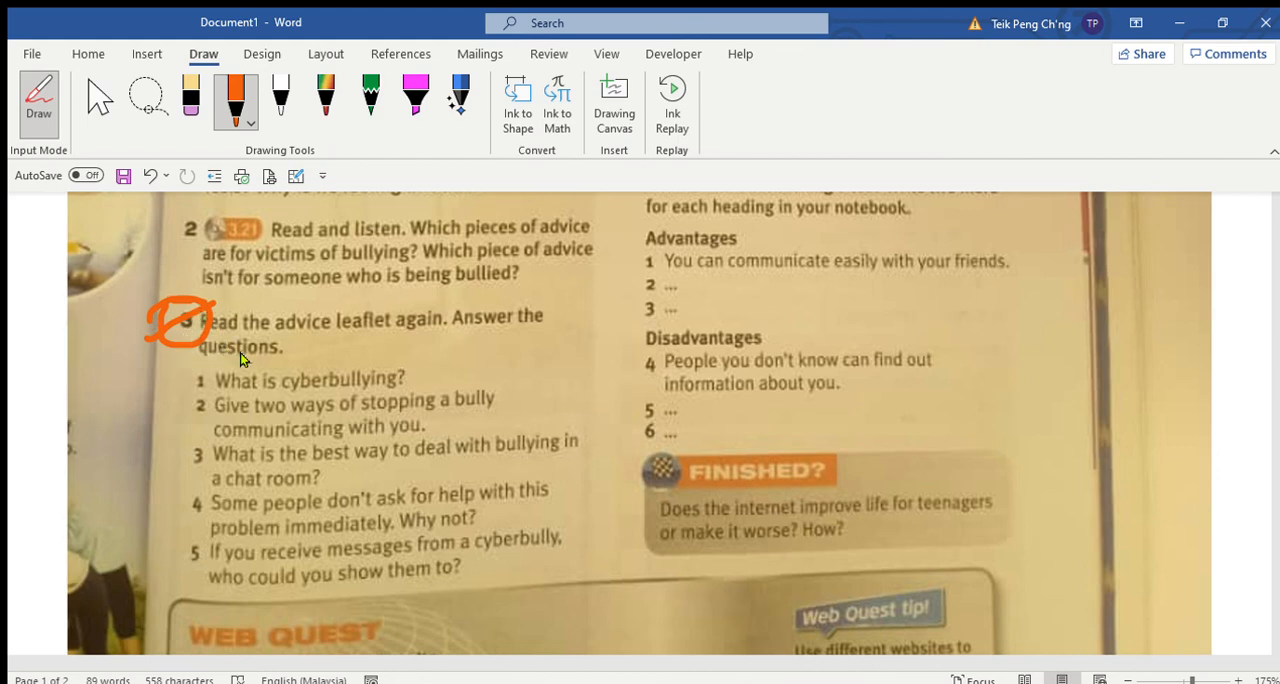
pyautogui.moveTo(753, 257)
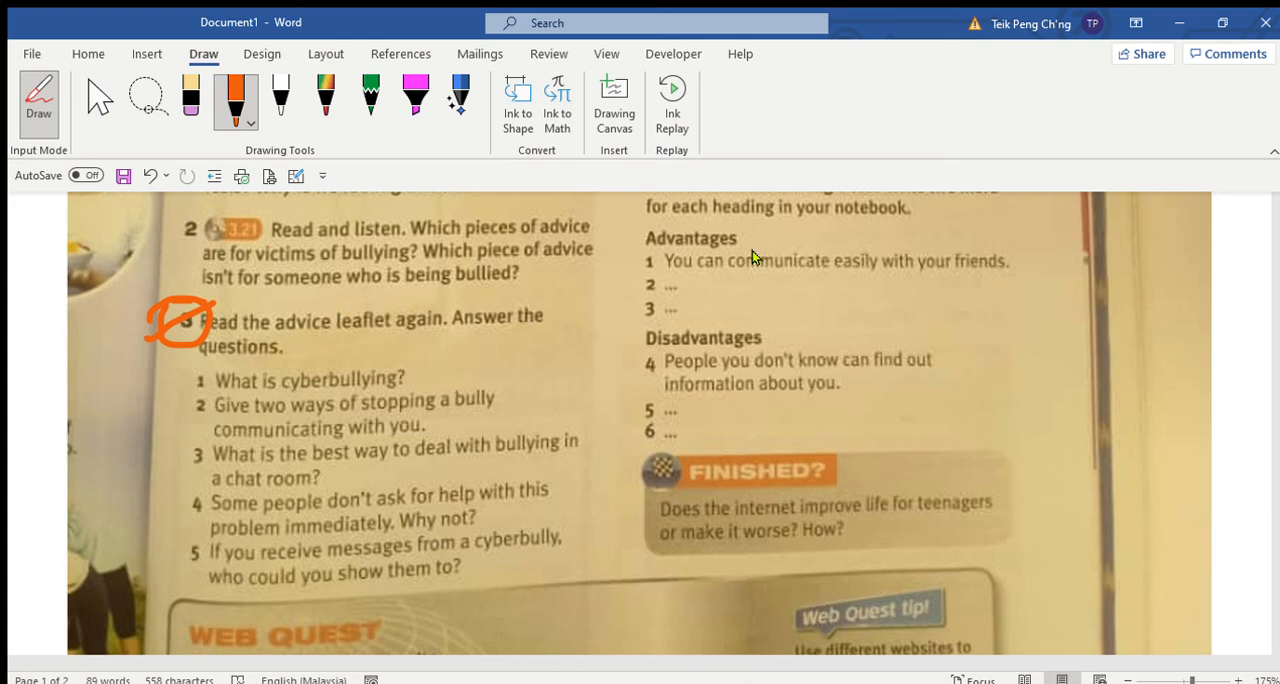
pyautogui.moveTo(1200, 130)
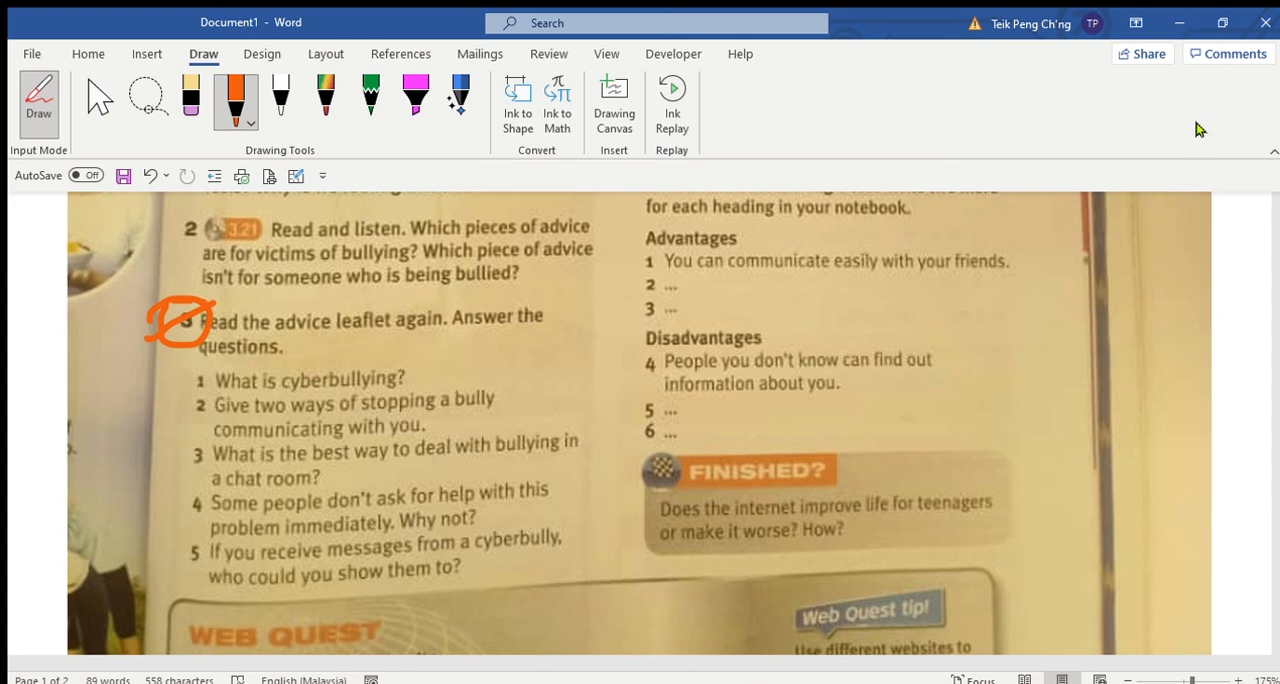